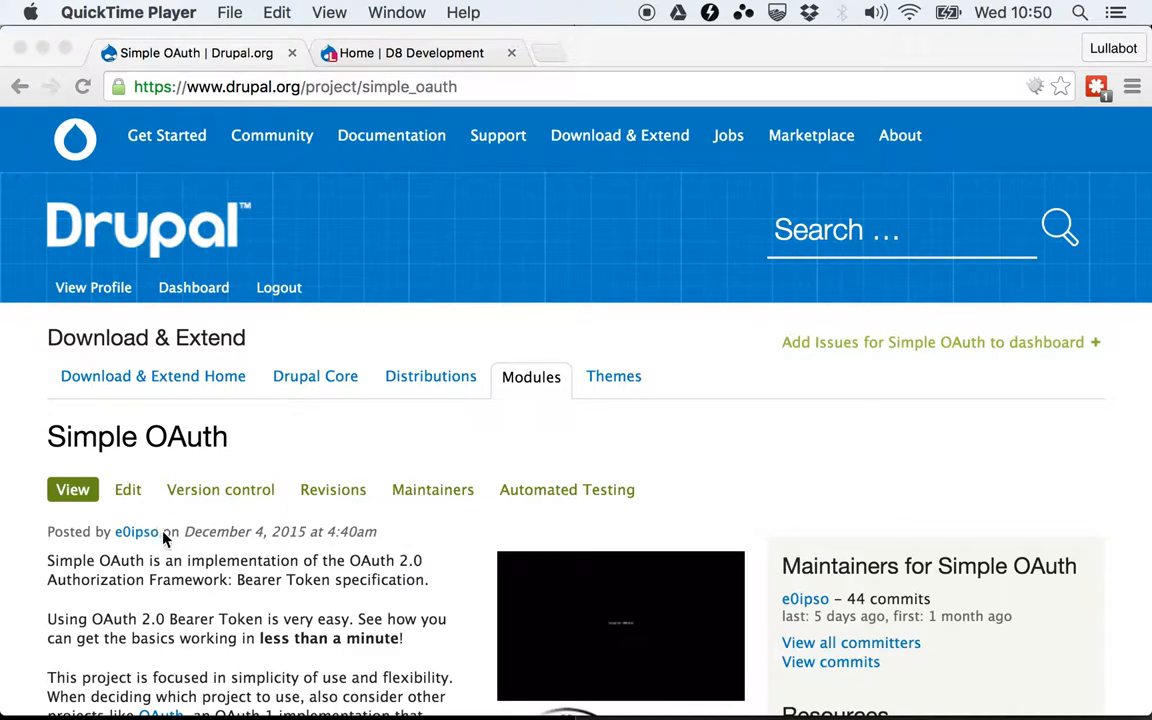
mouse_move(140, 563)
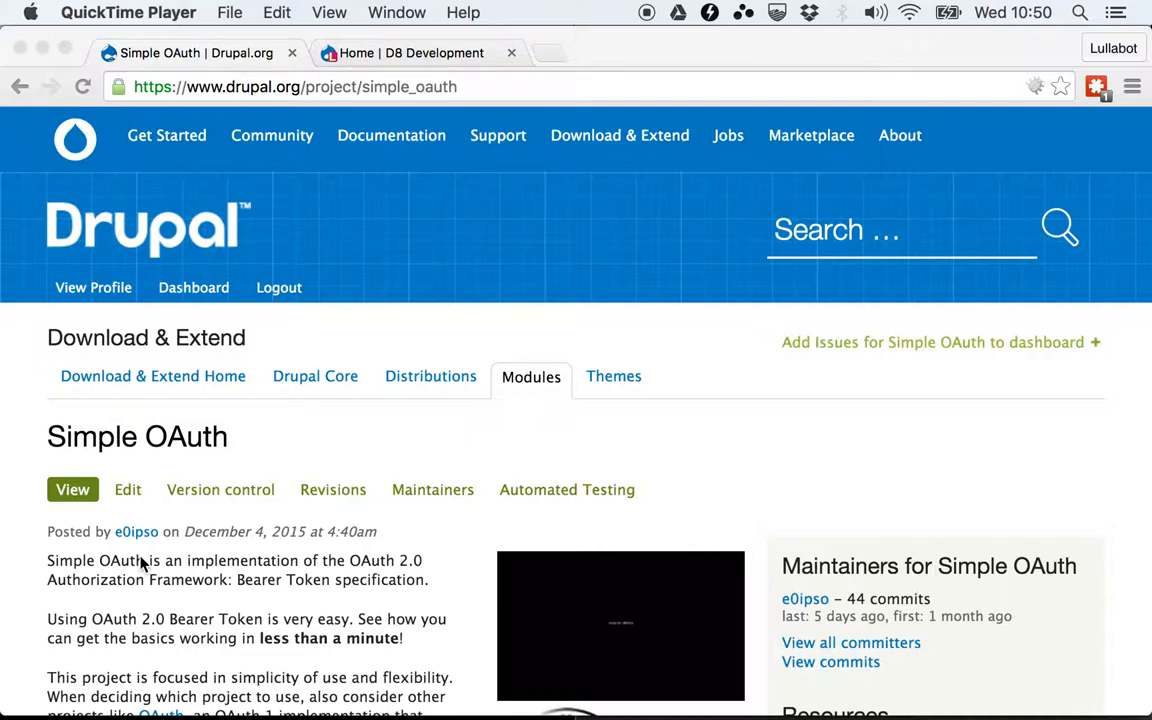
Step: On the D8 Development site, open a new access token form from admin's OAuth2 Tokens
left_click(410, 53)
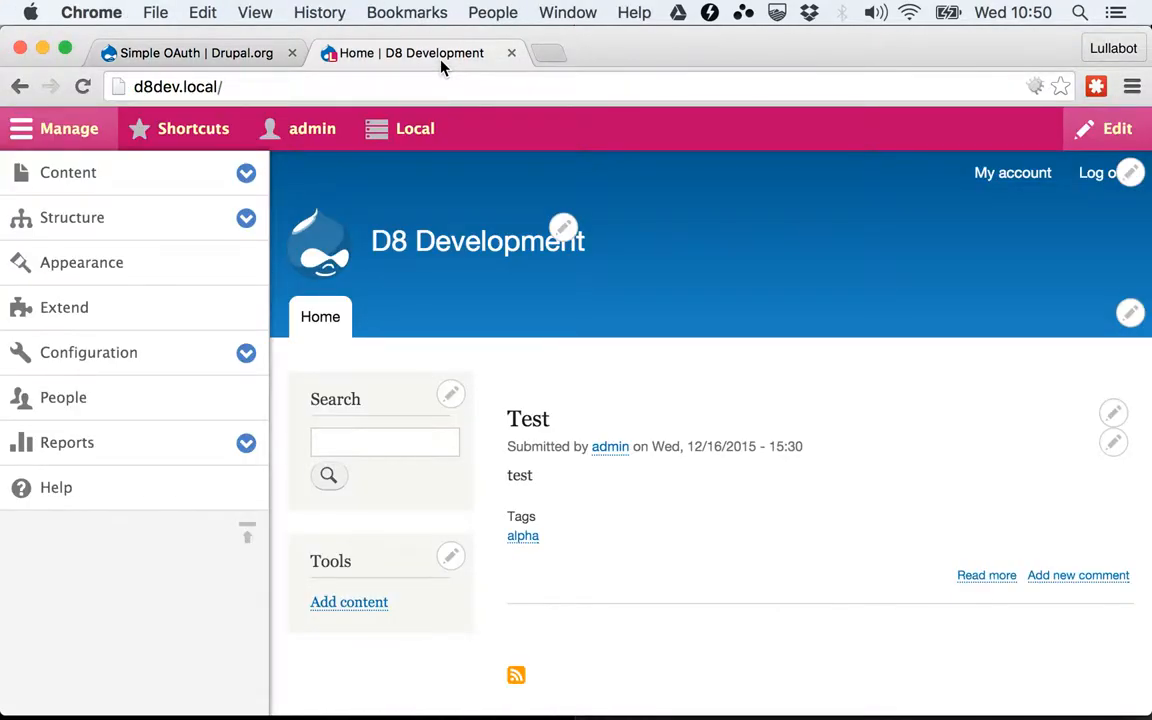
mouse_move(517, 404)
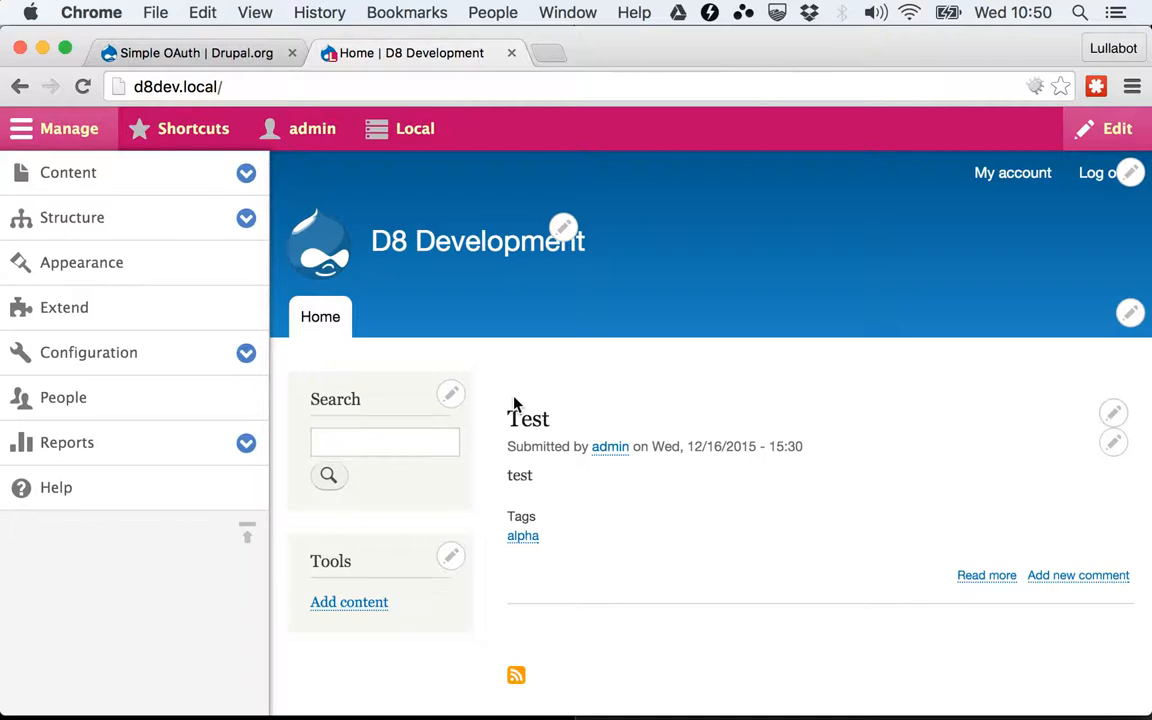
mouse_move(247, 190)
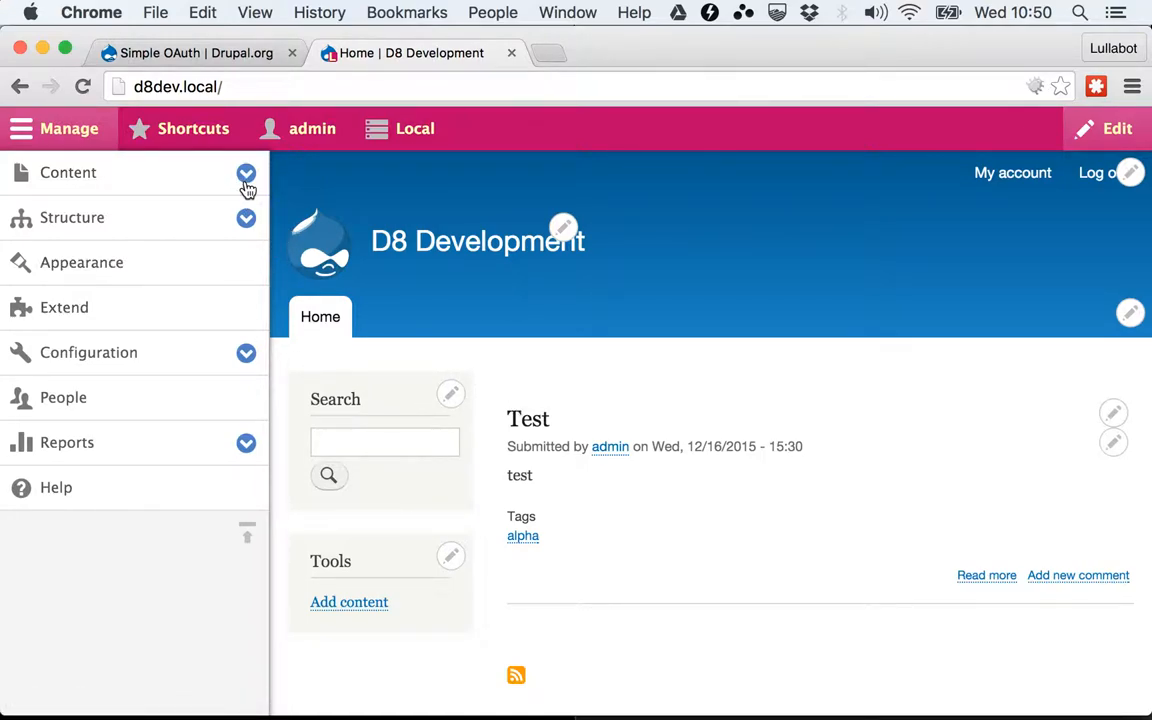
mouse_move(312, 128)
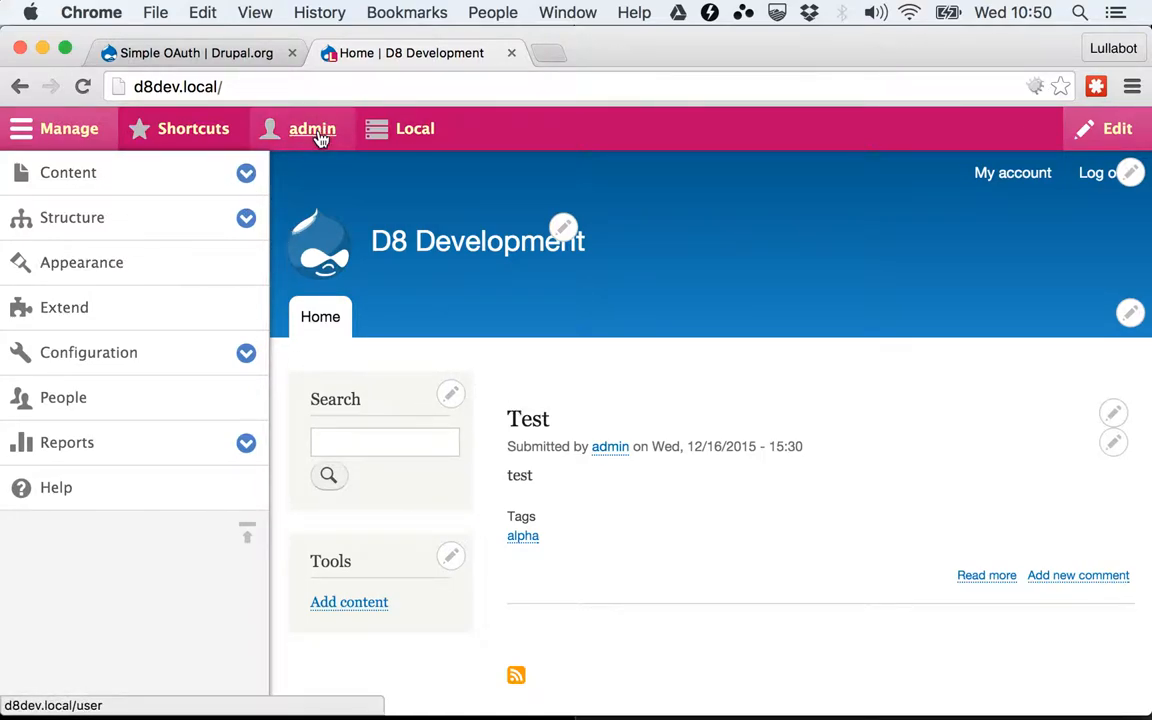
left_click(312, 128)
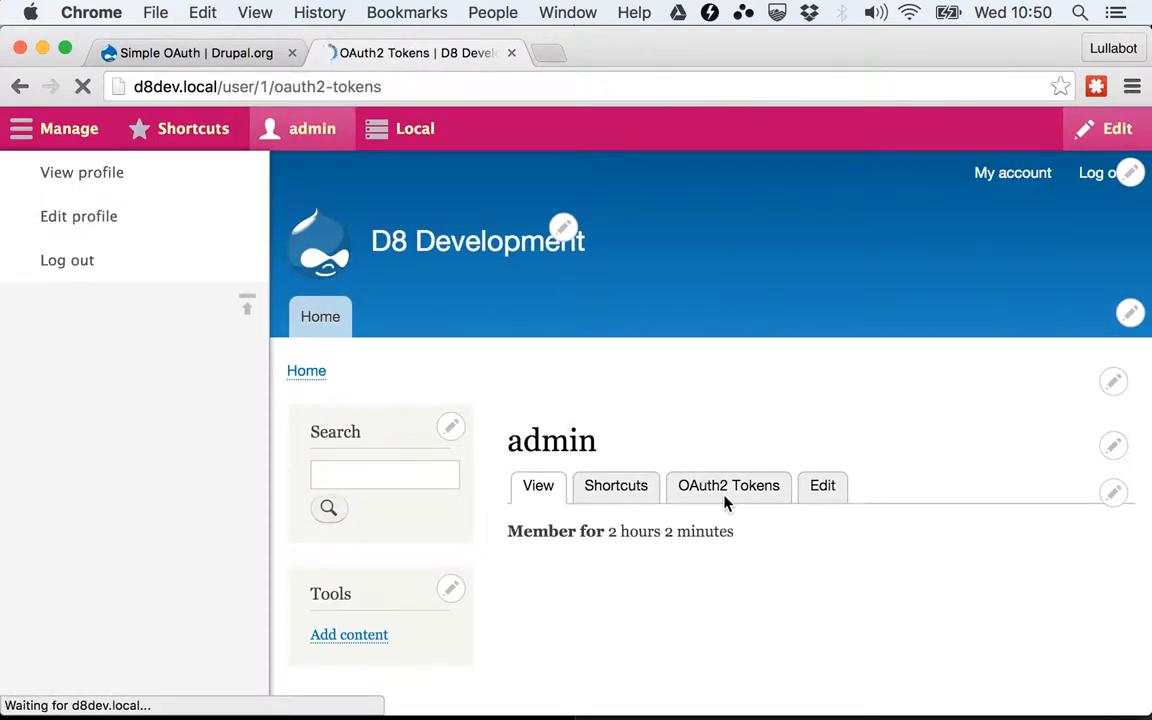
left_click(728, 485)
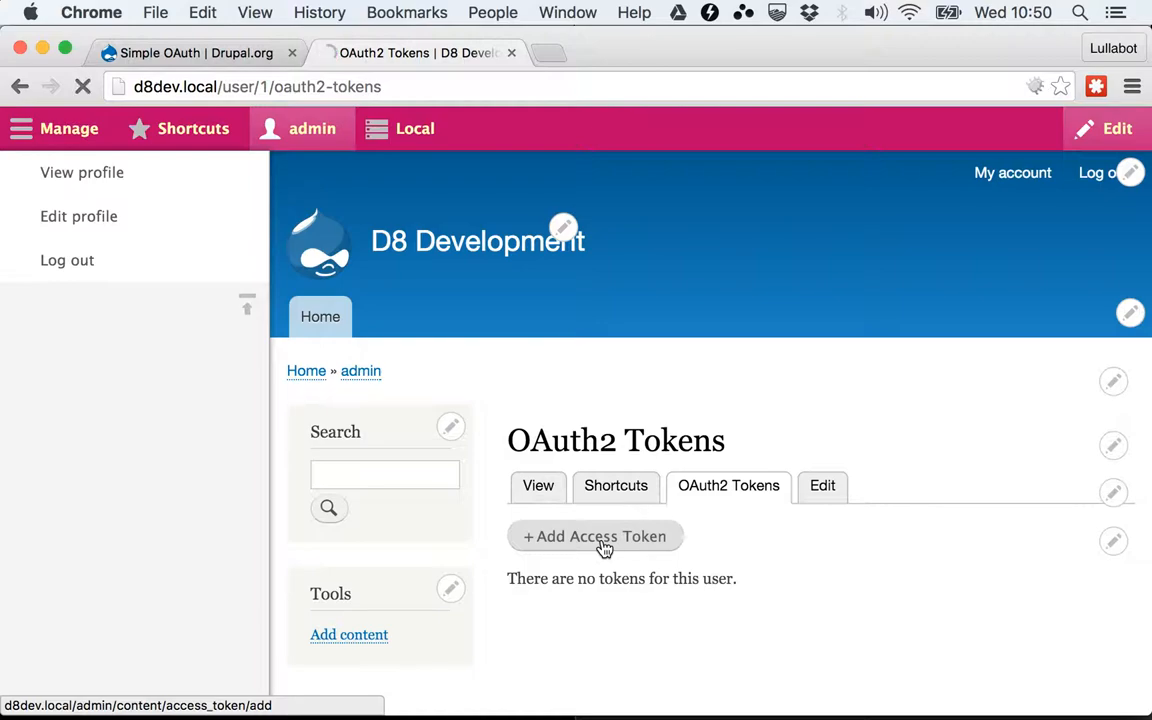
left_click(595, 536)
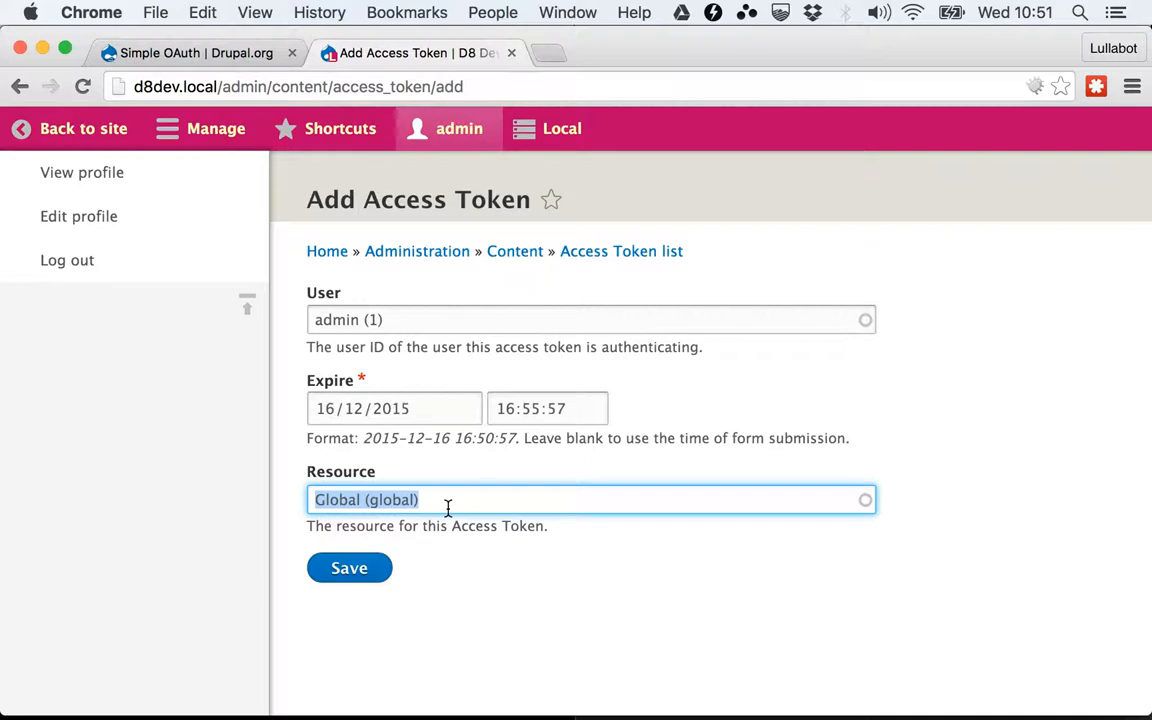
mouse_move(215, 128)
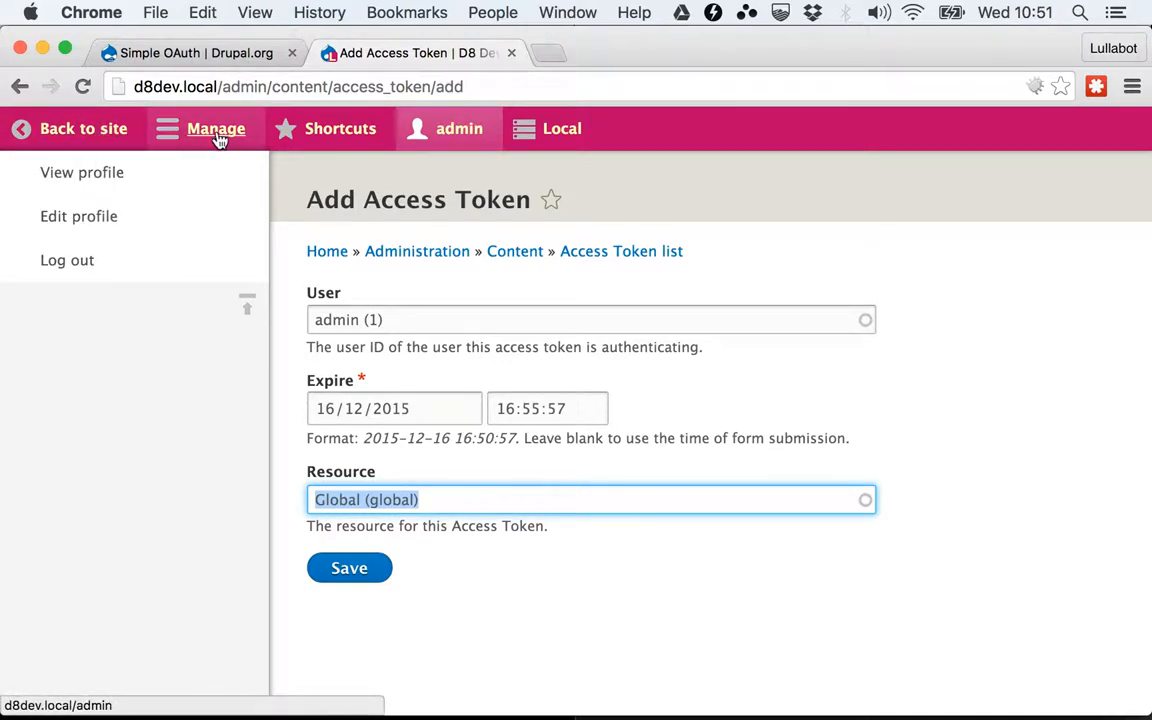
Step: Delete the Block and REST nodes resources under Token Auth Settings > Resources
left_click(215, 128)
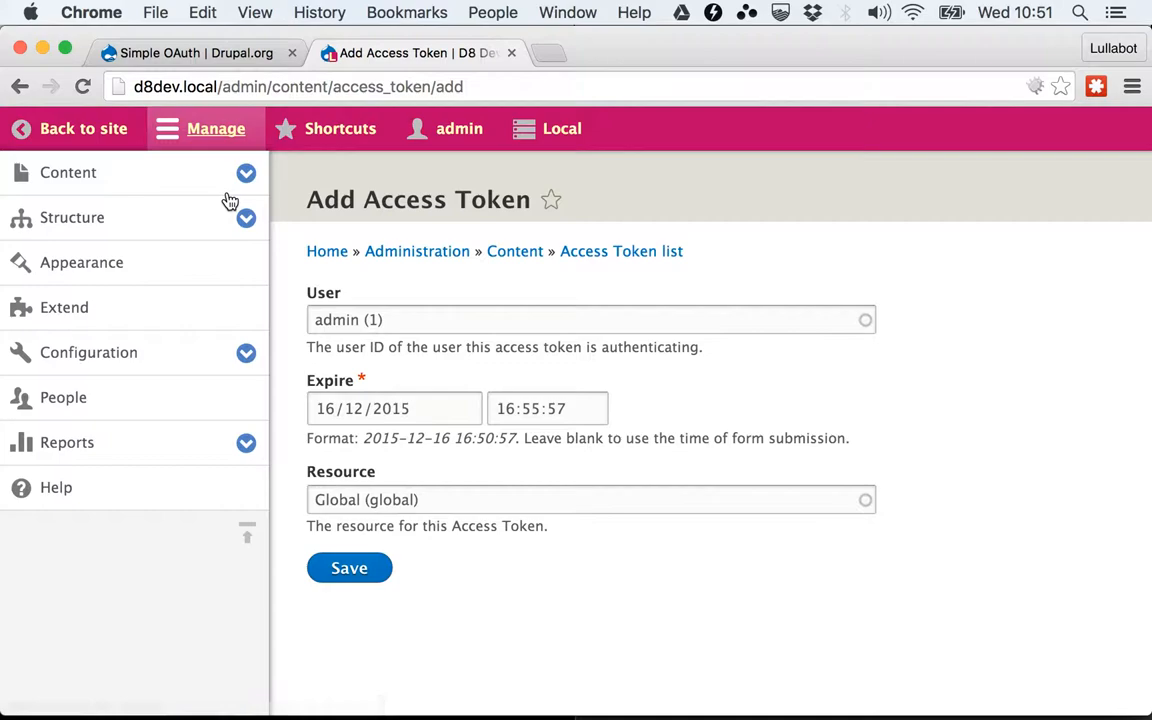
mouse_move(252, 190)
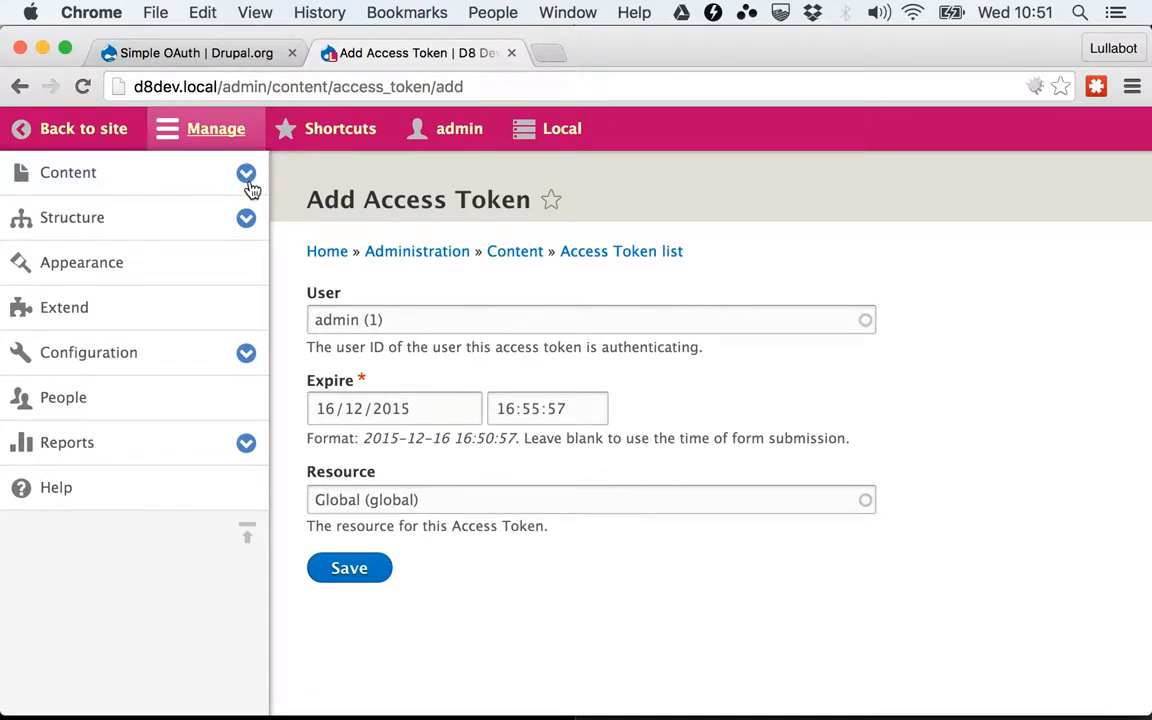
left_click(246, 352)
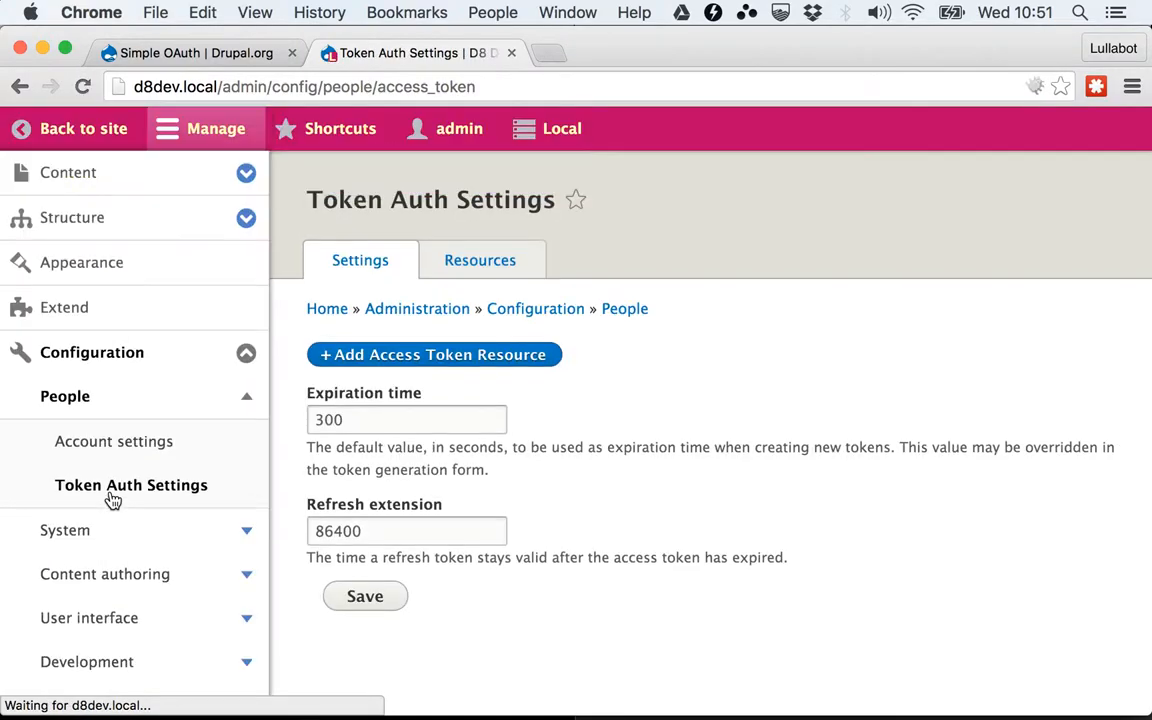
left_click(479, 260)
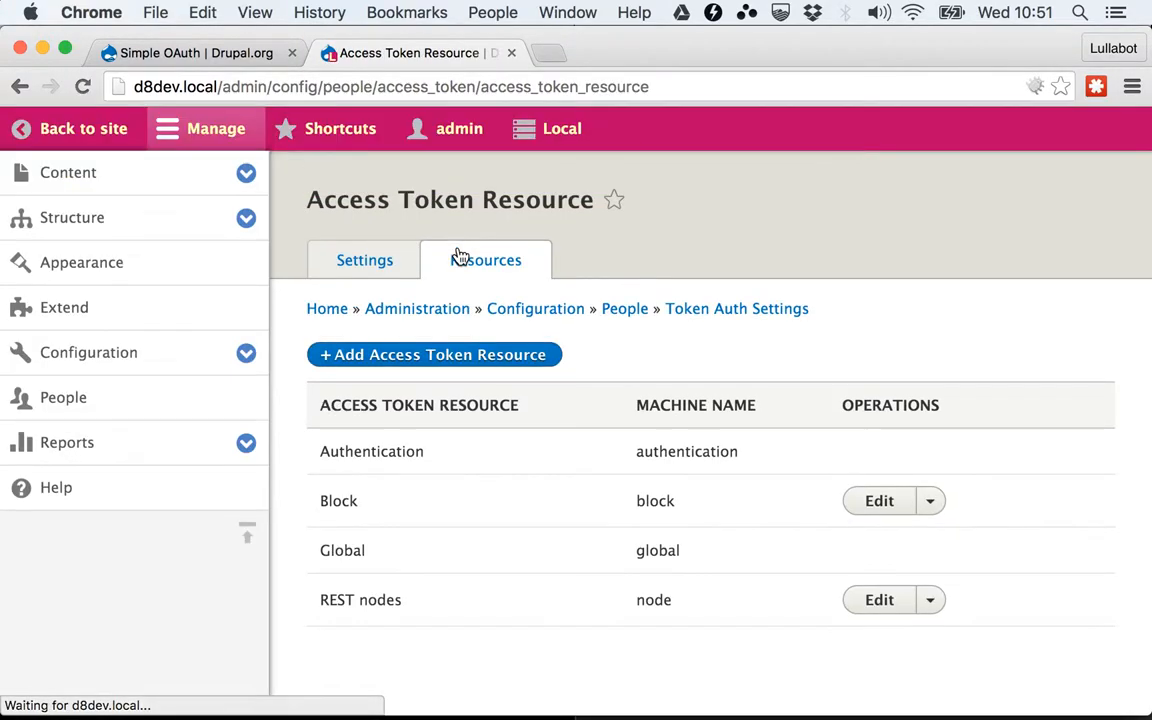
left_click(929, 500)
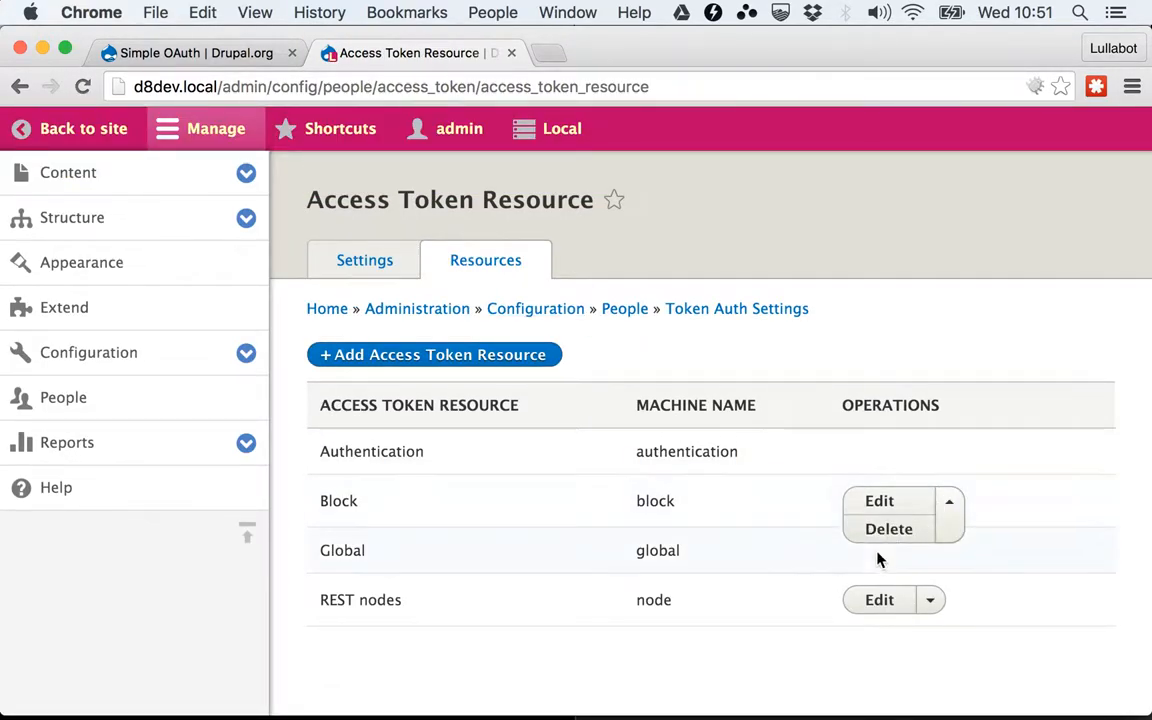
left_click(888, 528)
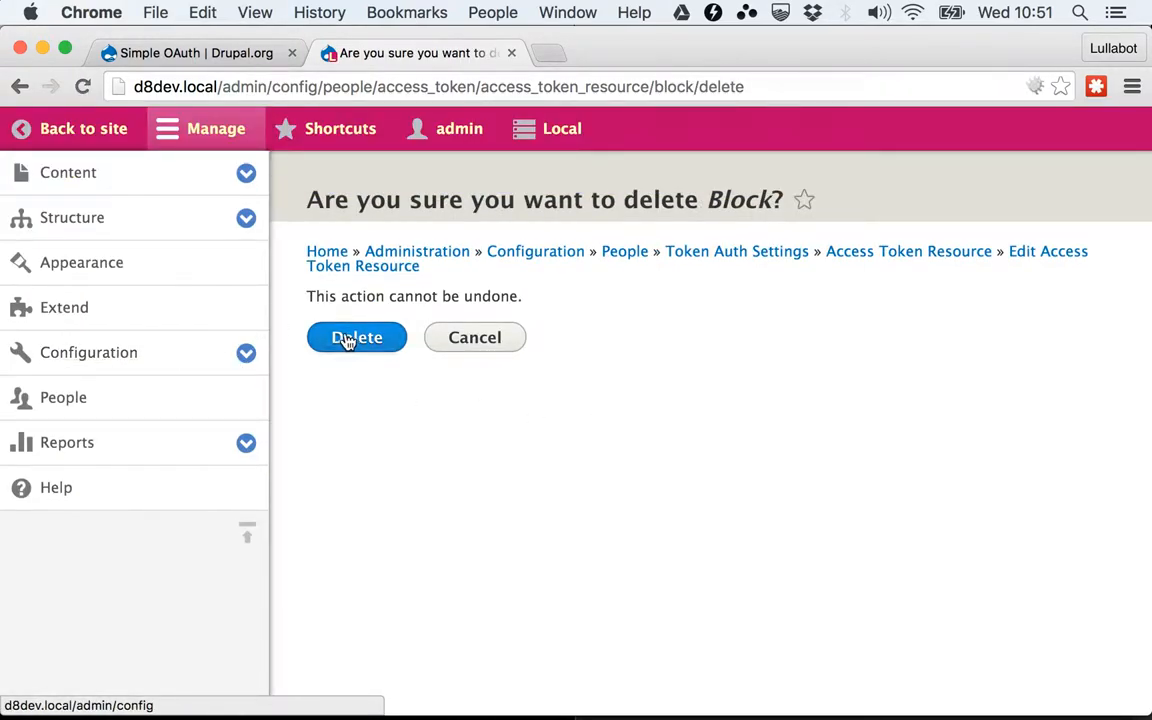
left_click(357, 337)
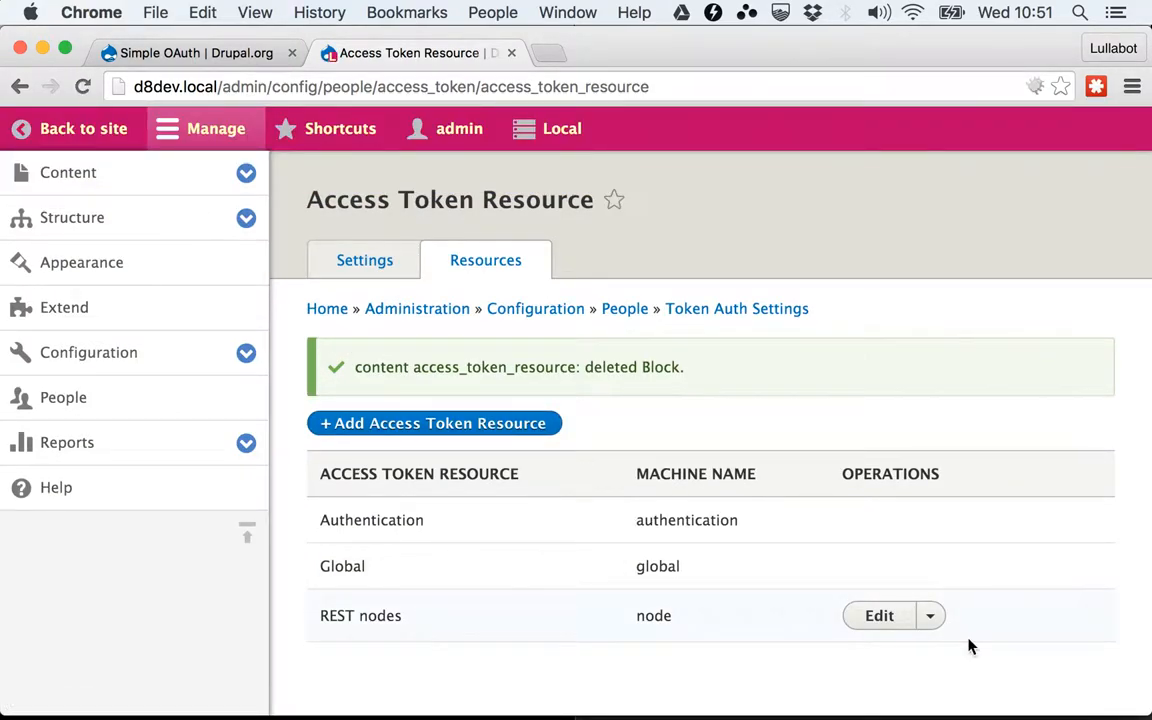
left_click(929, 615)
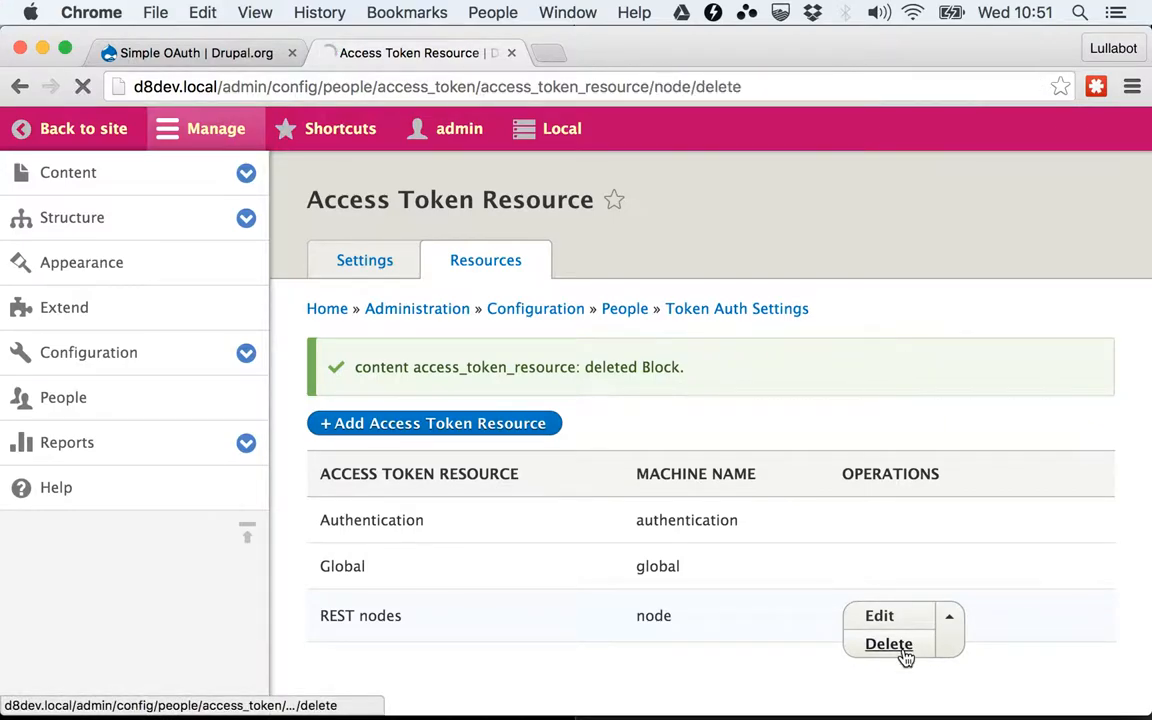
left_click(888, 643)
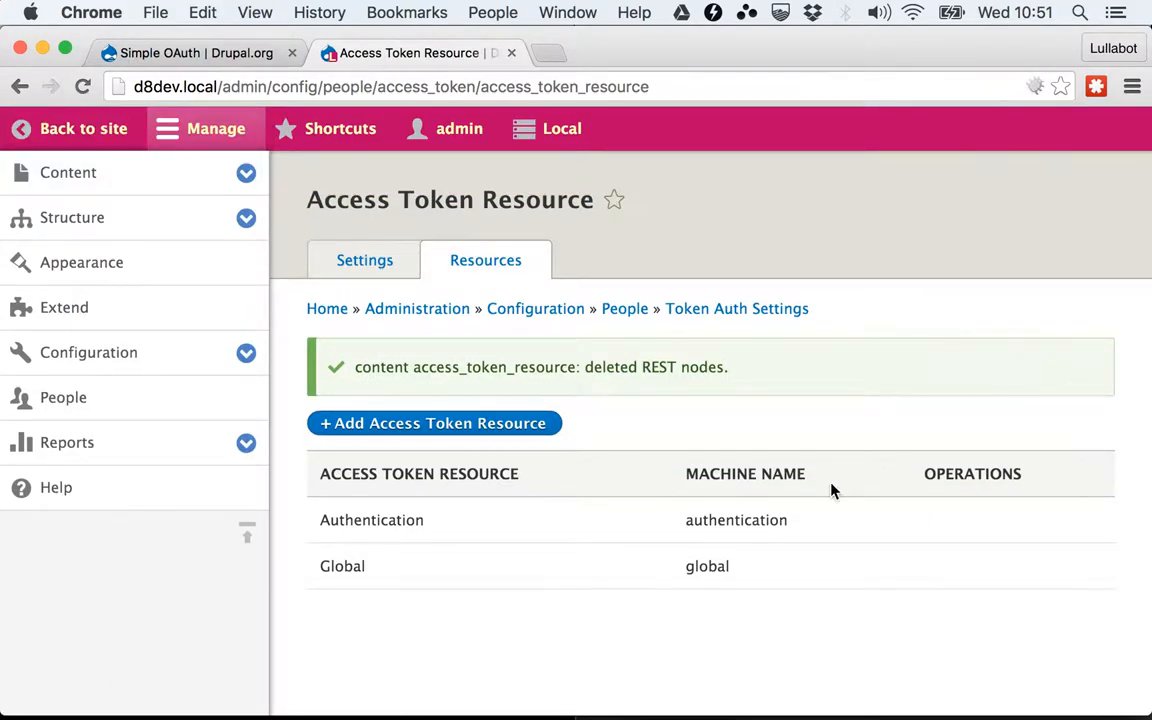
mouse_move(420, 478)
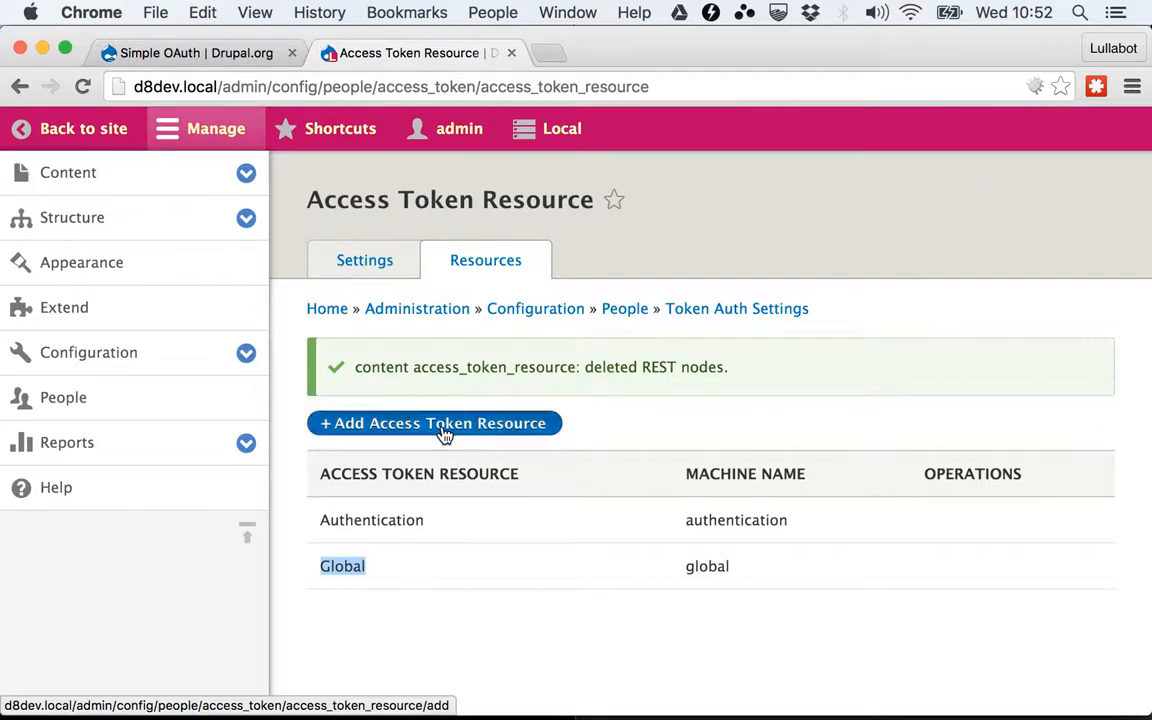
Step: Start a new access token resource and focus its empty Label field
left_click(434, 423)
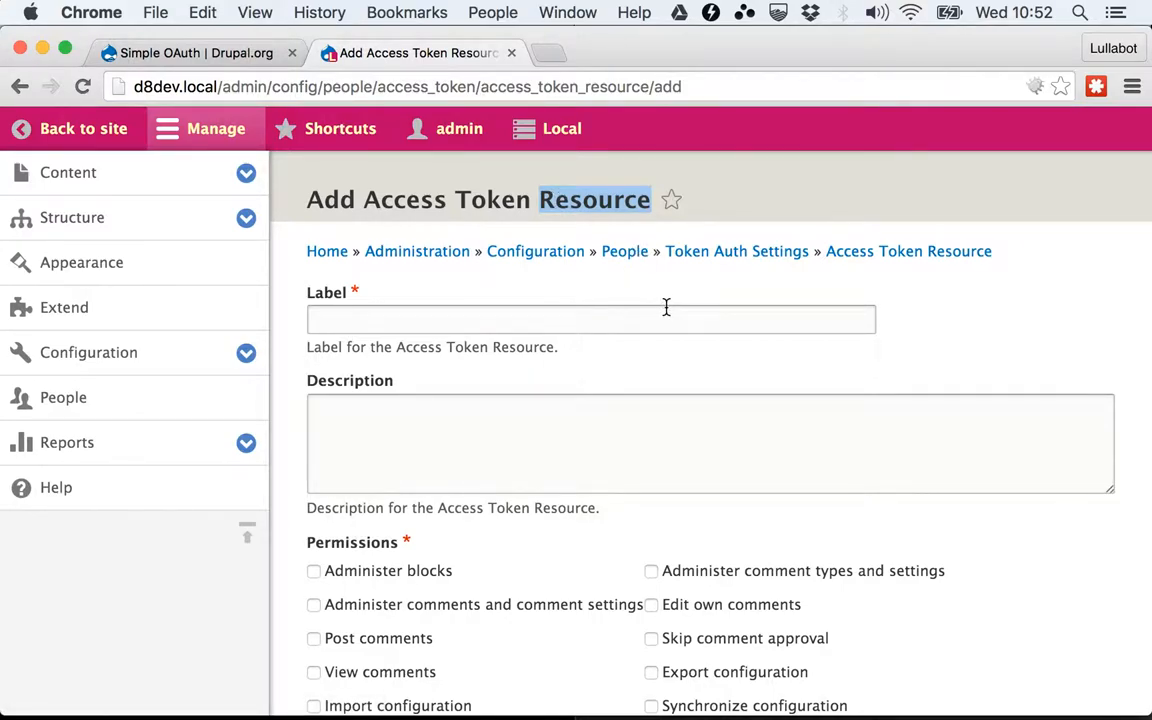
left_click(590, 319)
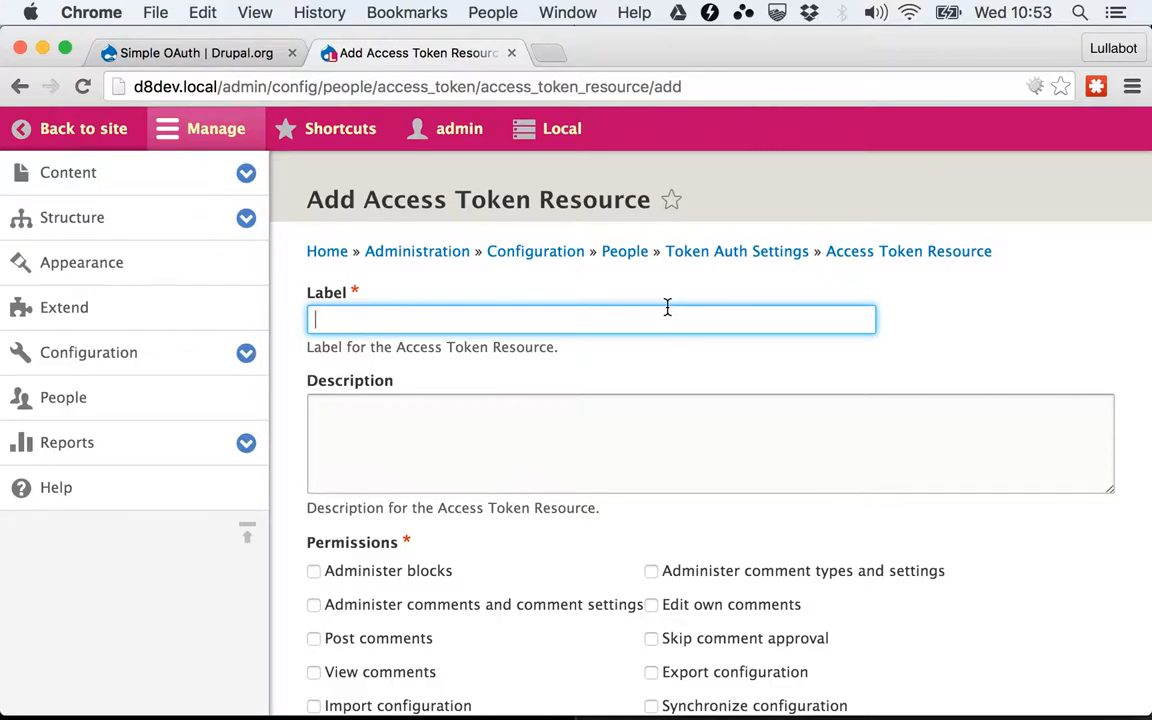
mouse_move(213, 128)
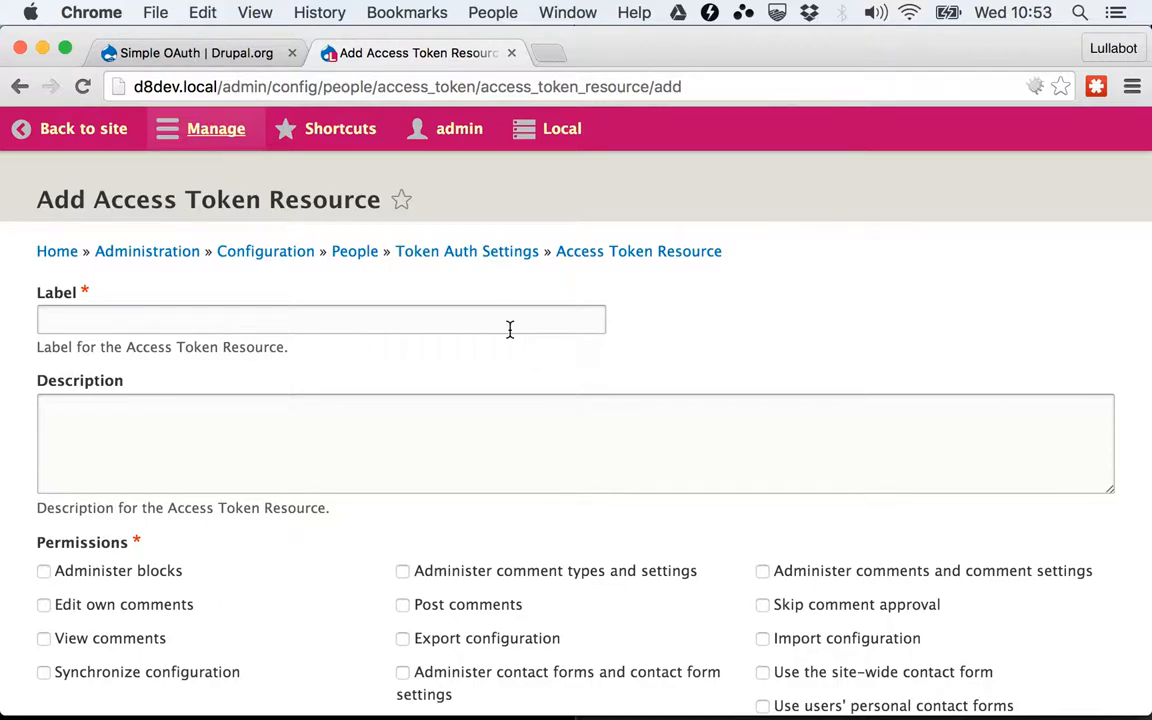
Step: Label the resource 'Block', described as limiting permission checks to block related permissions
left_click(320, 319)
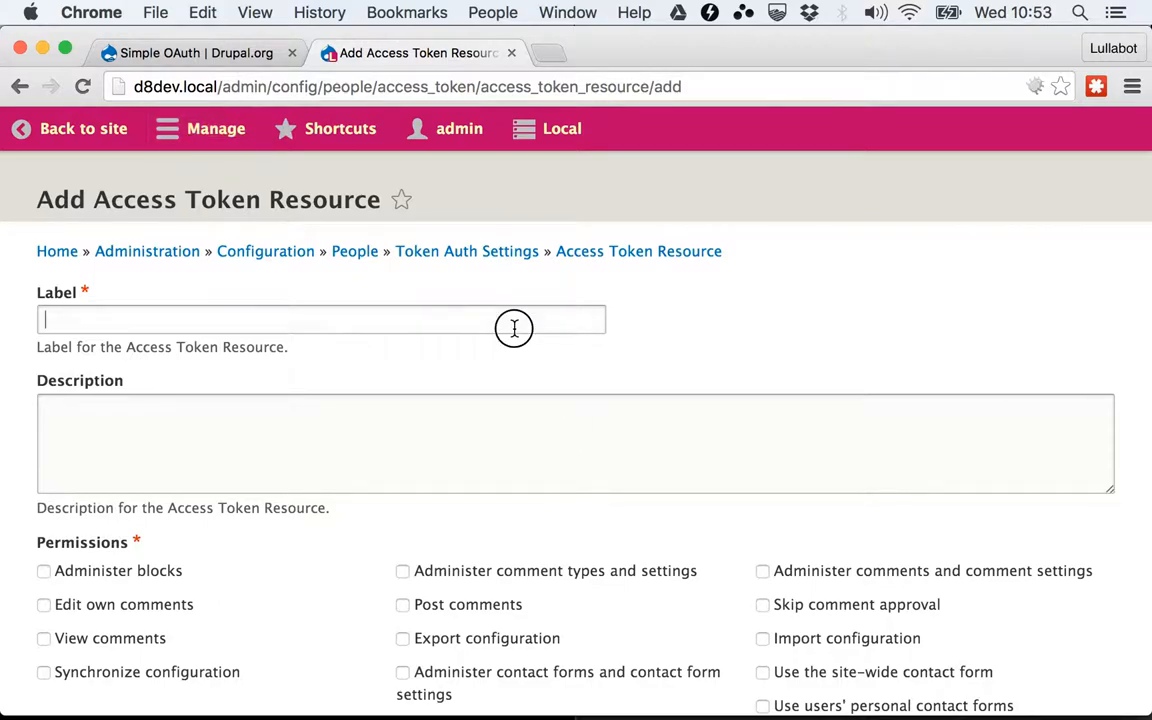
type("N")
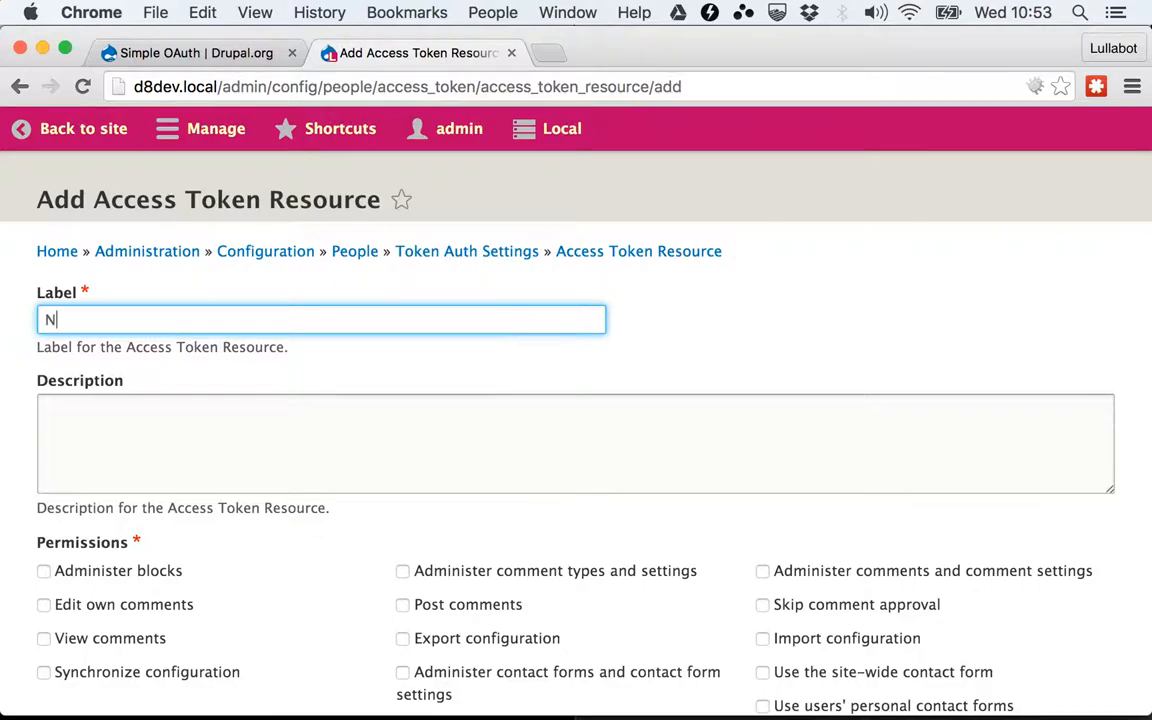
type("Block")
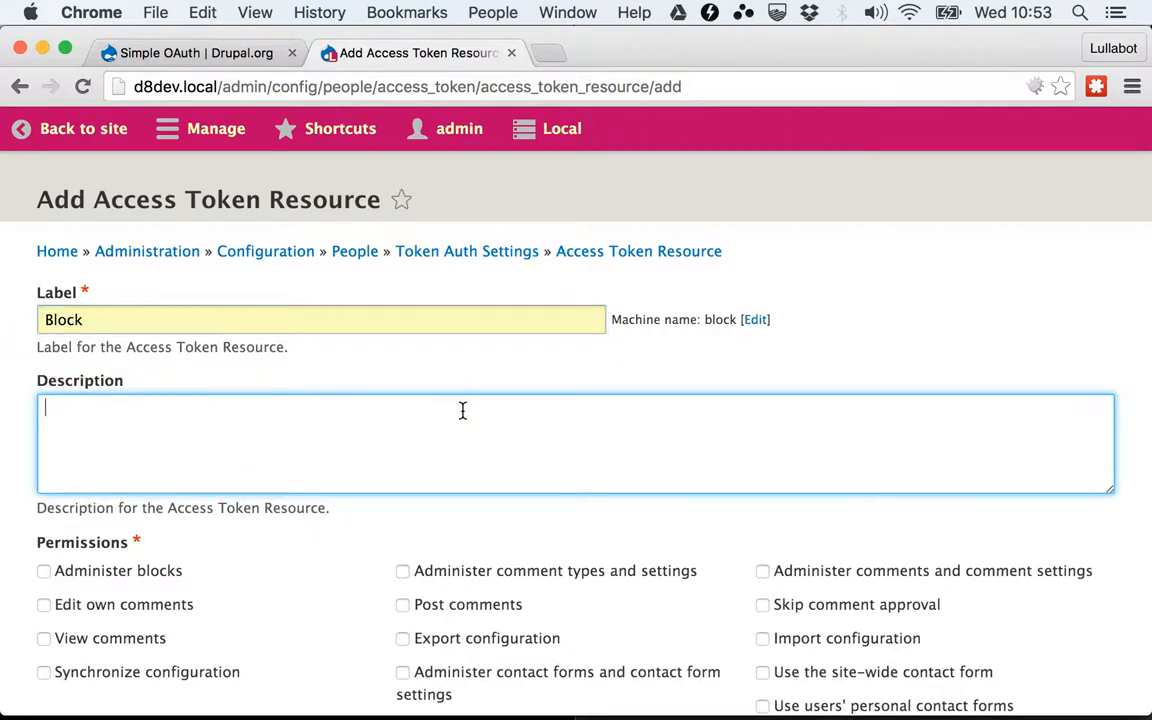
type("R")
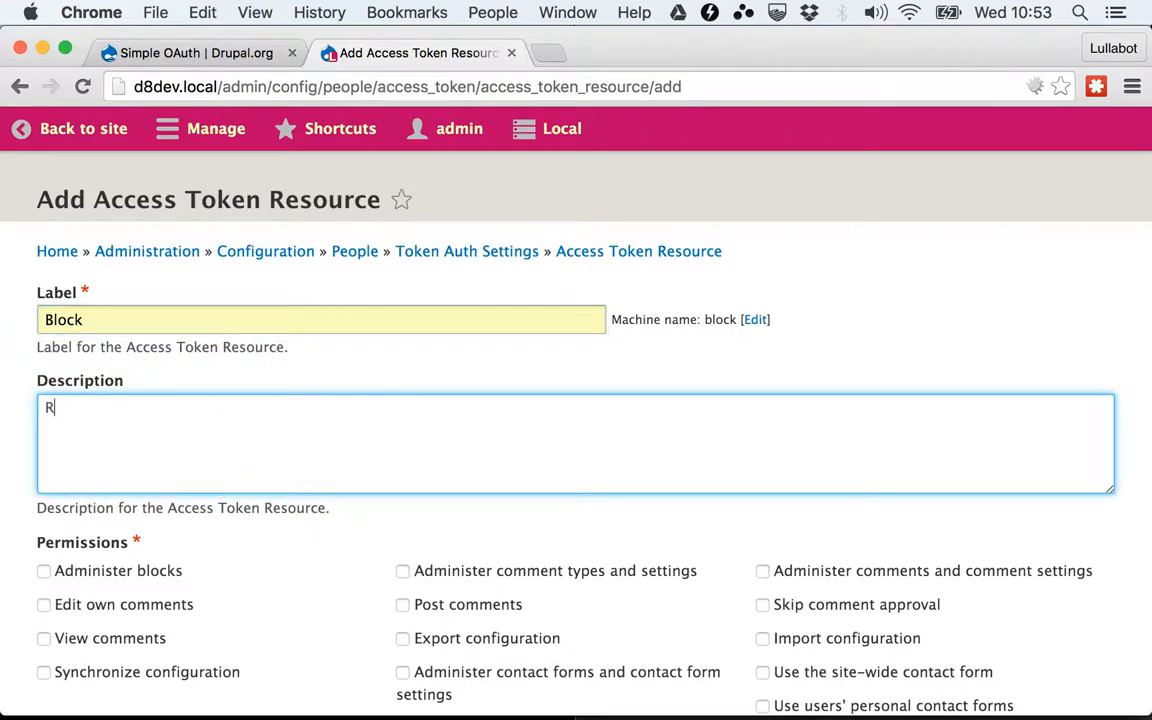
type("esource to l")
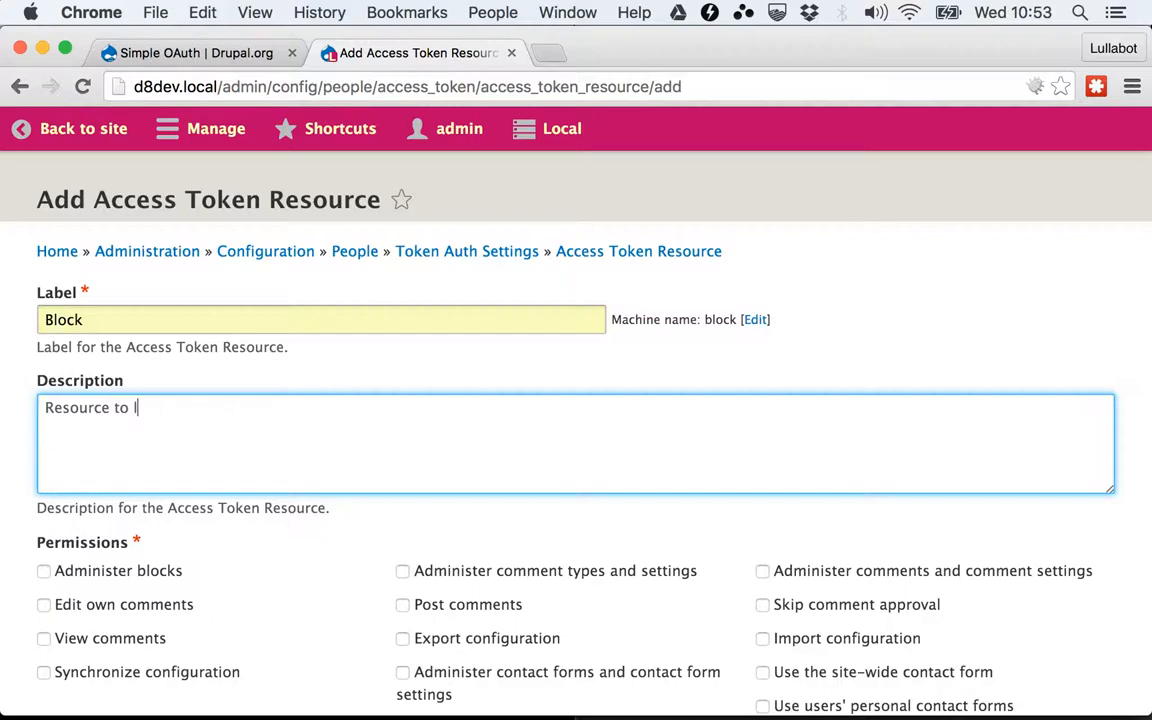
type("limit the")
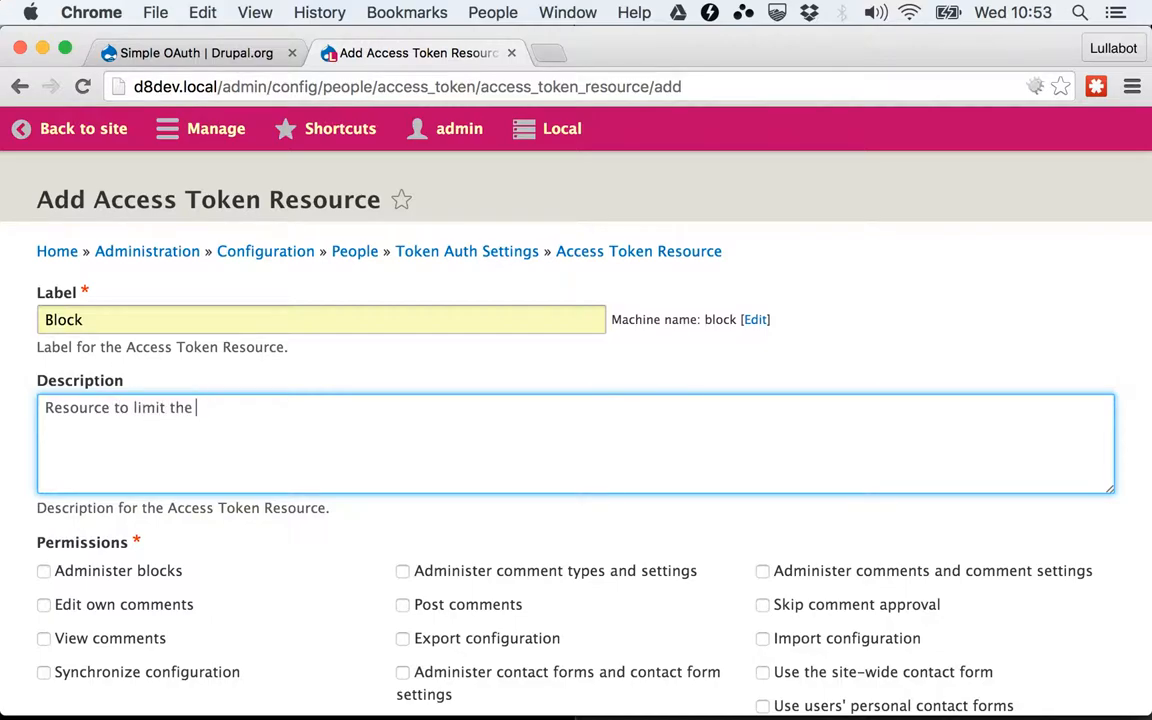
type("permission c")
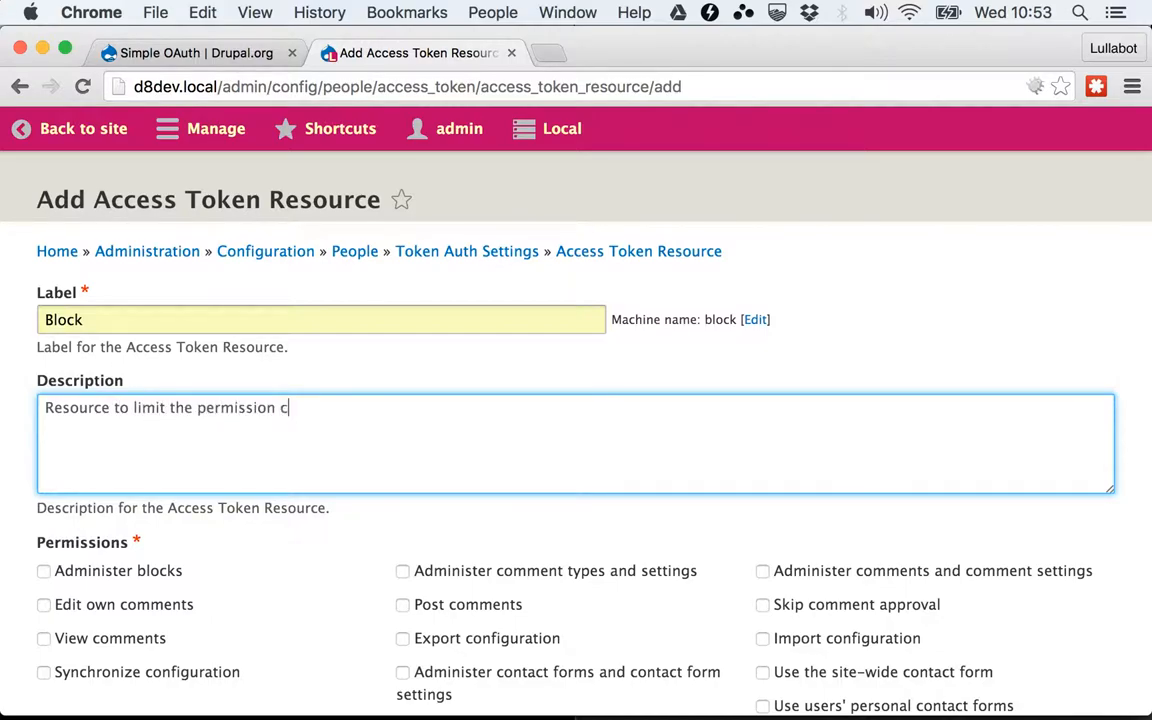
type("hecks to n")
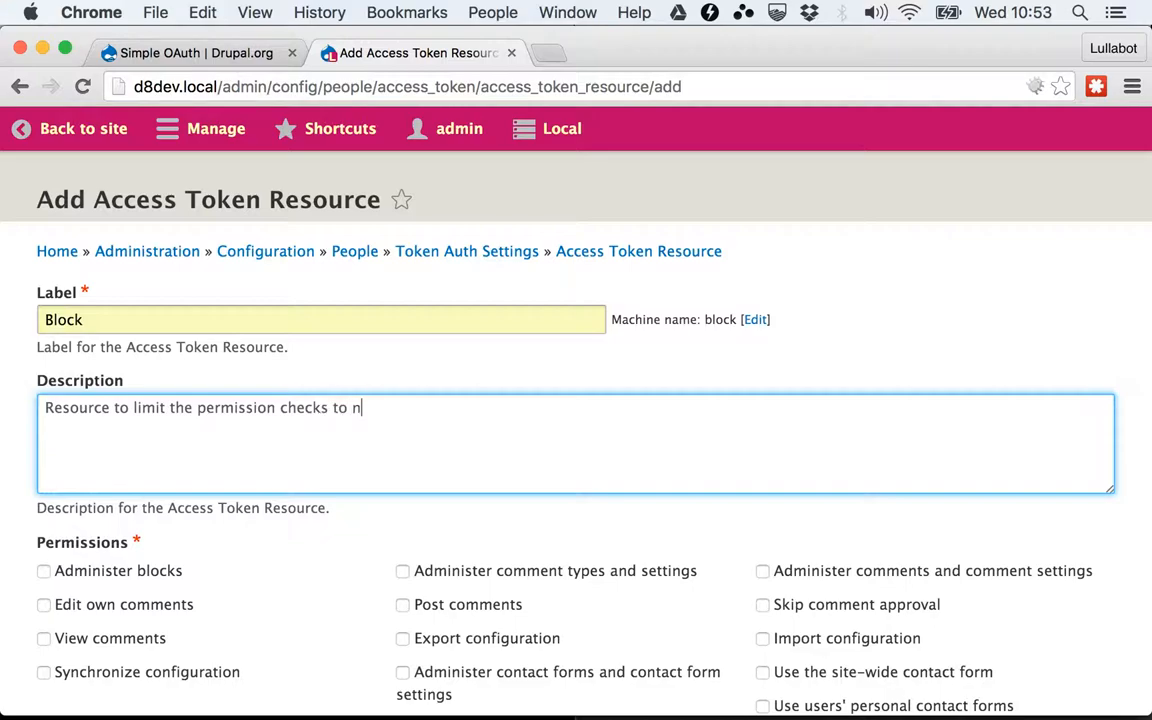
type("block")
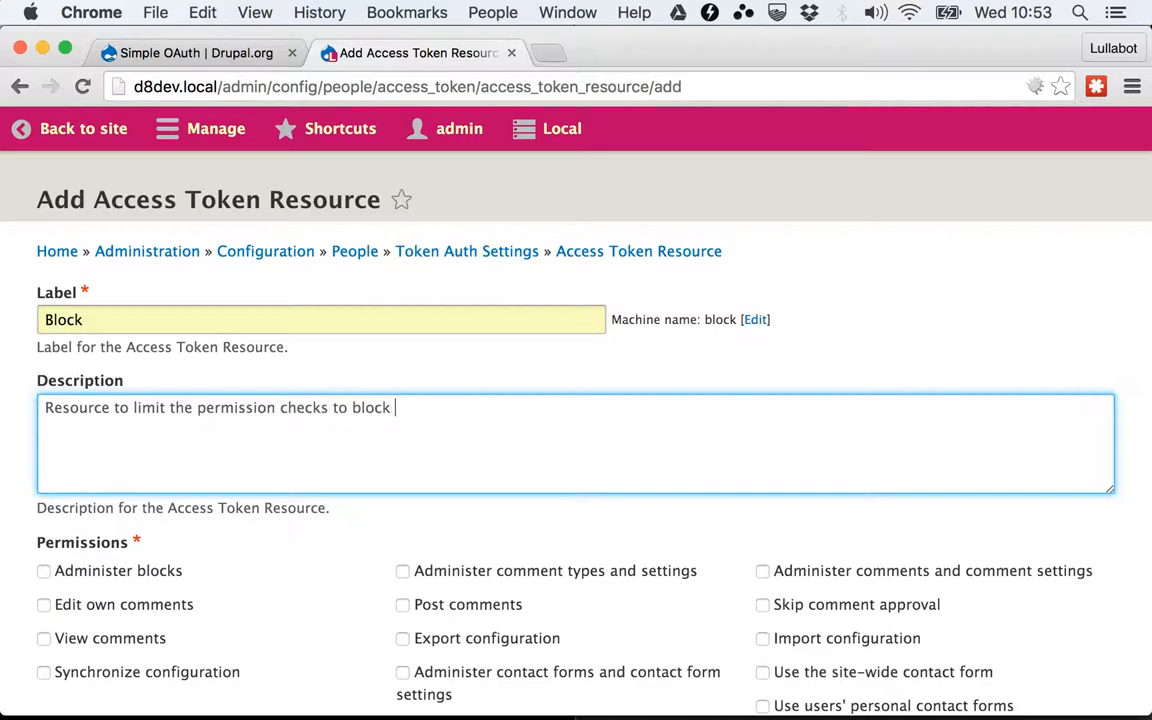
type("r")
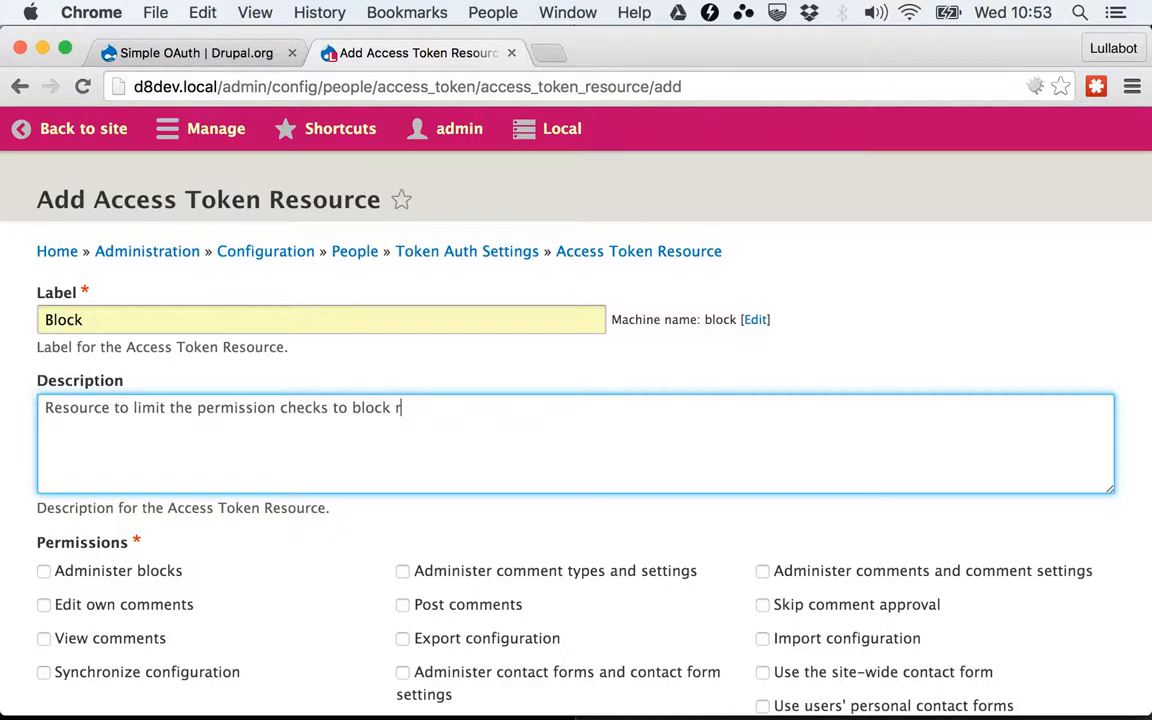
type("related pe")
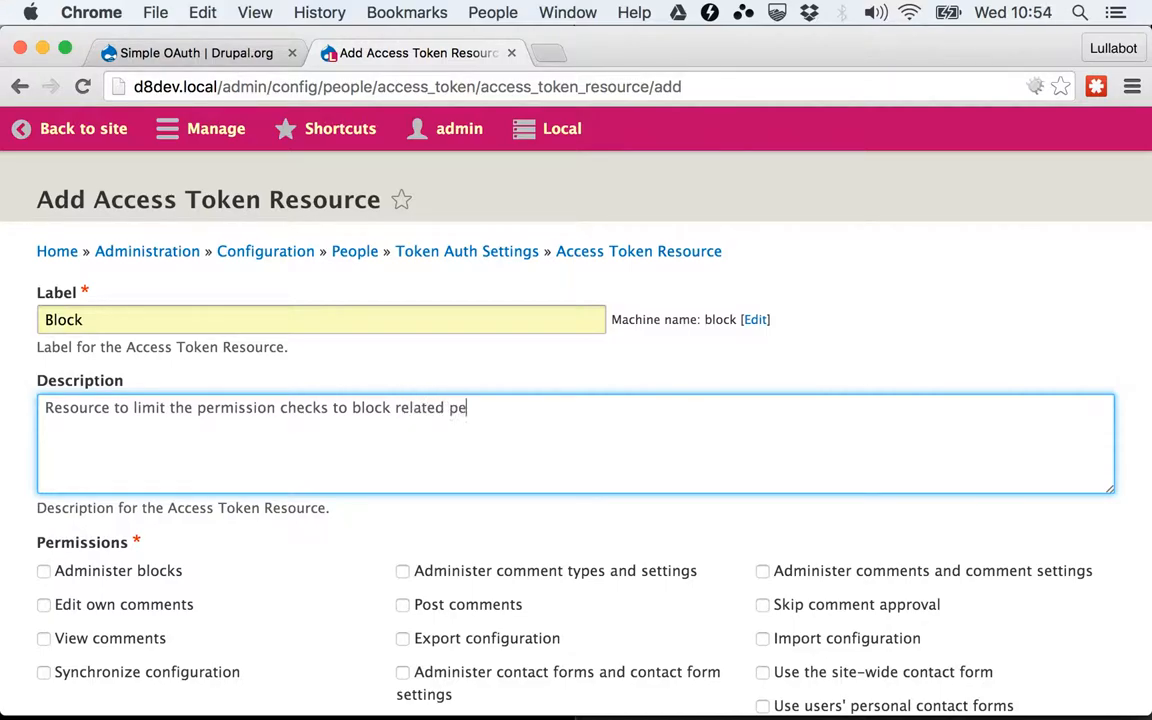
type("rmissions.")
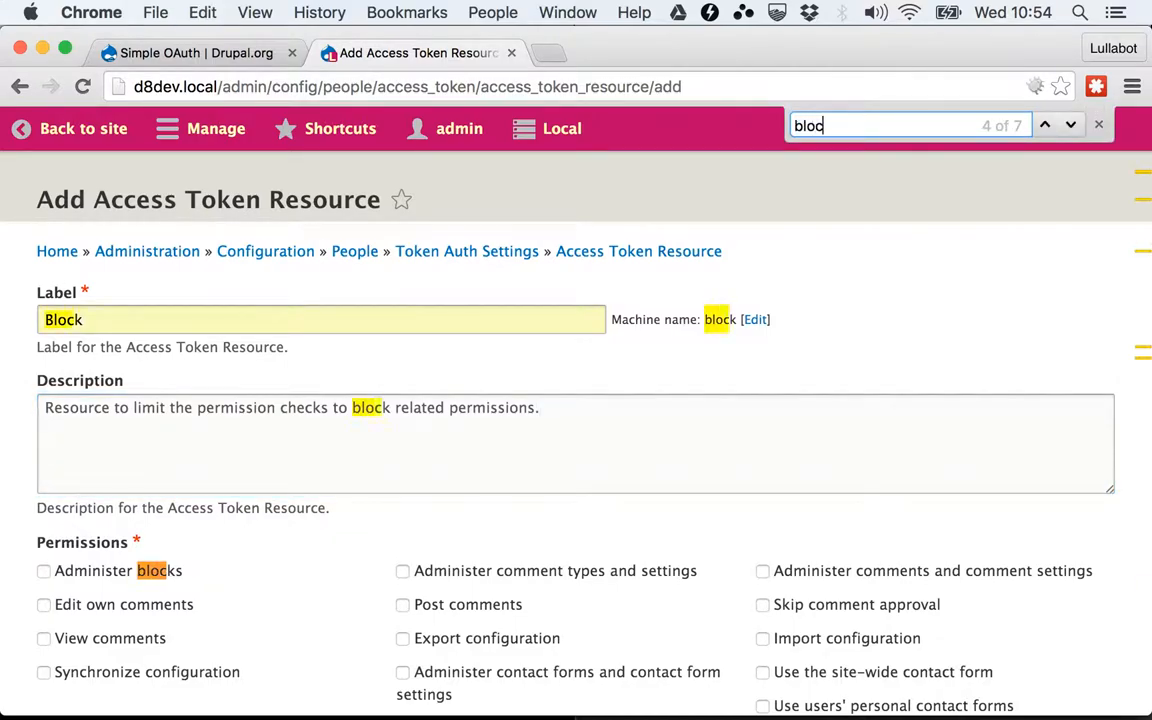
Step: Grant the 'Custom block: Administer display' and 'Custom block: Administer fields' permissions
type("k")
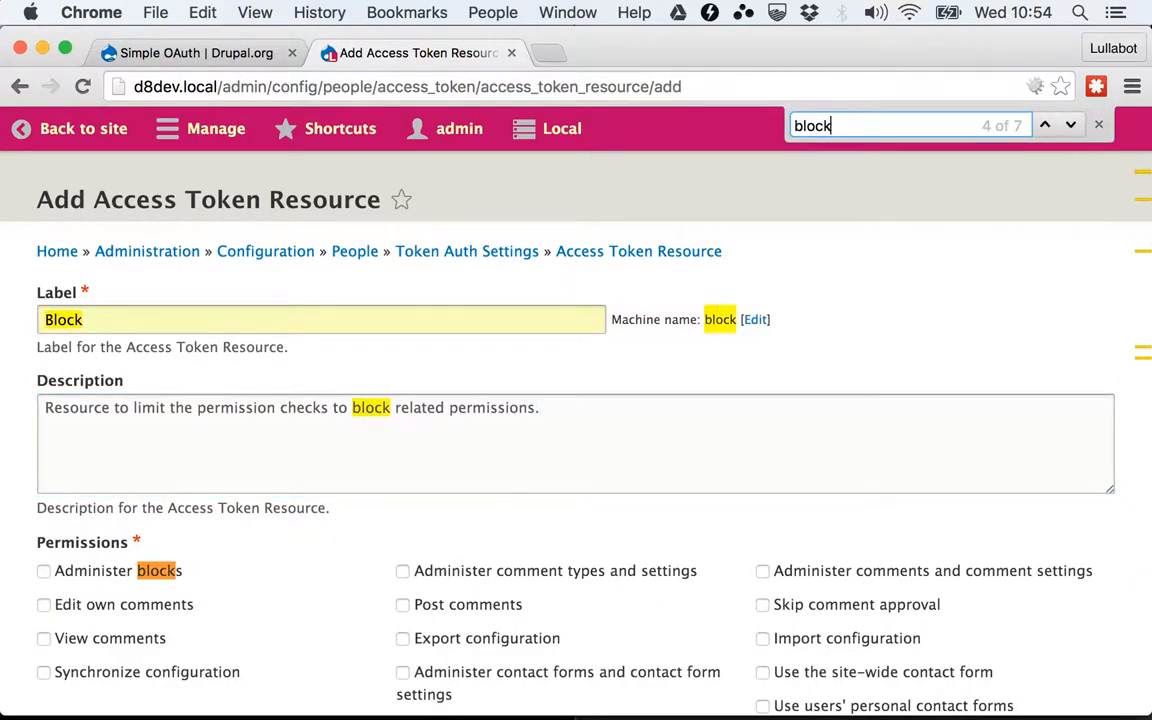
scroll("down", 3)
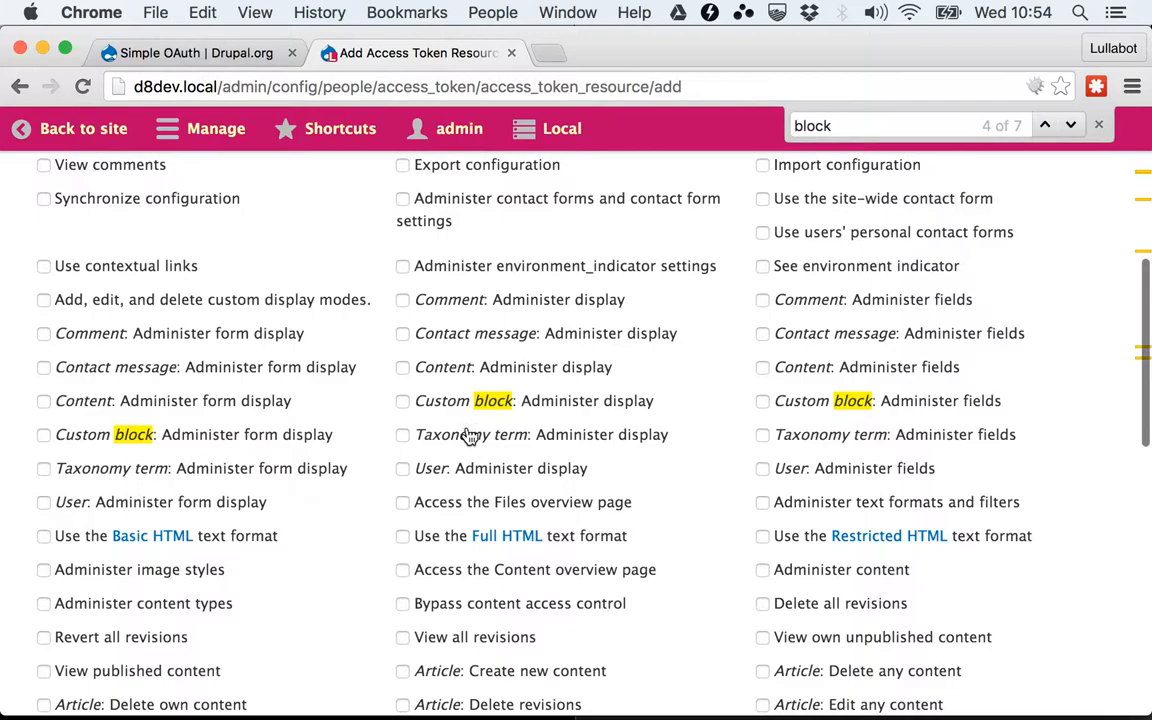
left_click(402, 400)
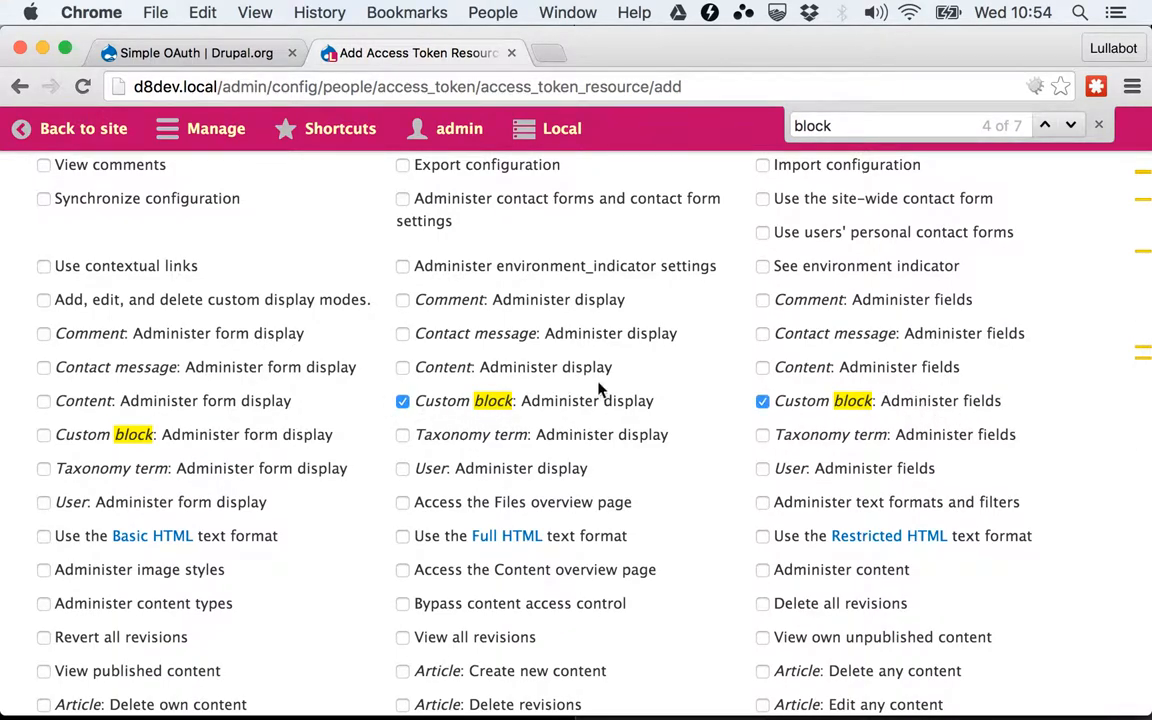
left_click(43, 434)
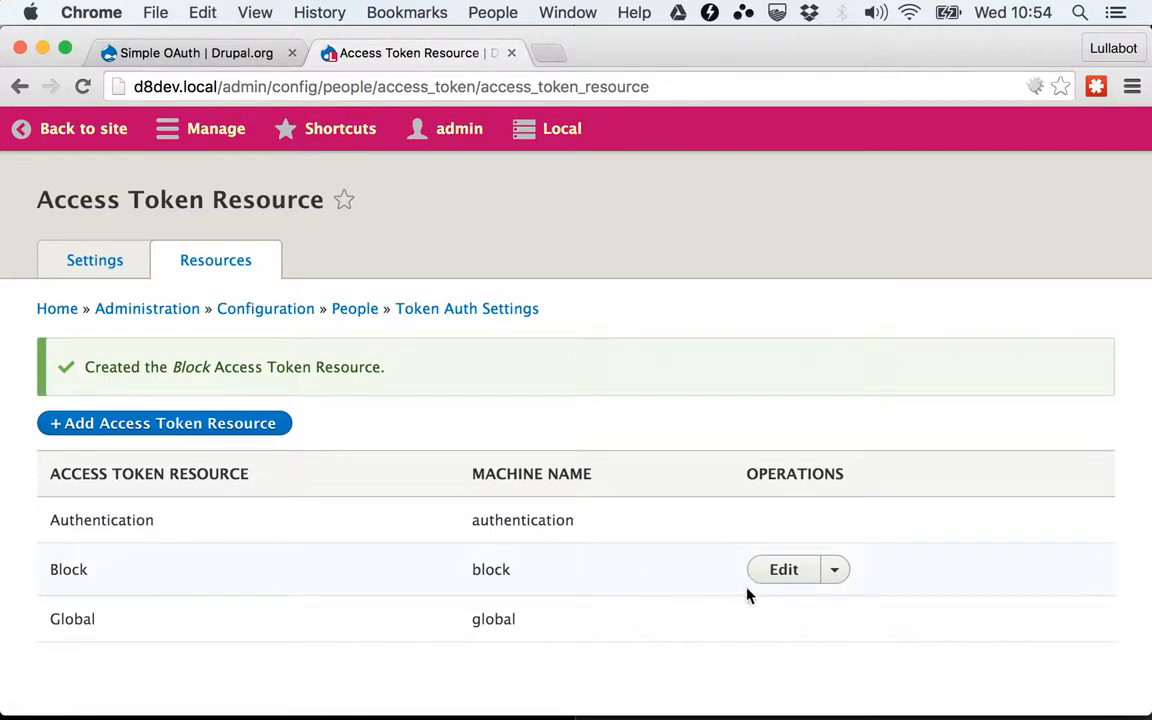
mouse_move(485, 570)
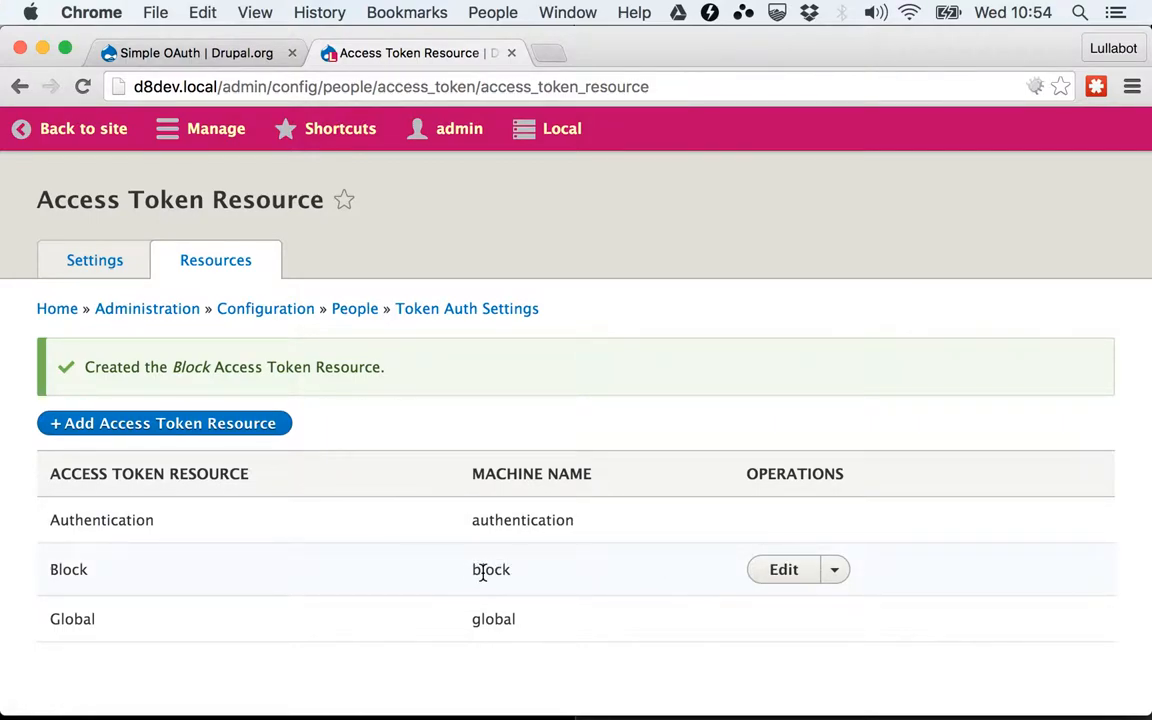
Step: Select the saved Block resource's 'block' machine name in the Resources list
double_click(491, 569)
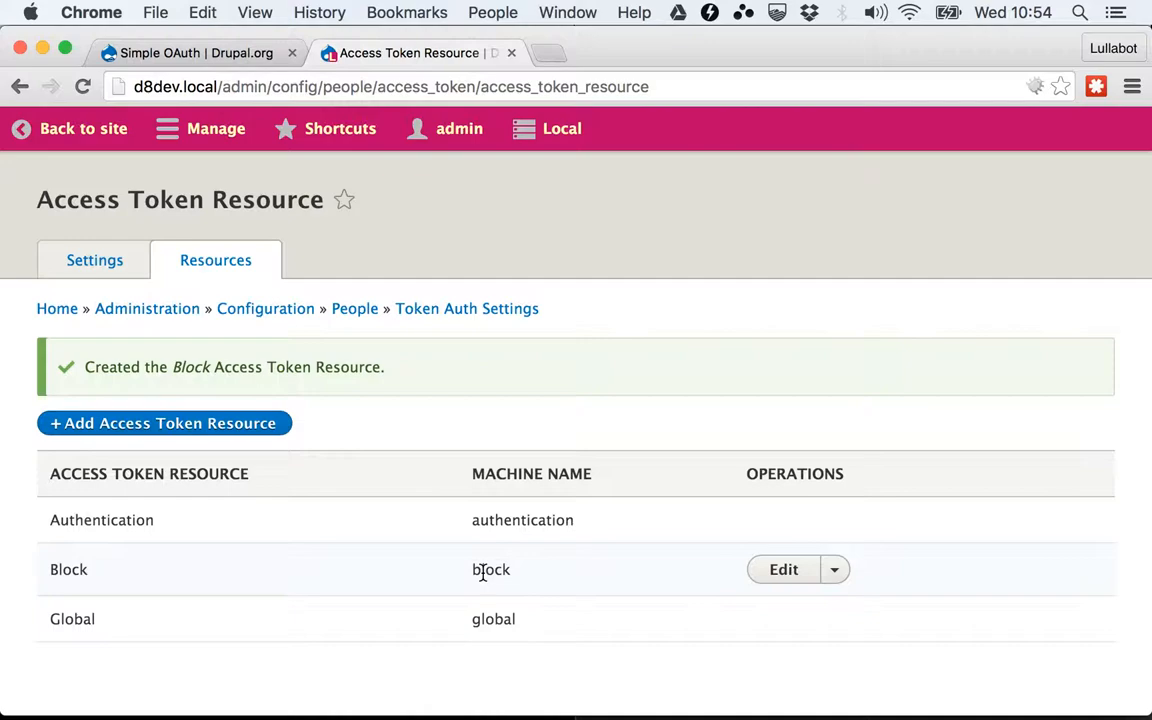
double_click(491, 569)
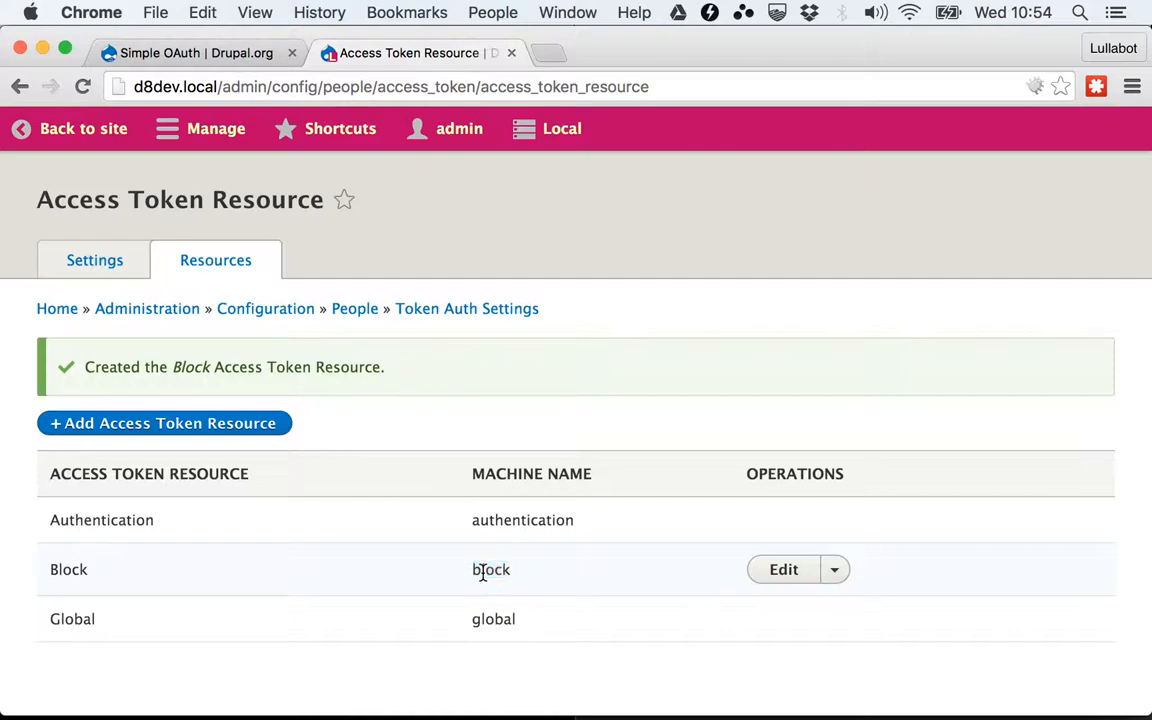
double_click(491, 569)
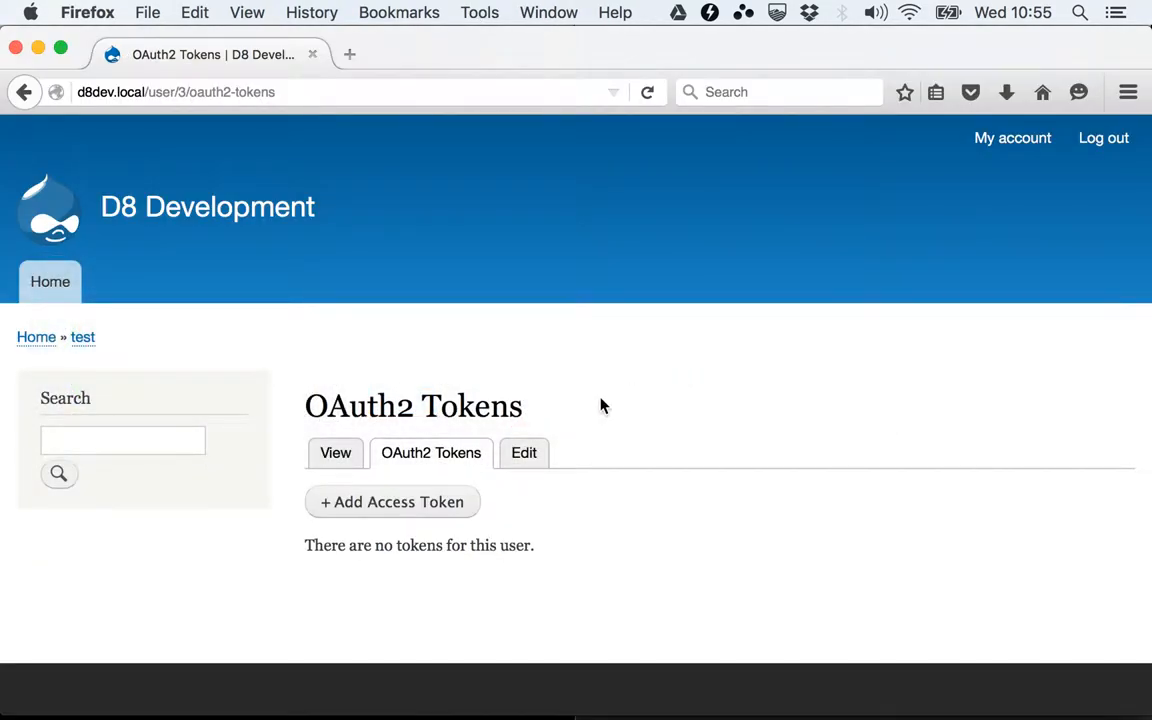
mouse_move(168, 425)
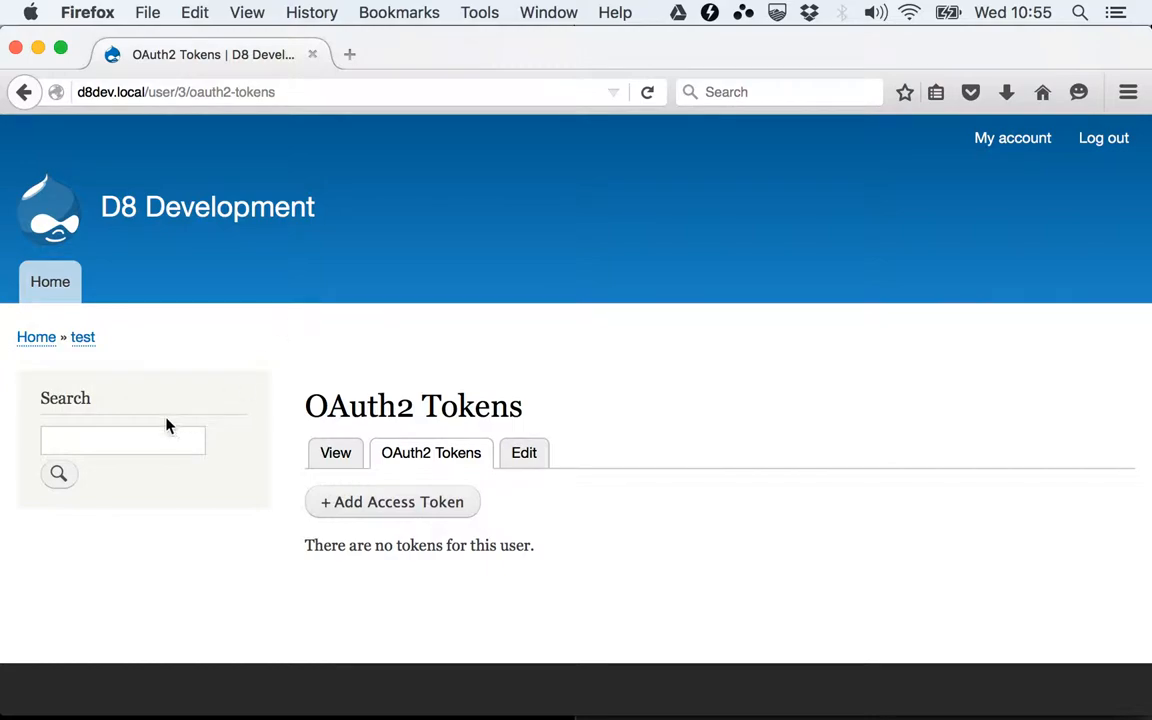
left_click(335, 452)
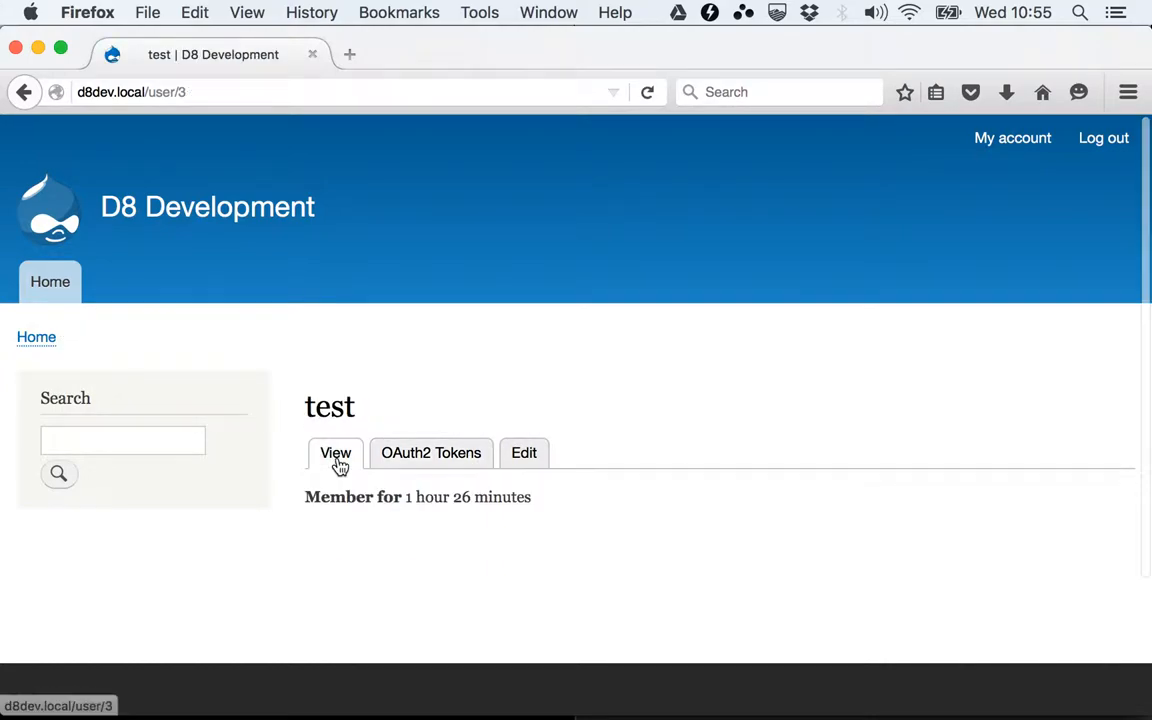
left_click(431, 452)
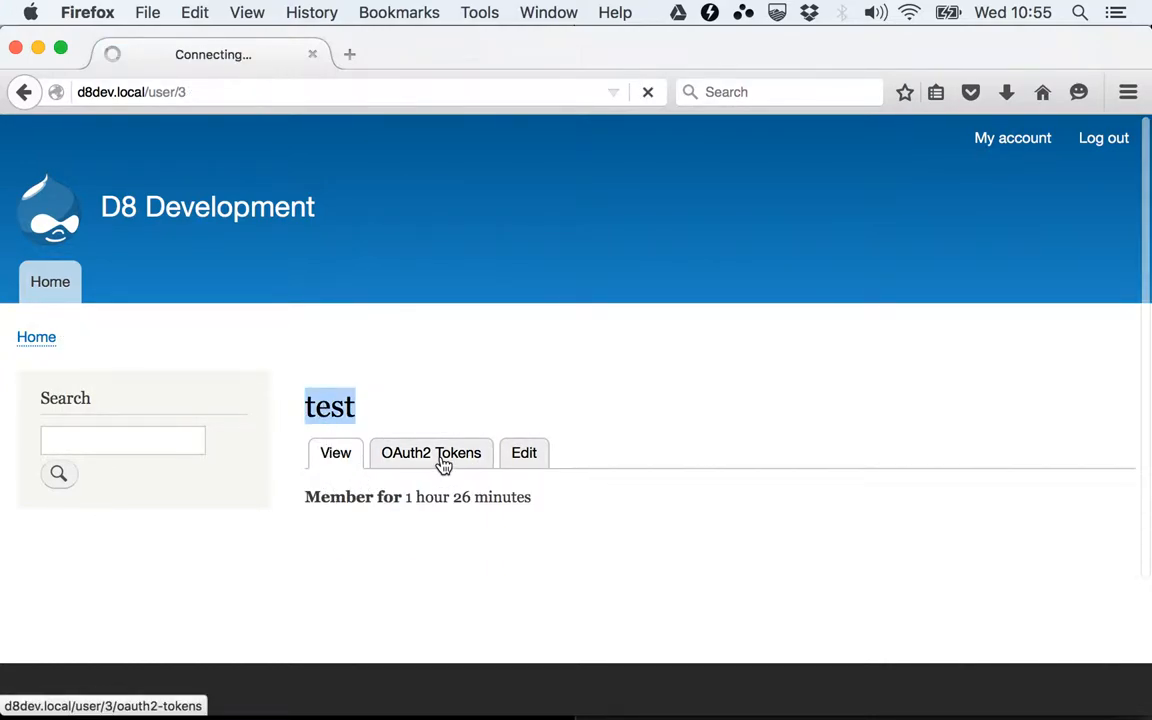
left_click(431, 452)
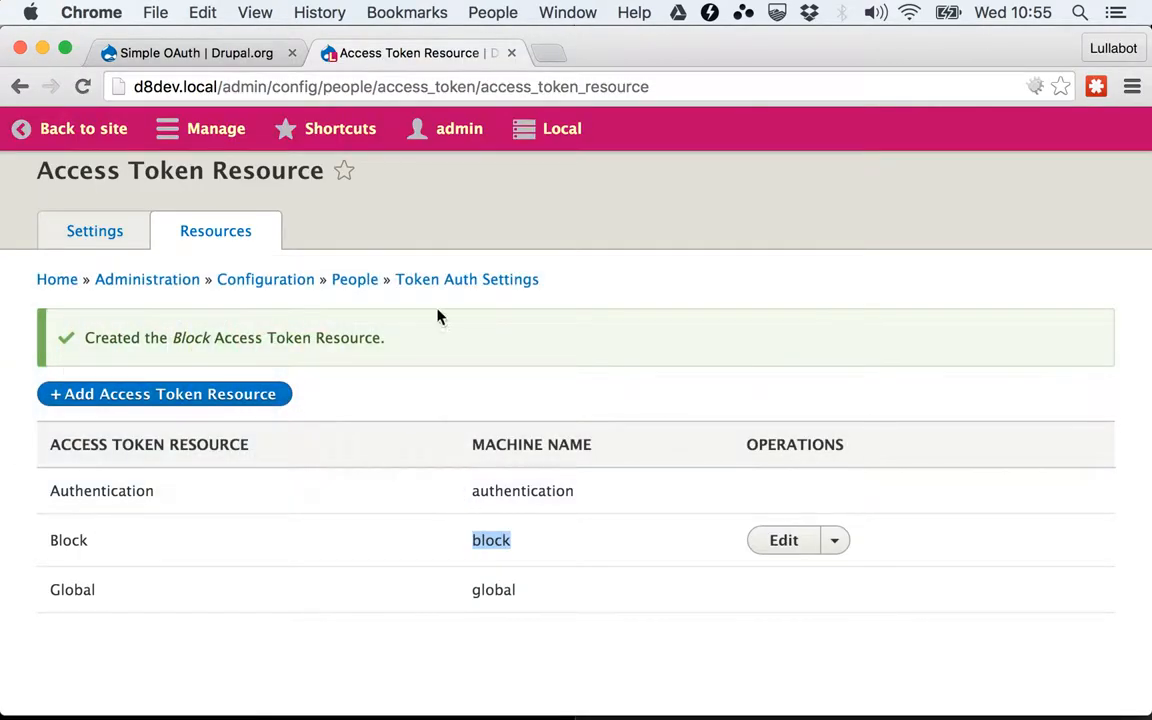
mouse_move(215, 128)
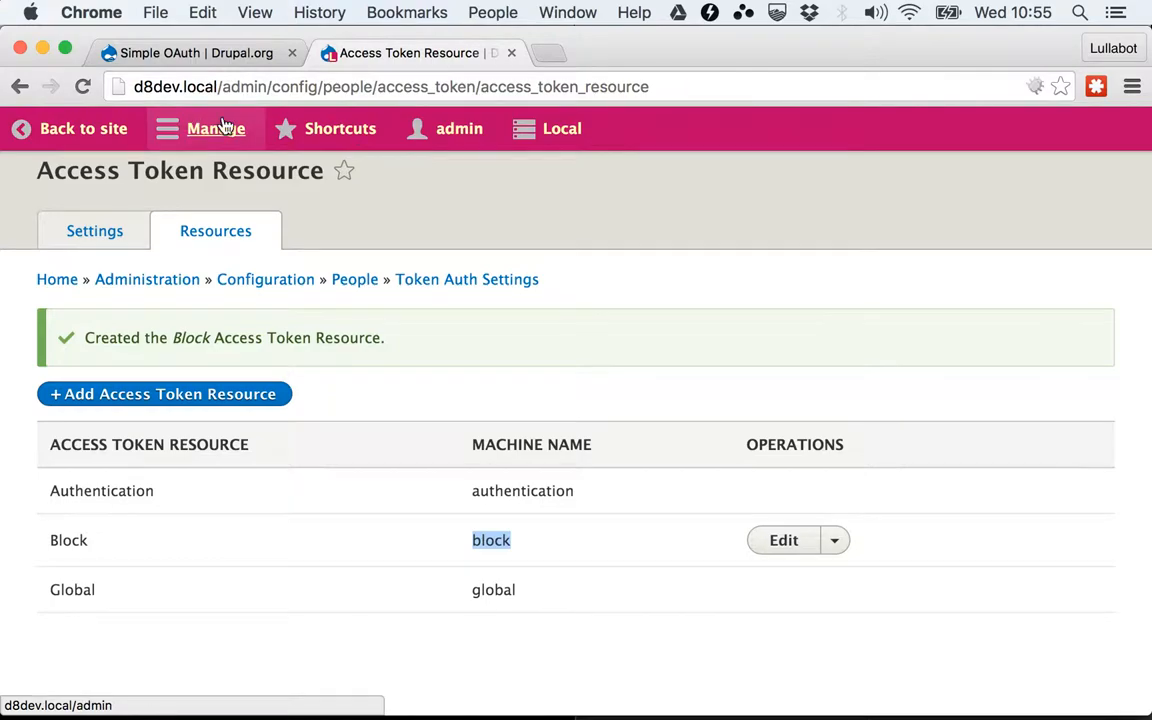
Step: Confirm on People > Permissions that authenticated users can GET Content resources
left_click(215, 128)
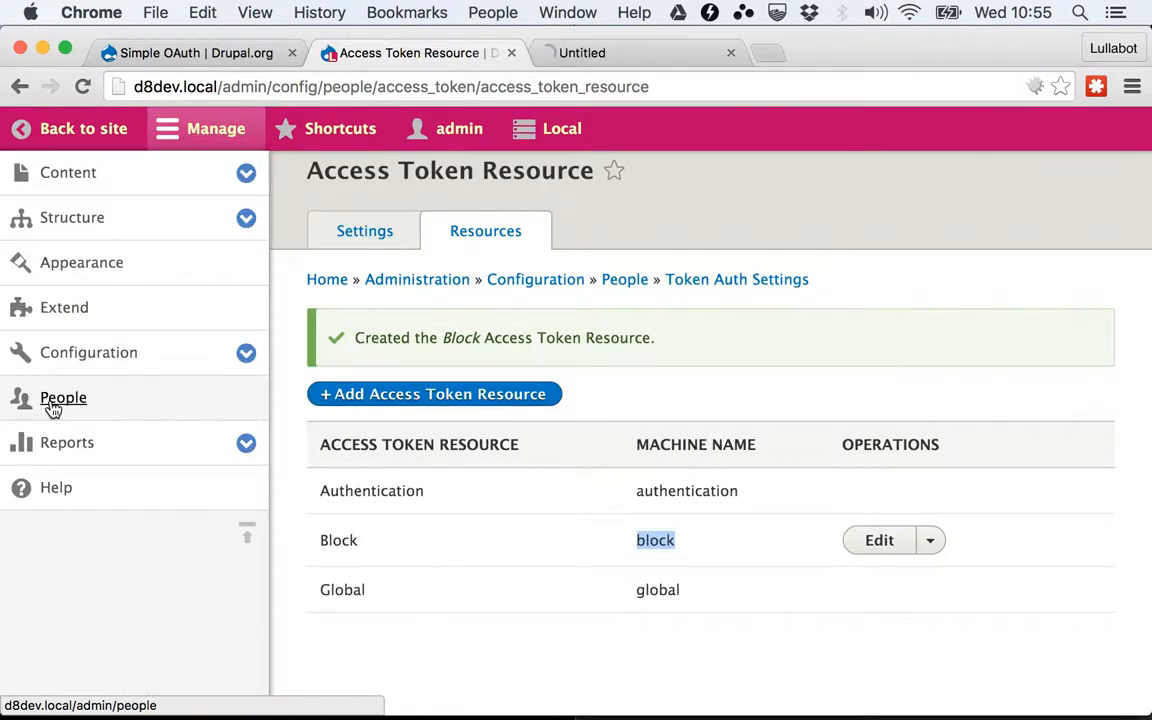
left_click(63, 397)
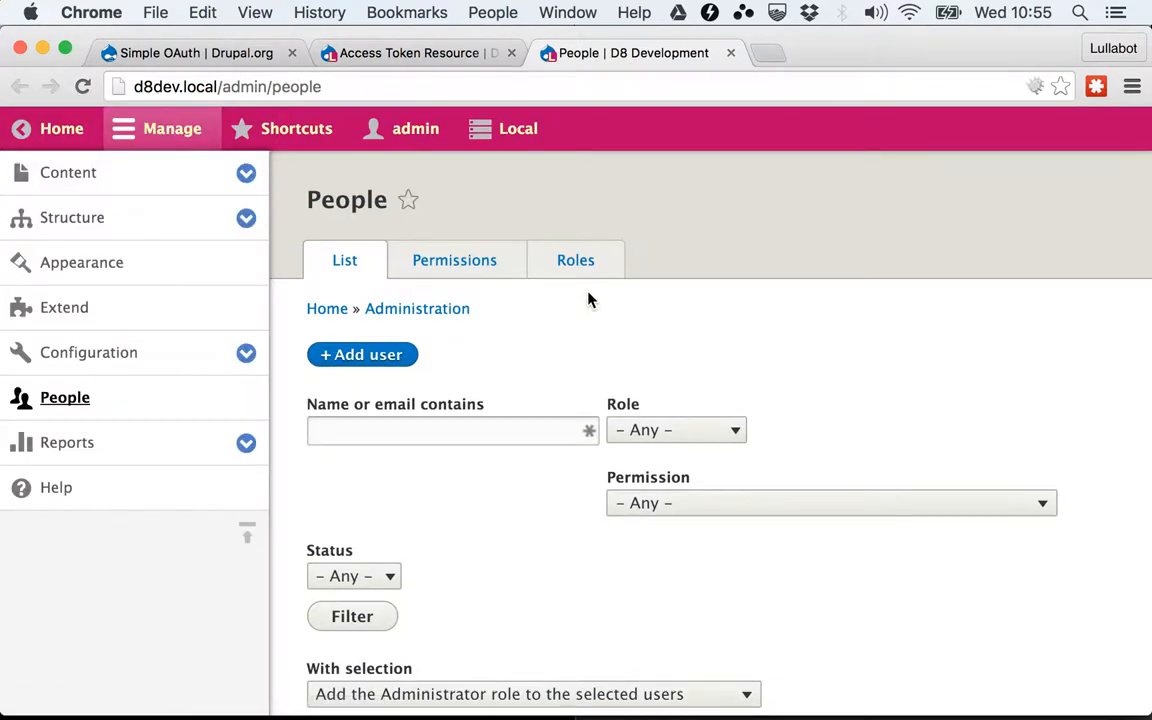
left_click(454, 260)
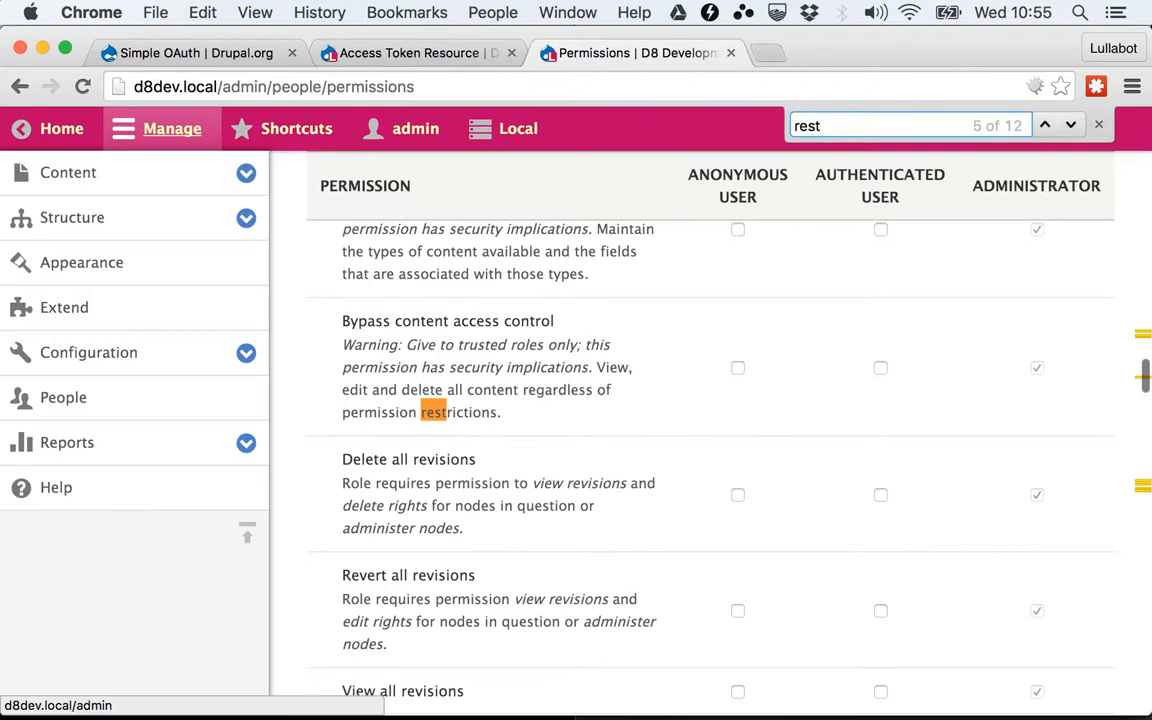
scroll("down", 3)
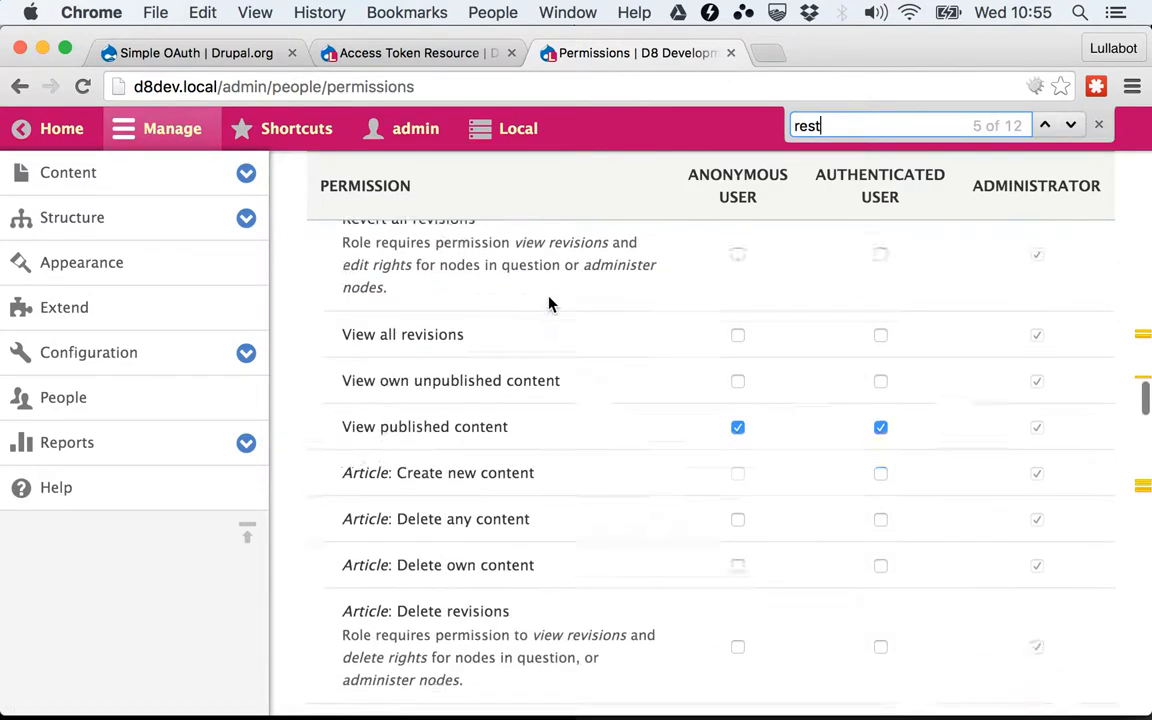
scroll("down", 3)
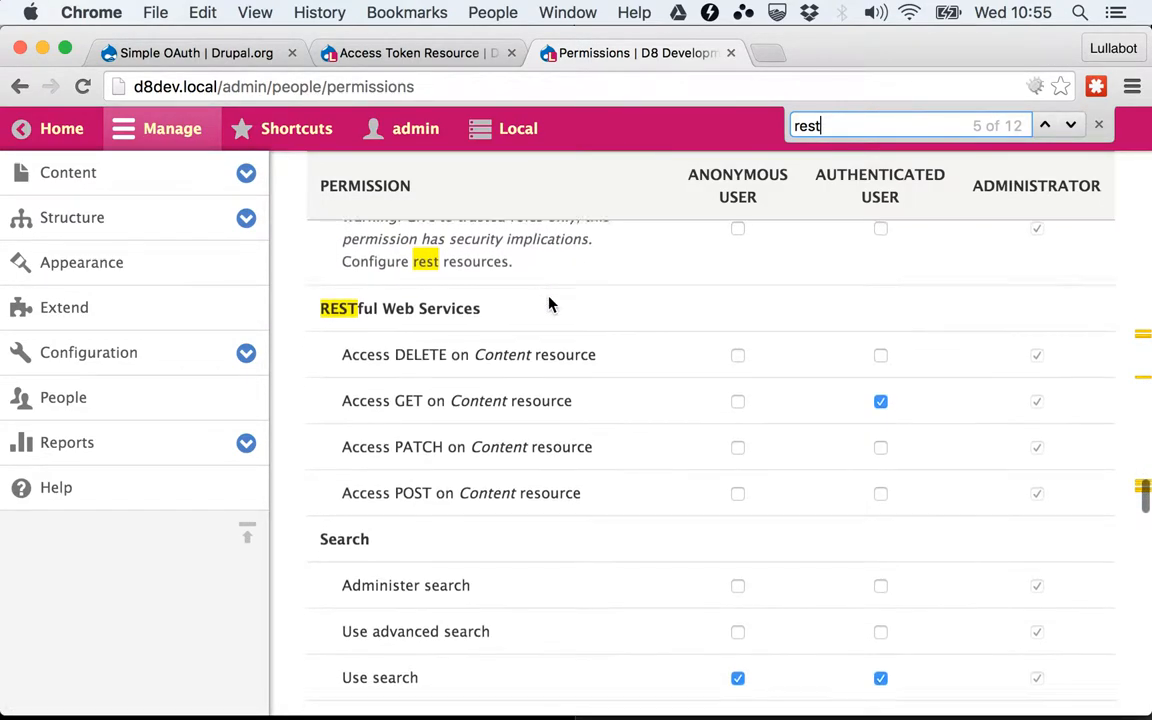
scroll("down", 3)
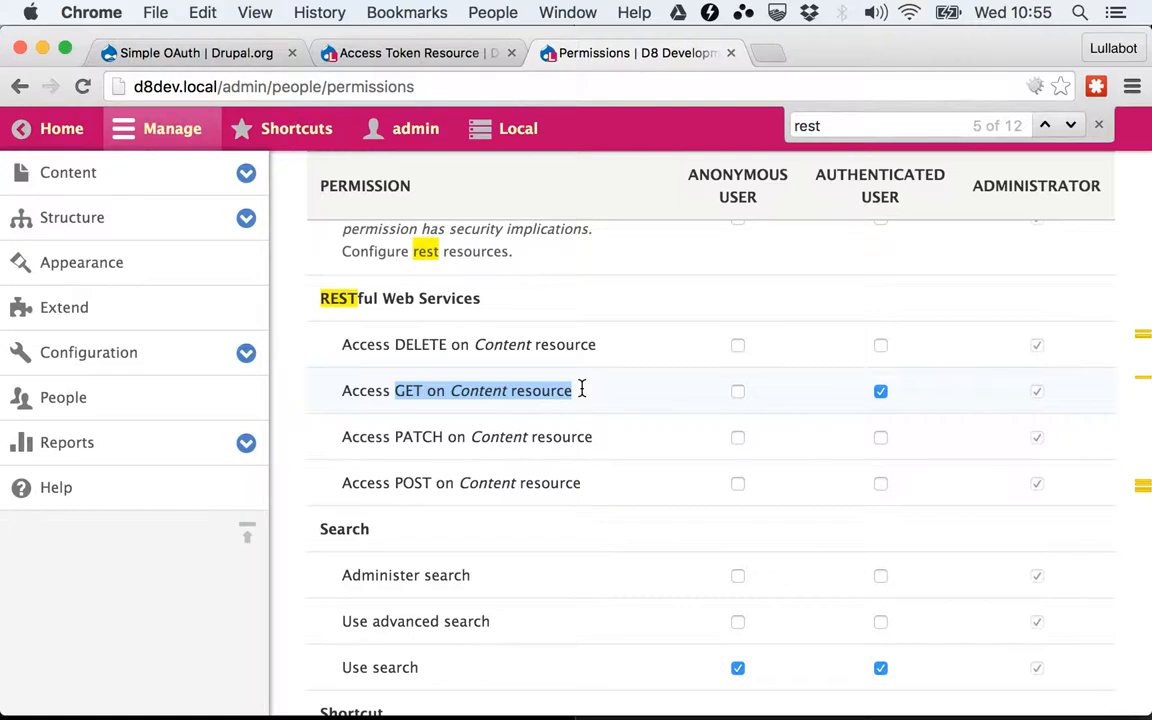
left_click(415, 52)
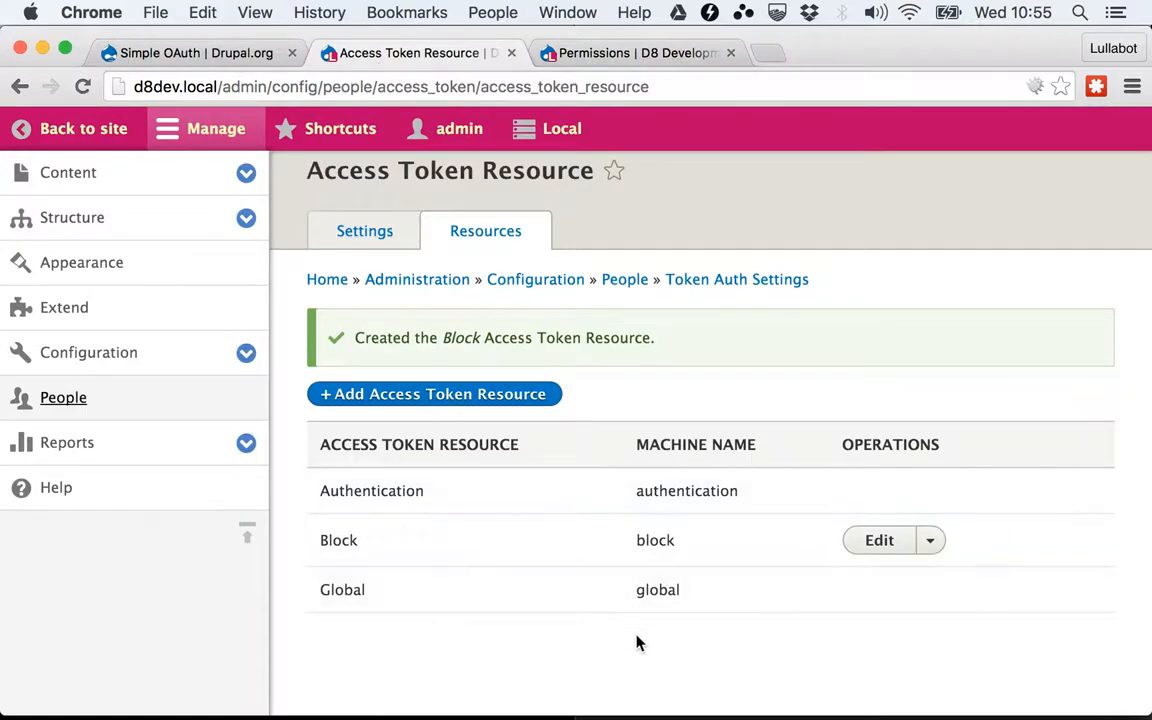
Step: Edit the Block resource and compare its unchecked 'Access GET on Content resource' with role permissions
left_click(636, 53)
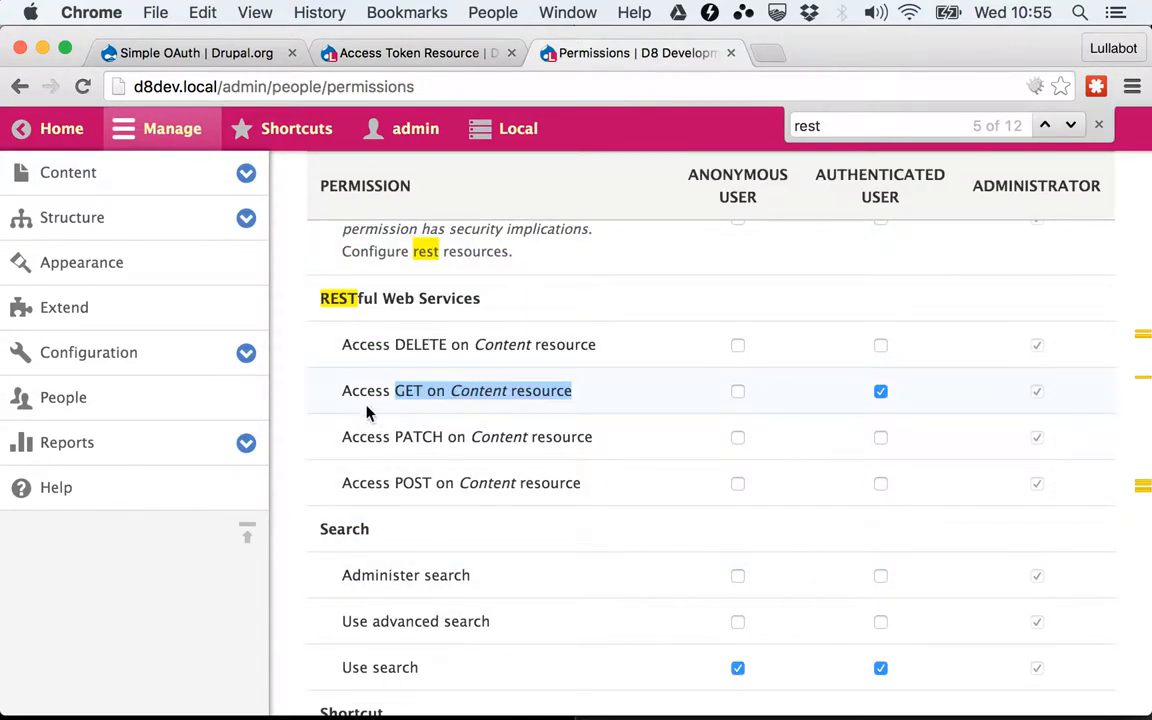
mouse_move(585, 388)
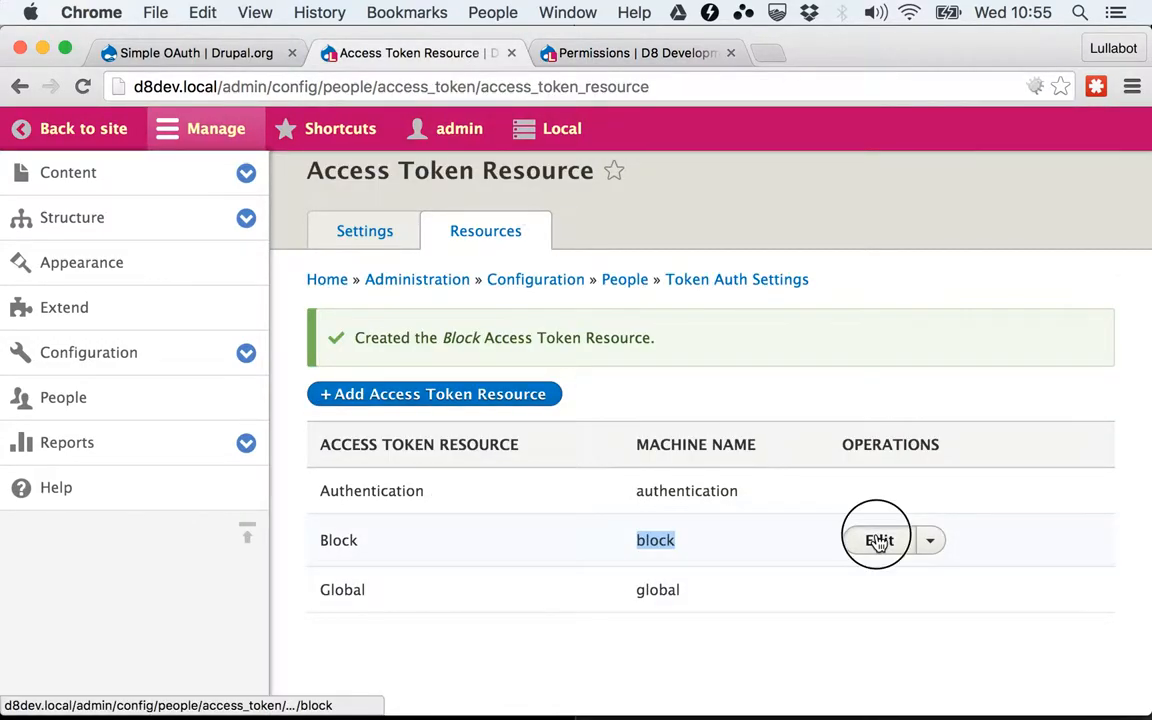
left_click(877, 540)
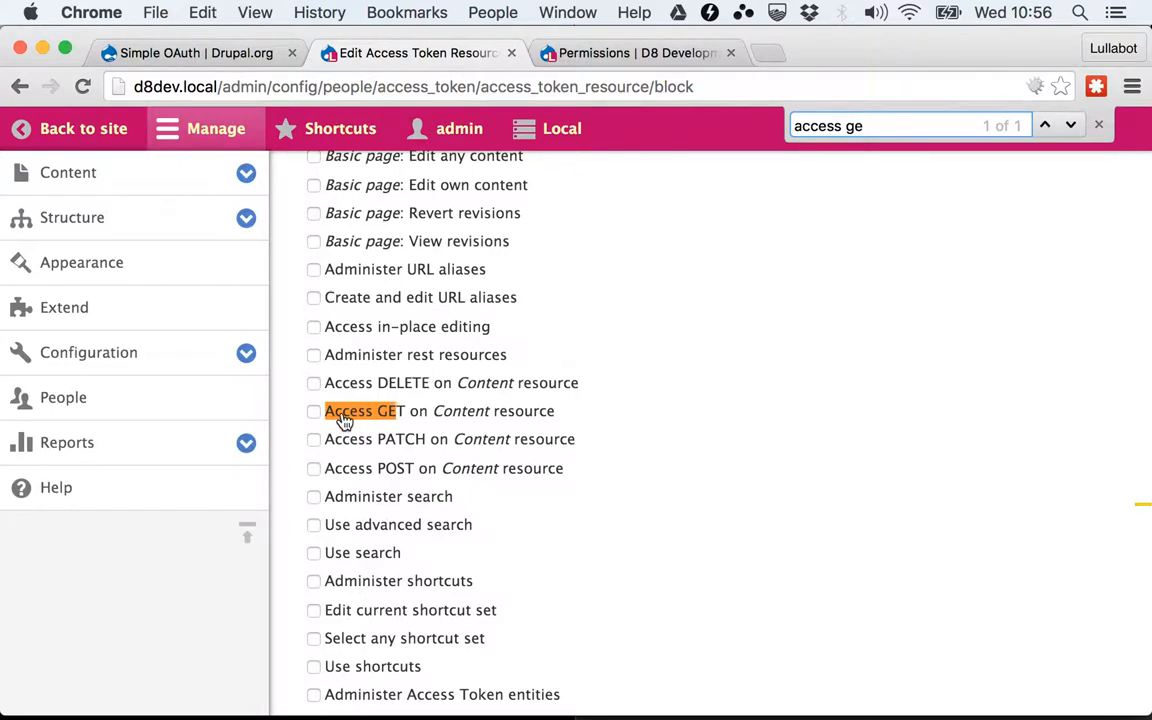
left_click(627, 53)
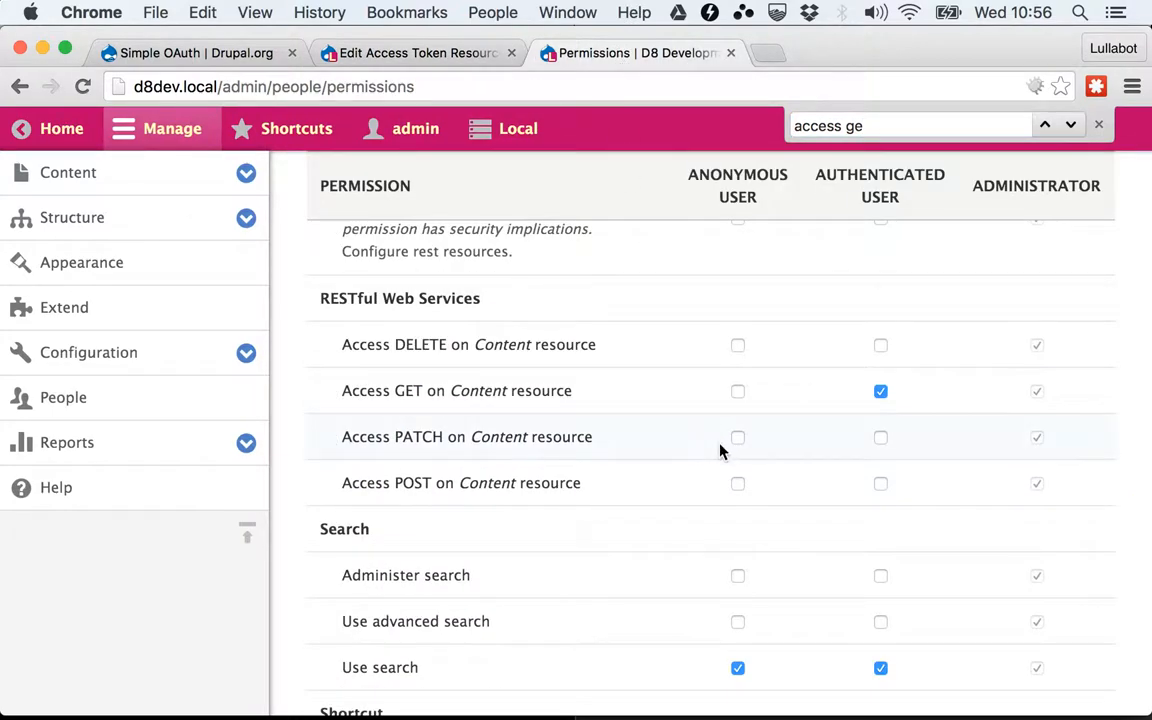
mouse_move(880, 196)
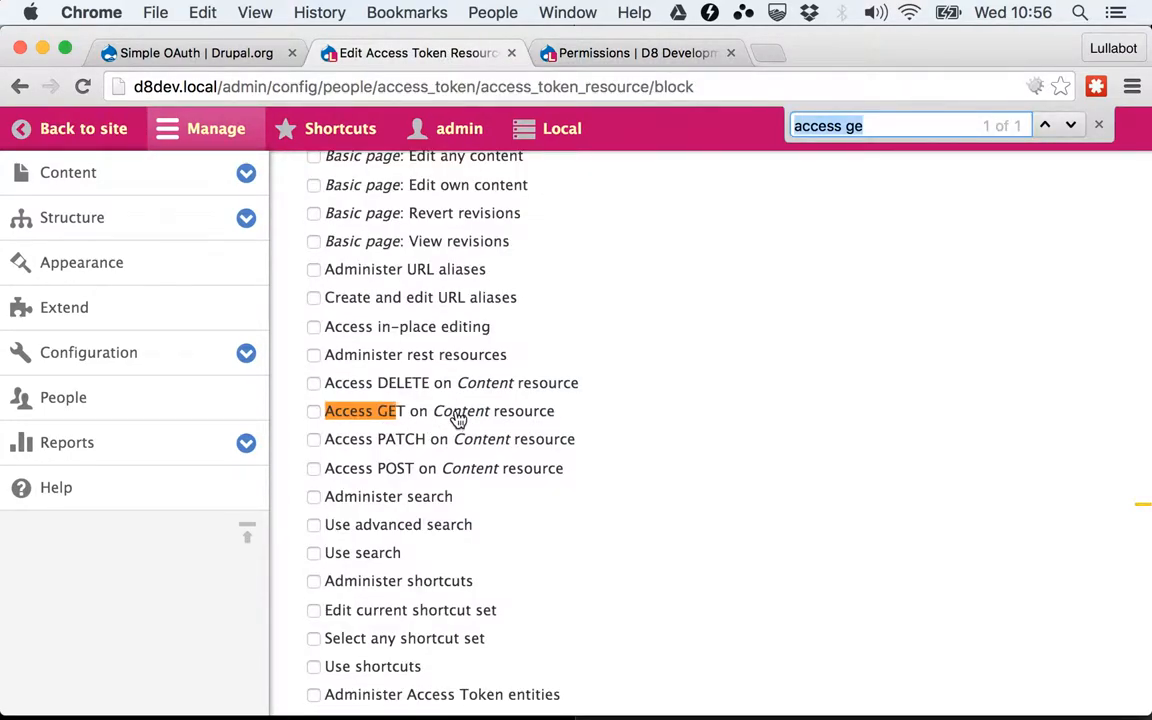
scroll("up", 3)
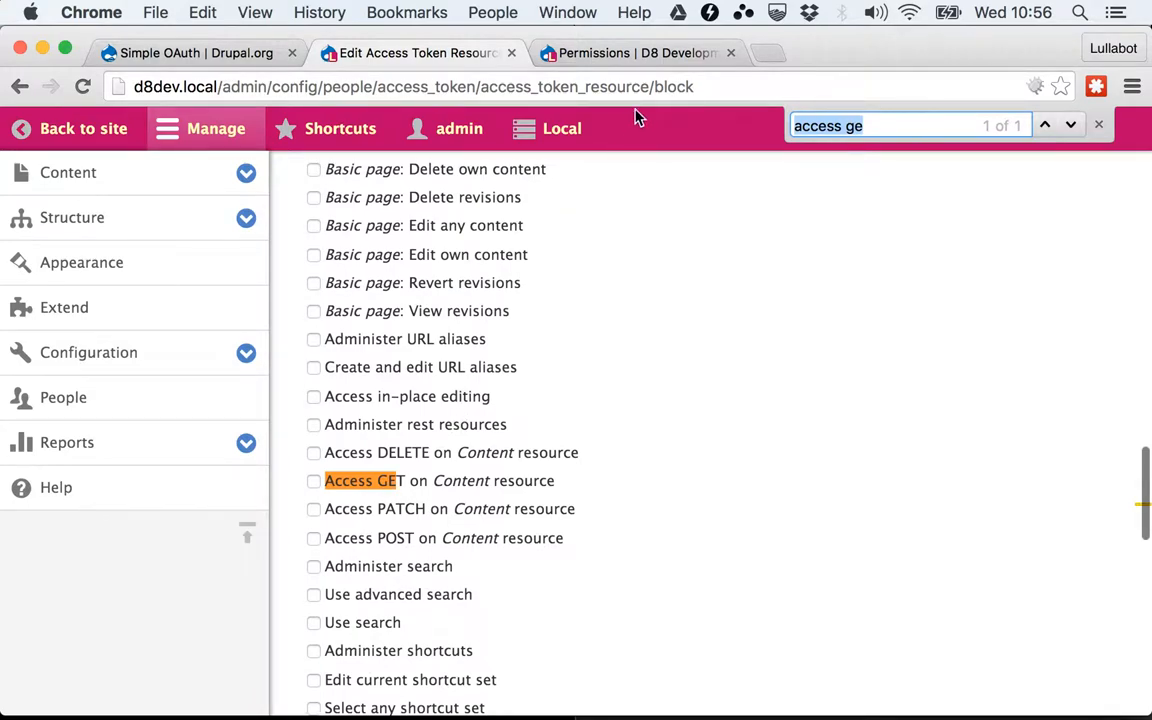
left_click(660, 87)
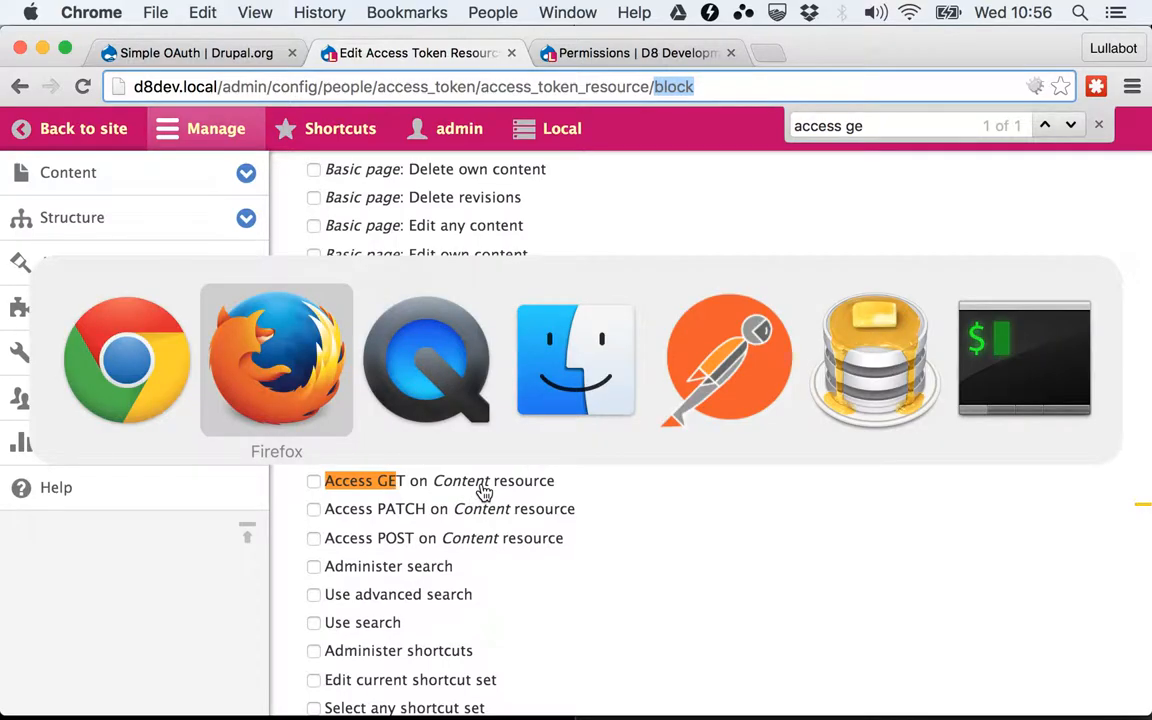
Step: As user test, create an access token expiring 2015-12-17 scoped to the Block resource
left_click(276, 360)
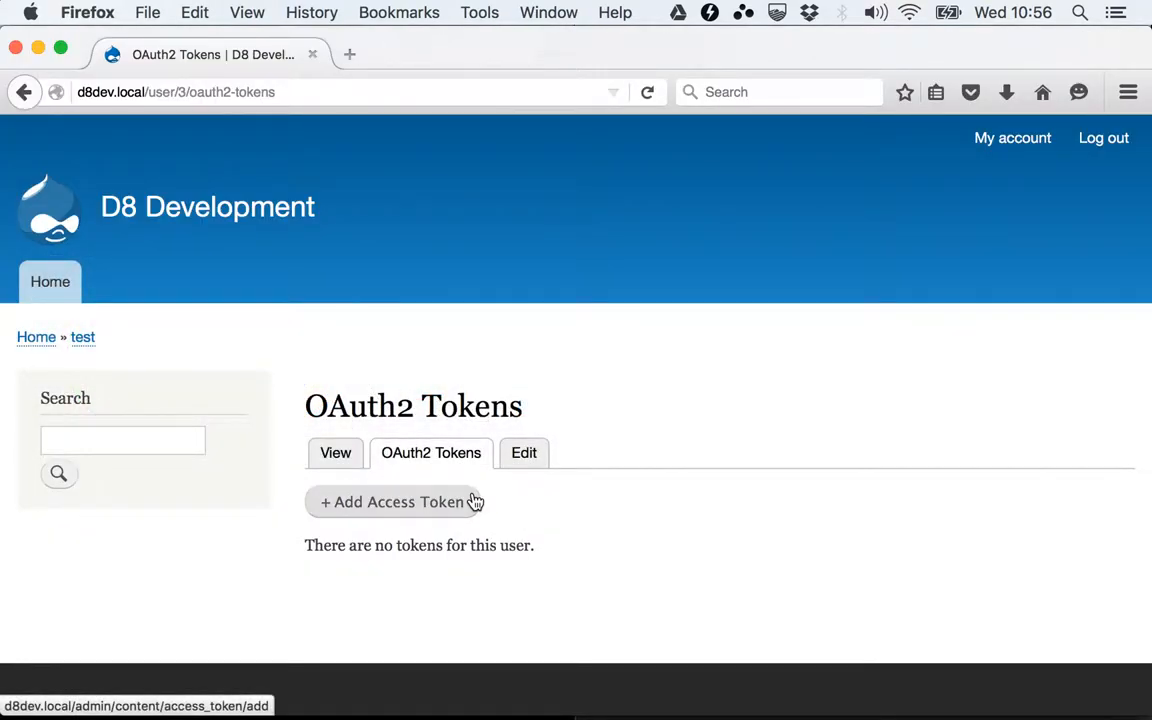
left_click(393, 501)
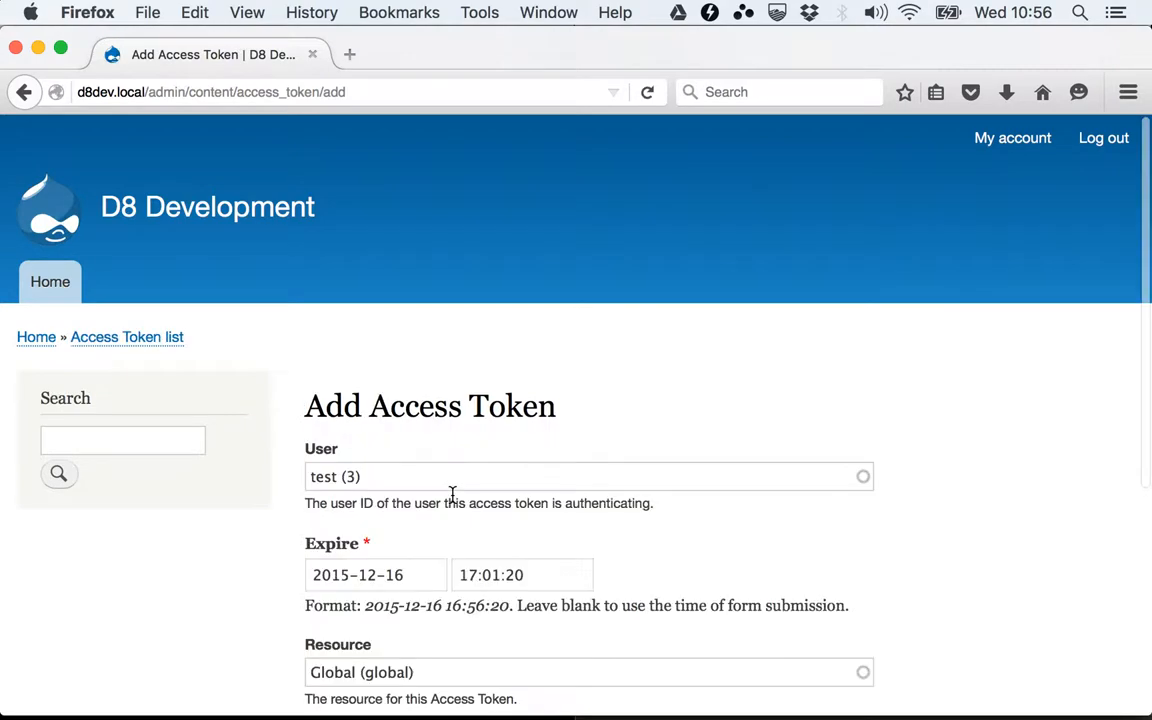
scroll("down", 3)
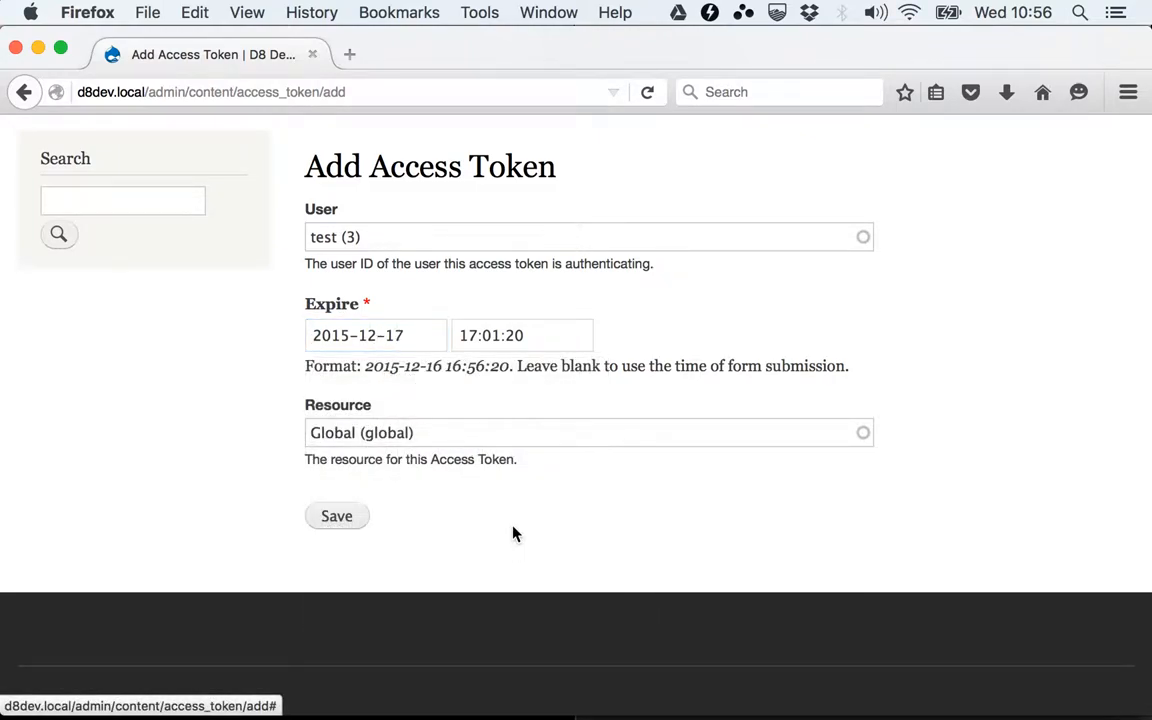
double_click(361, 432)
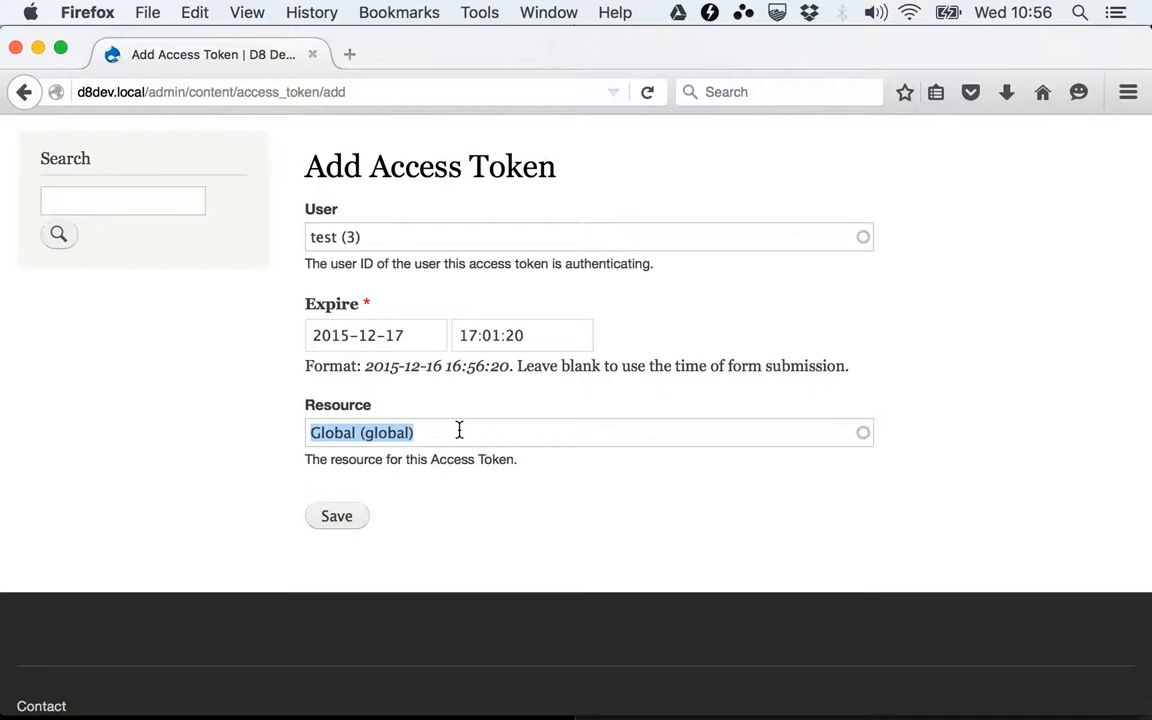
type("block)")
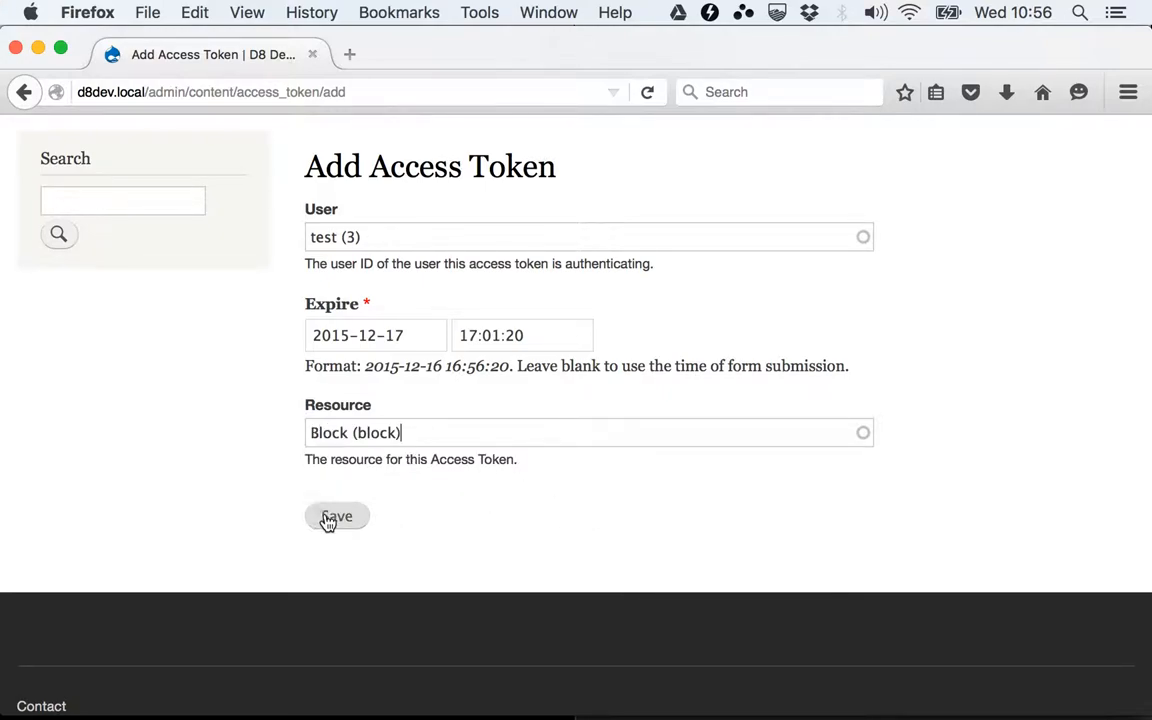
left_click(337, 516)
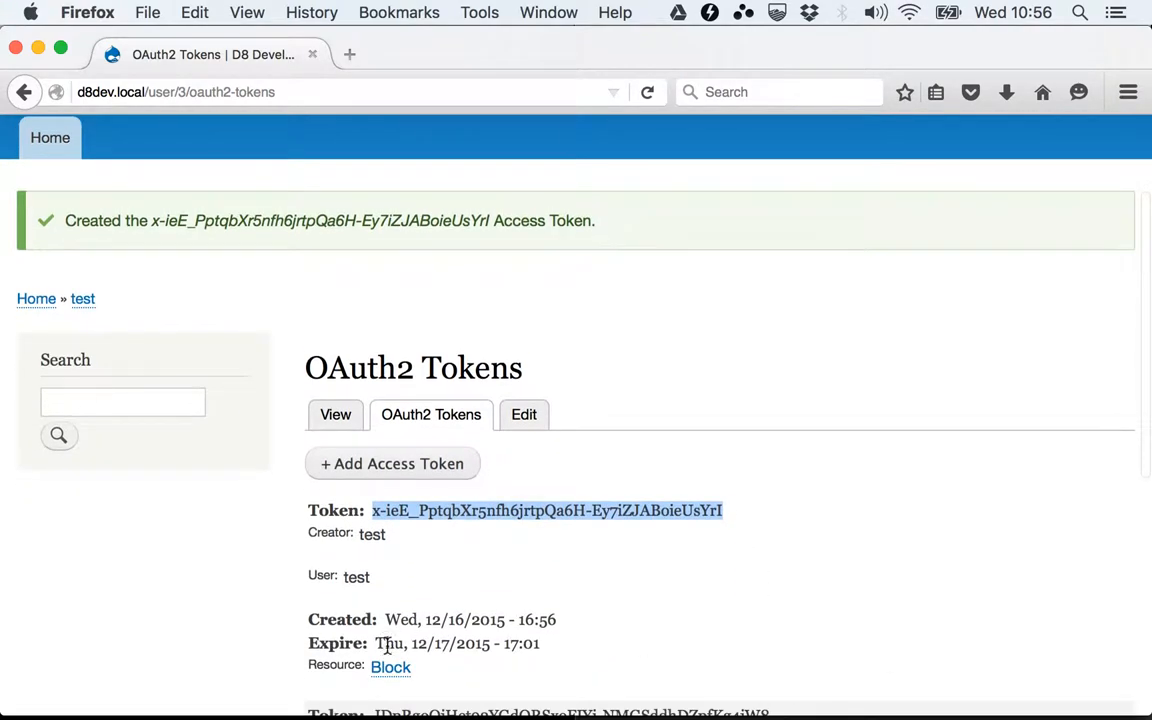
mouse_move(433, 675)
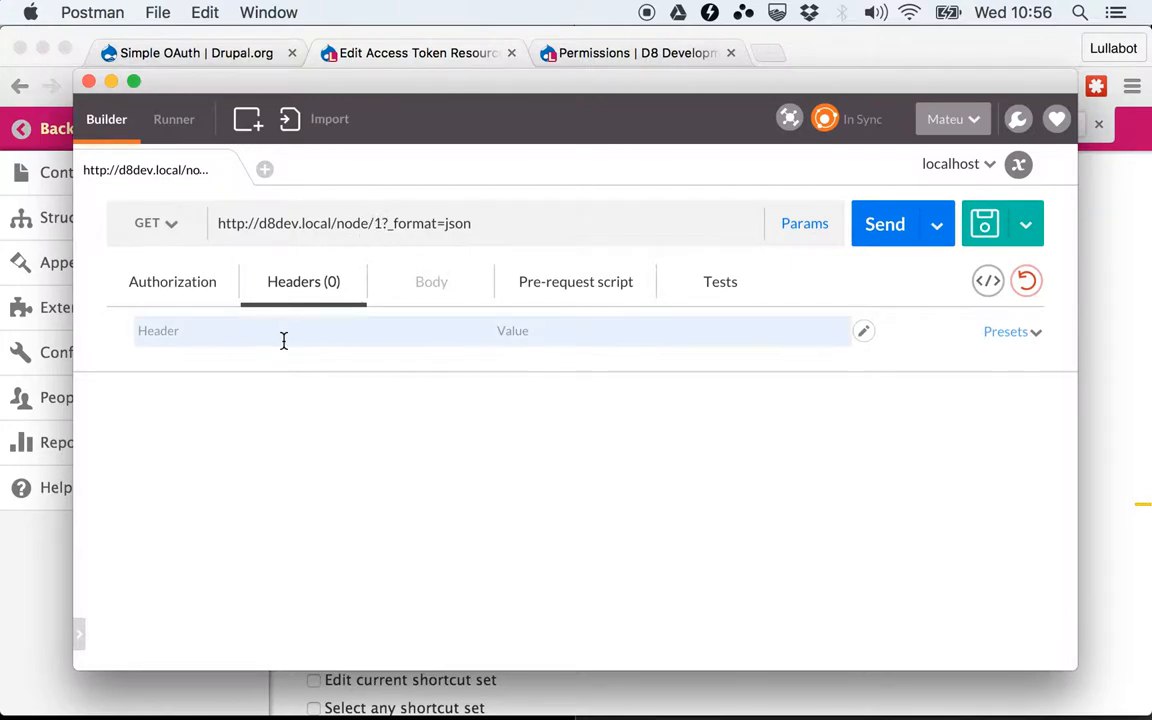
Step: Send the node 1 GET request with an 'Authorization: Bearer' token header, getting 403
type("Au")
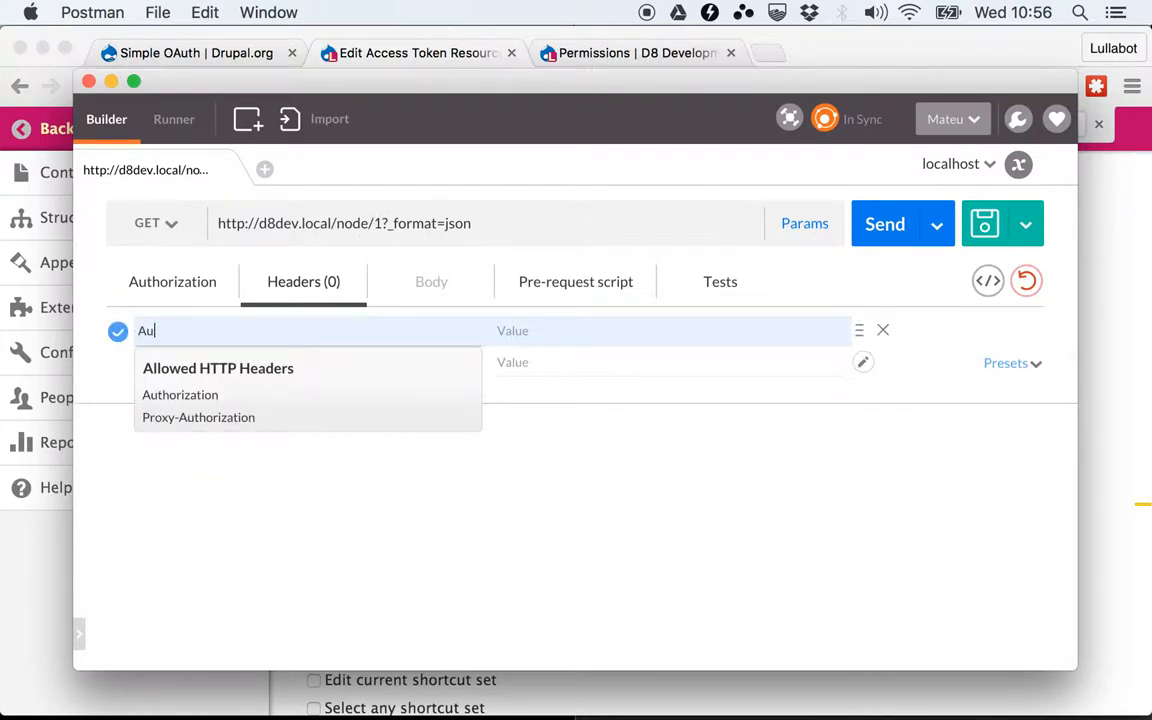
left_click(180, 394)
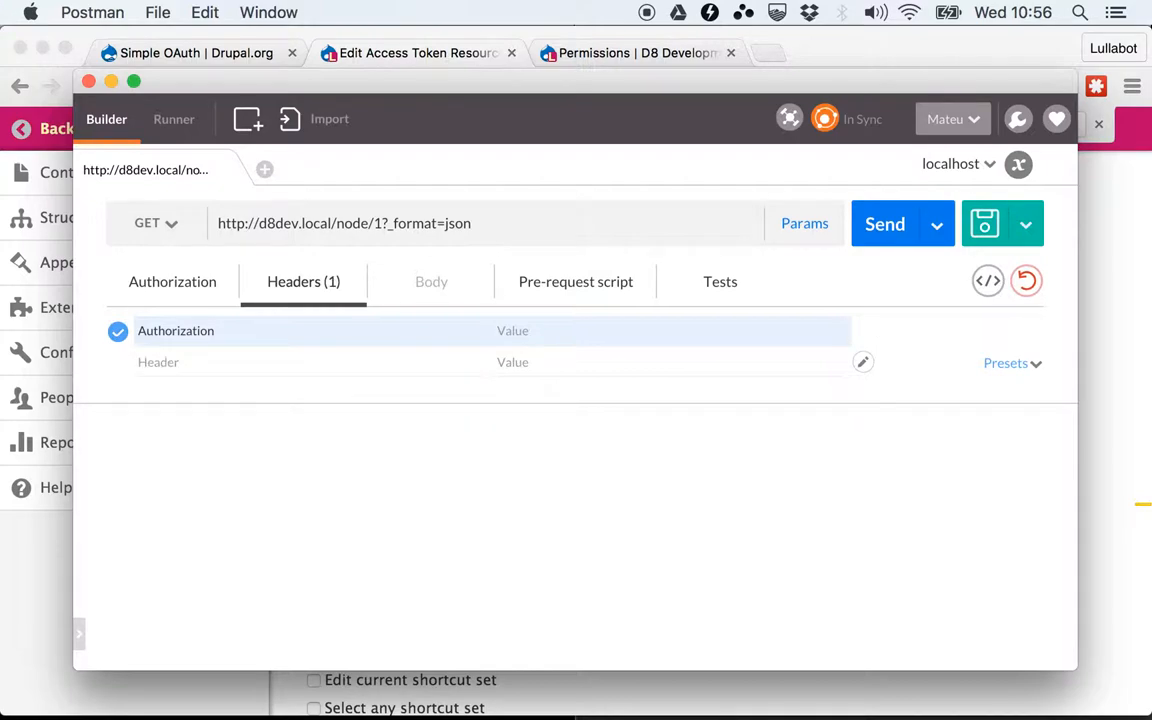
type("Bea")
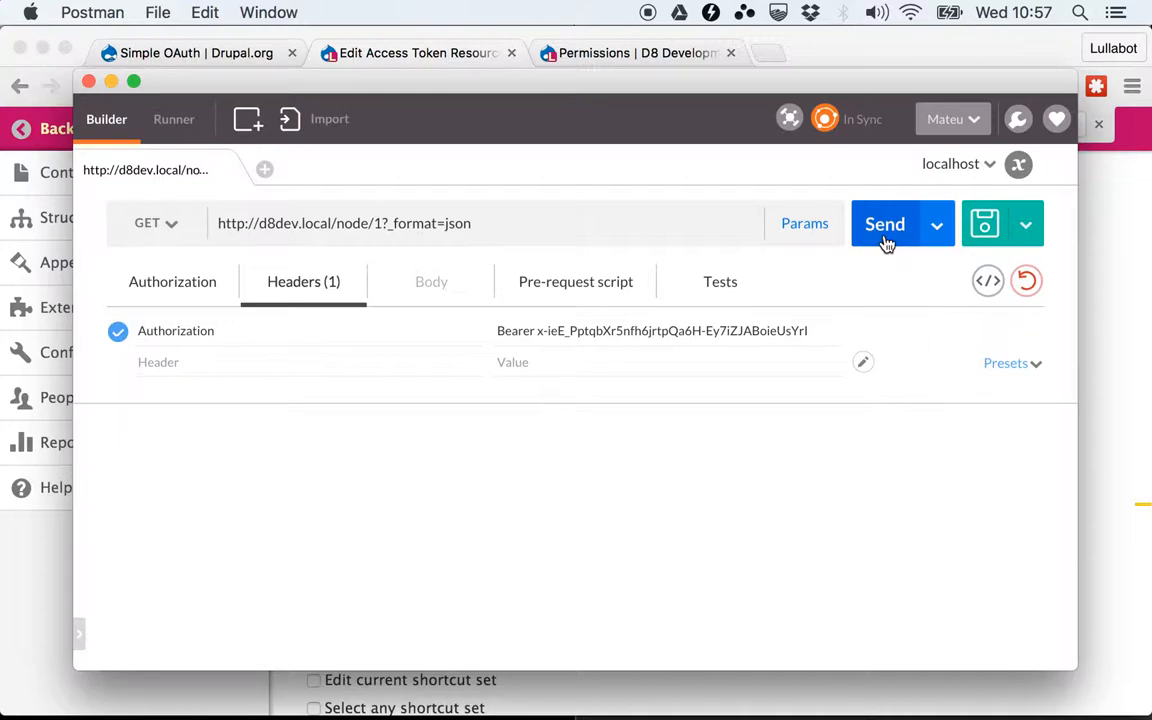
left_click(884, 223)
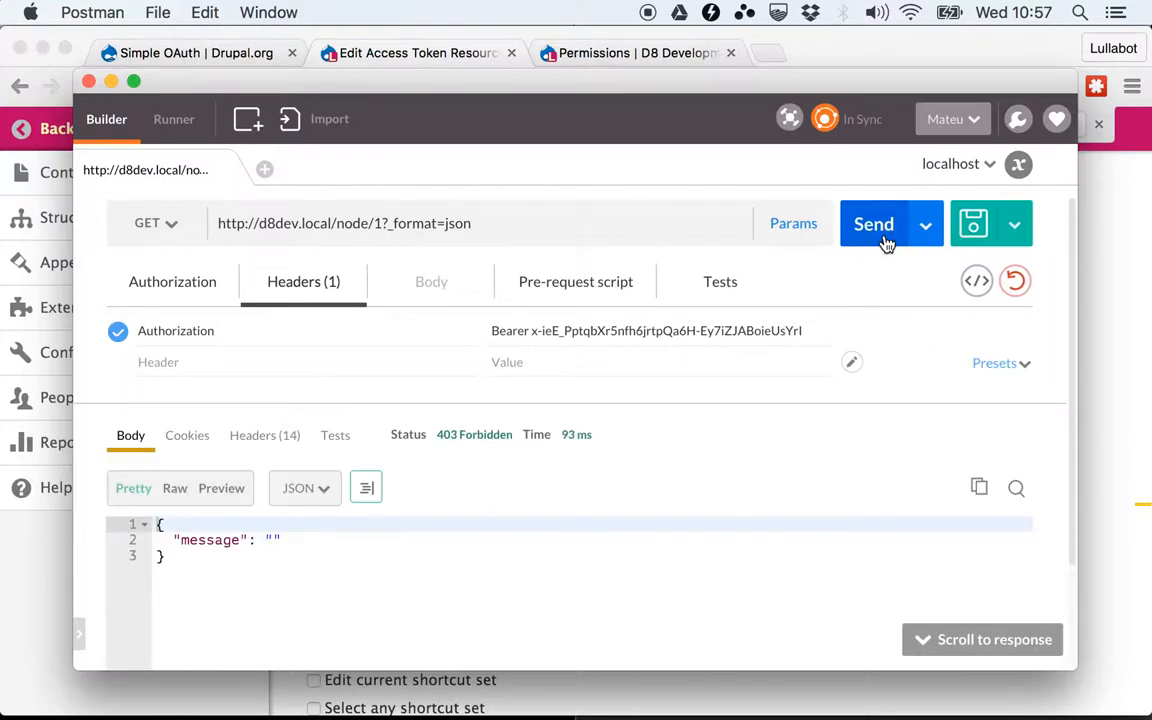
mouse_move(474, 434)
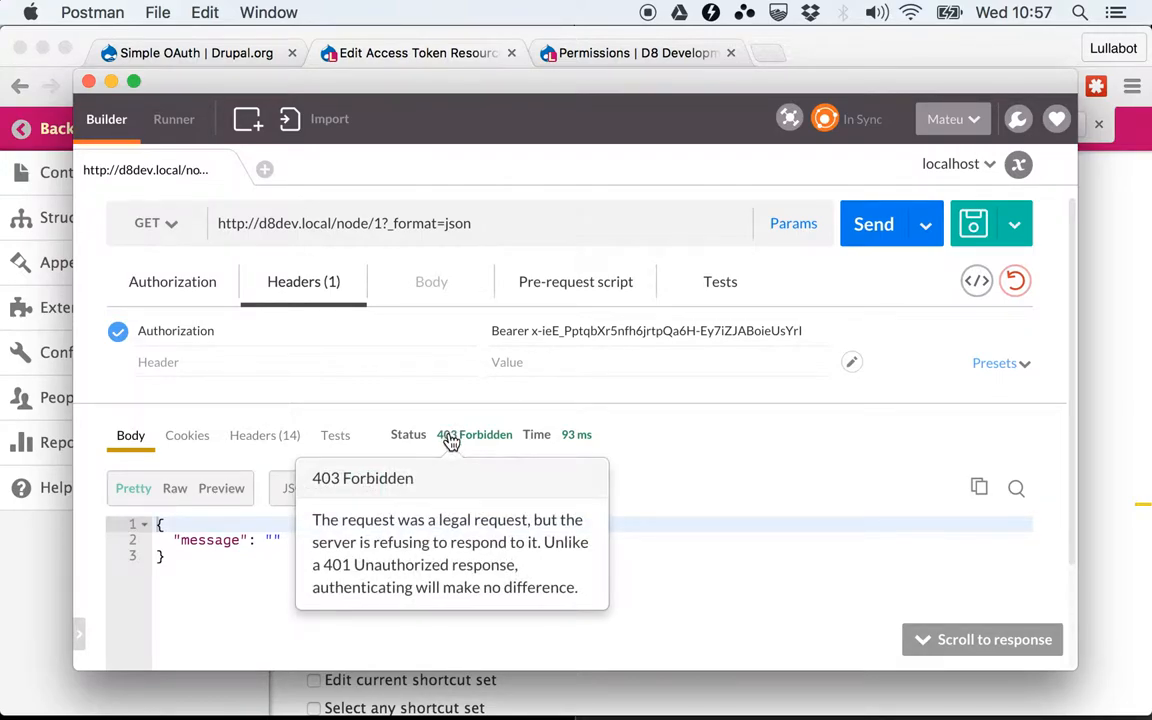
mouse_move(183, 500)
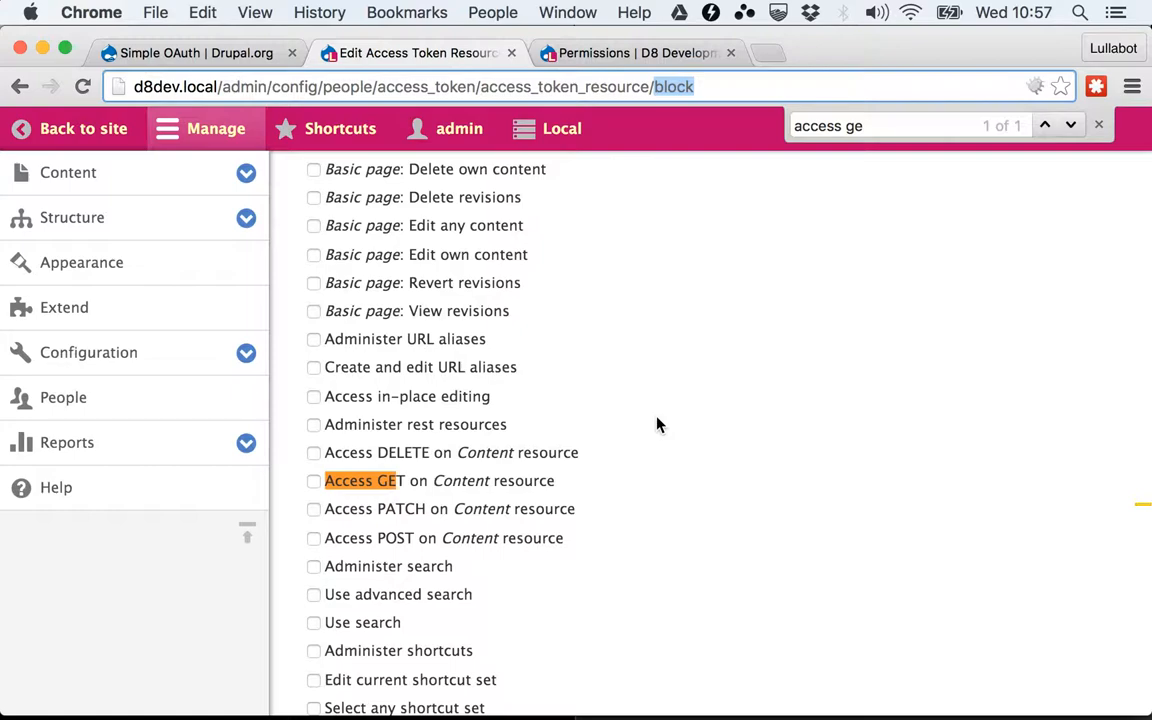
mouse_move(322, 495)
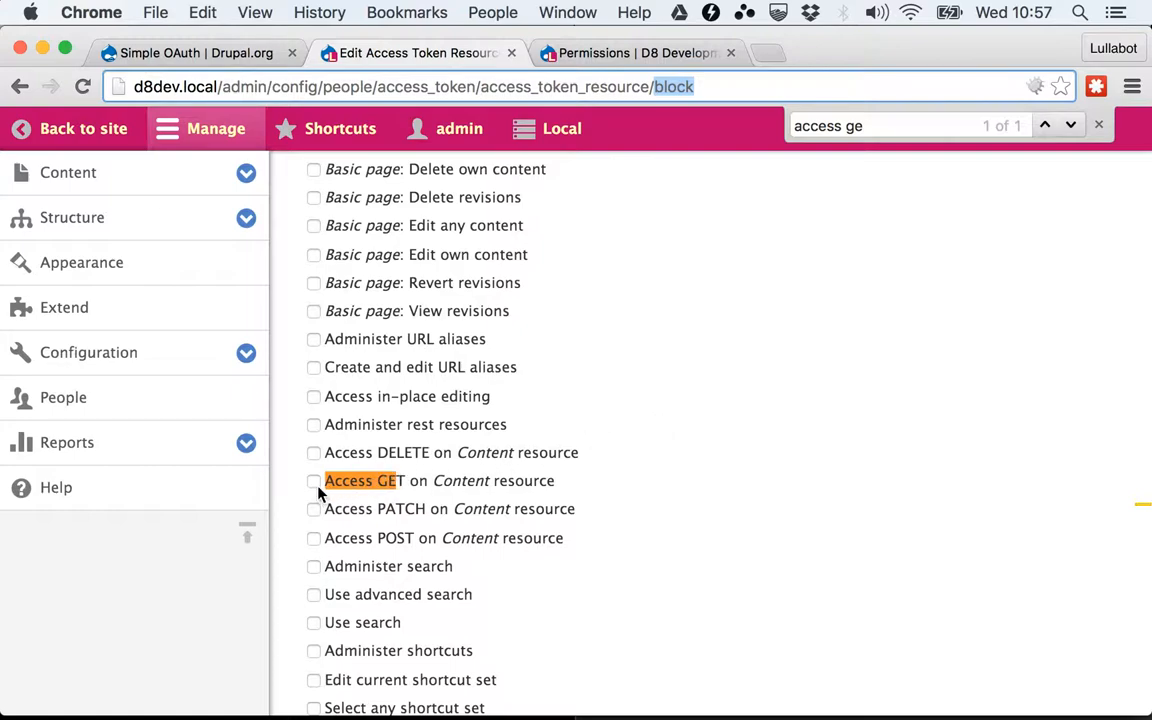
Step: Enable 'Access GET on Content resource' on the Block resource and save it
left_click(313, 480)
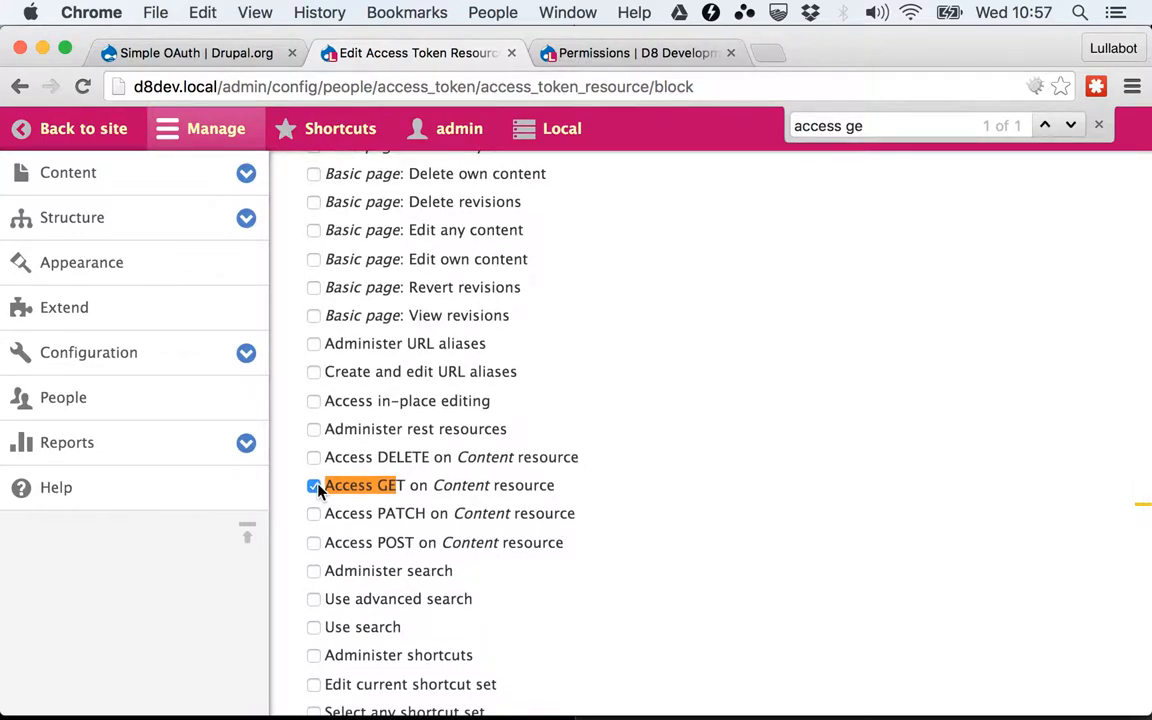
left_click(905, 125)
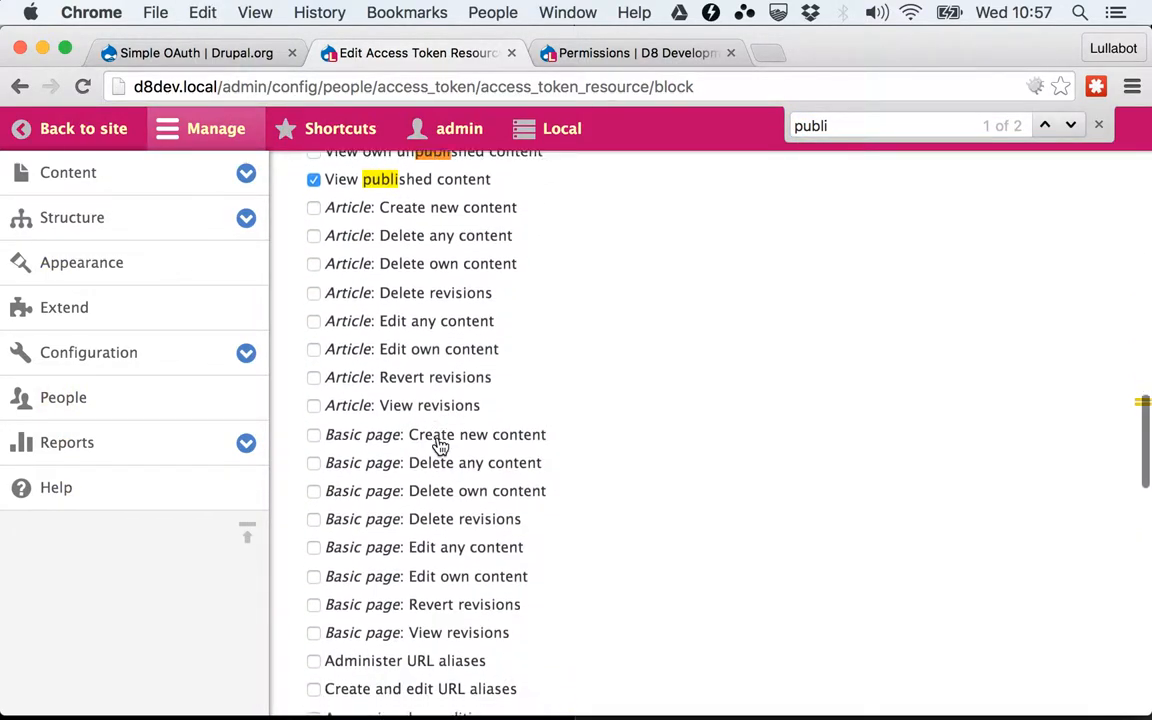
scroll("down", 3)
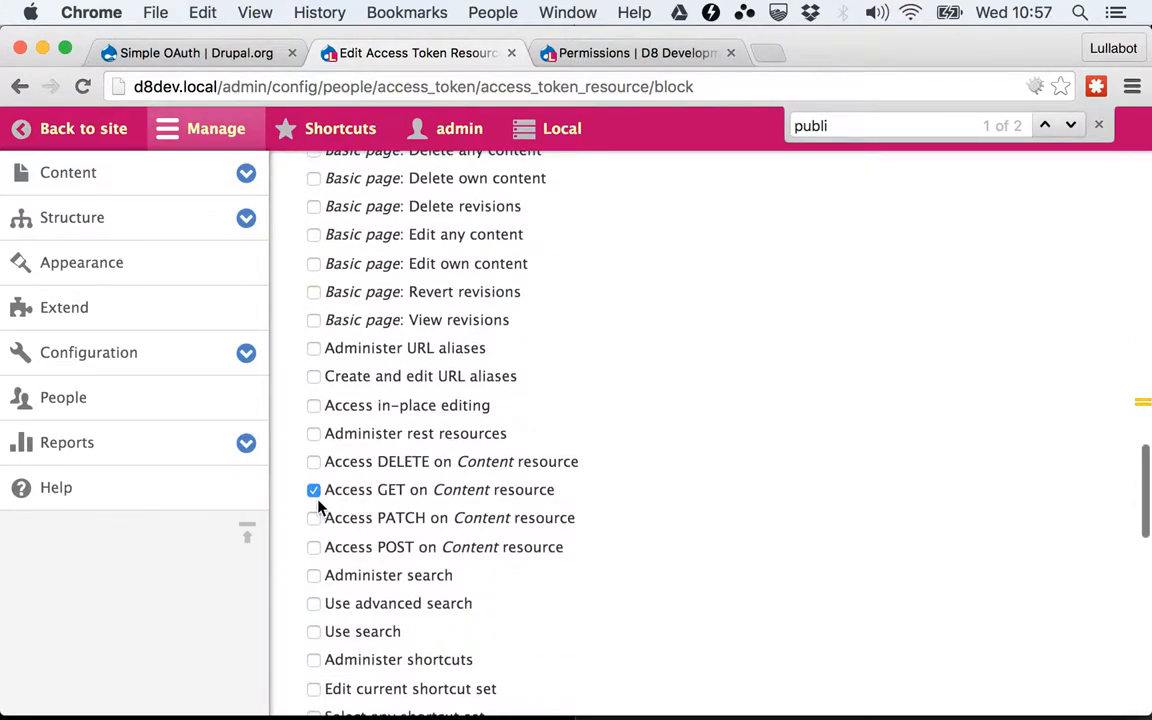
scroll("down", 3)
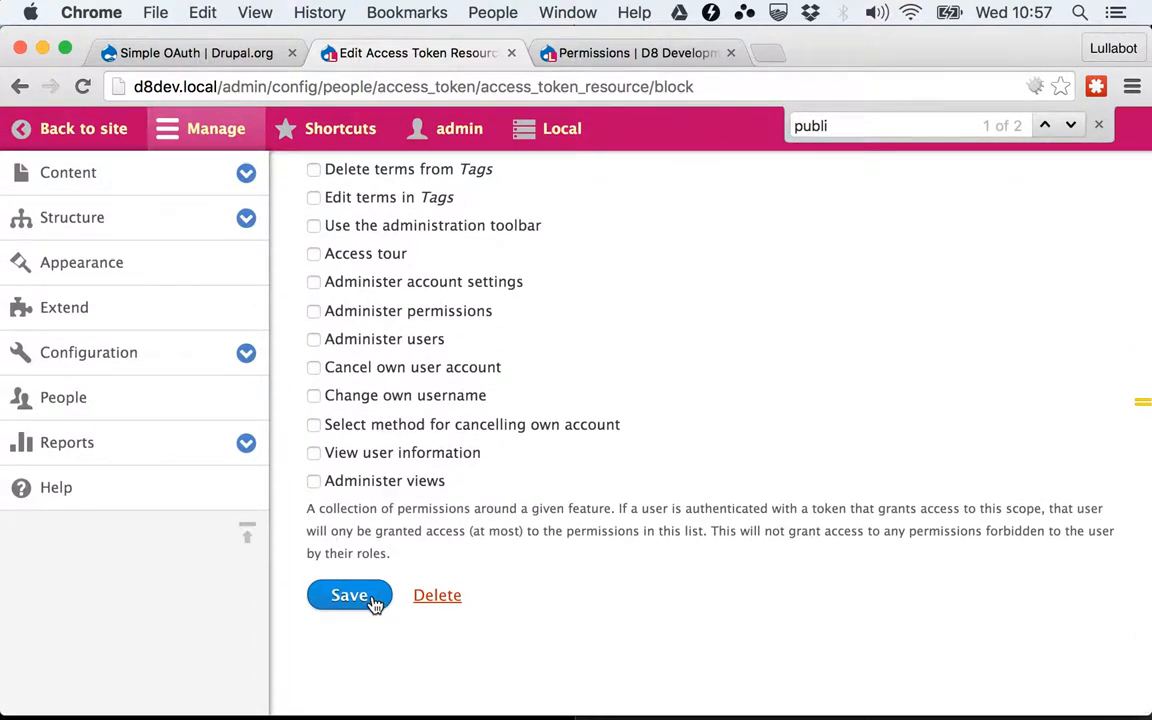
left_click(349, 595)
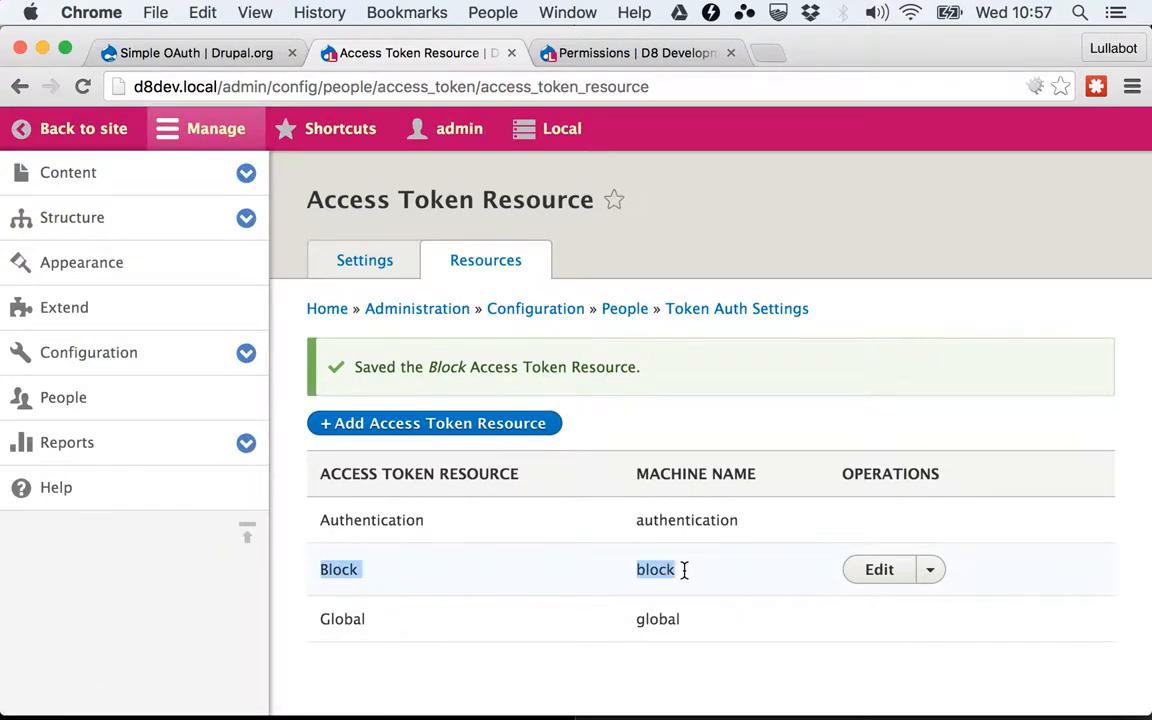
mouse_move(879, 569)
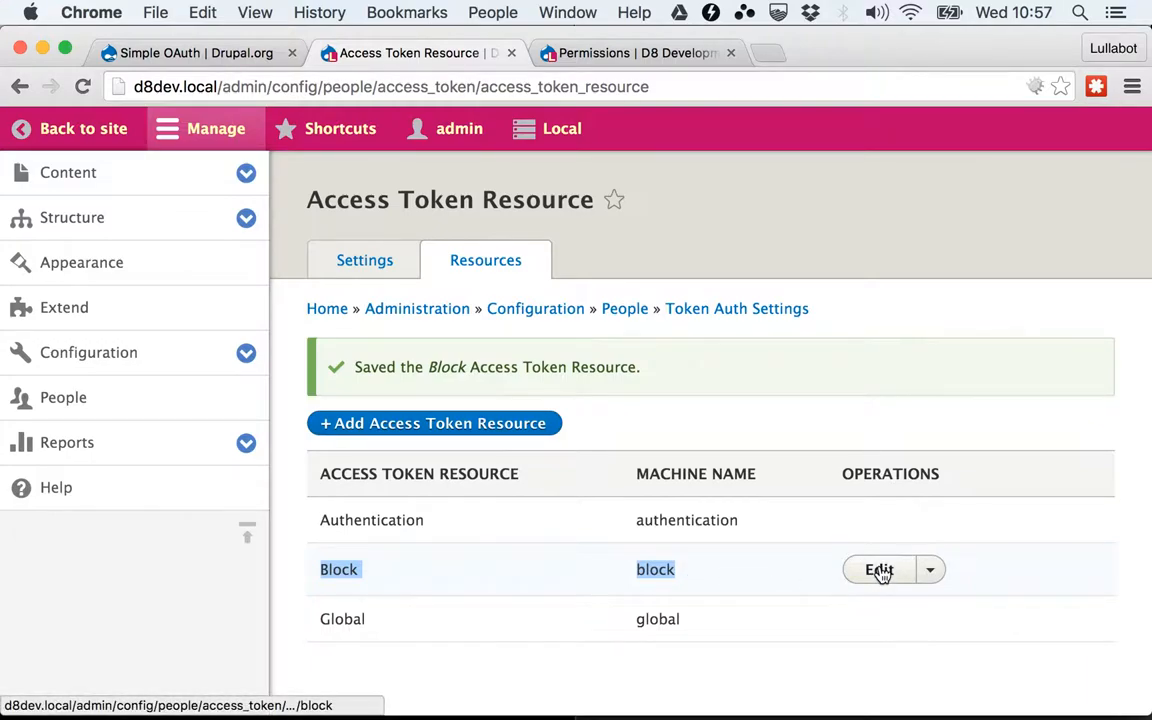
mouse_move(879, 569)
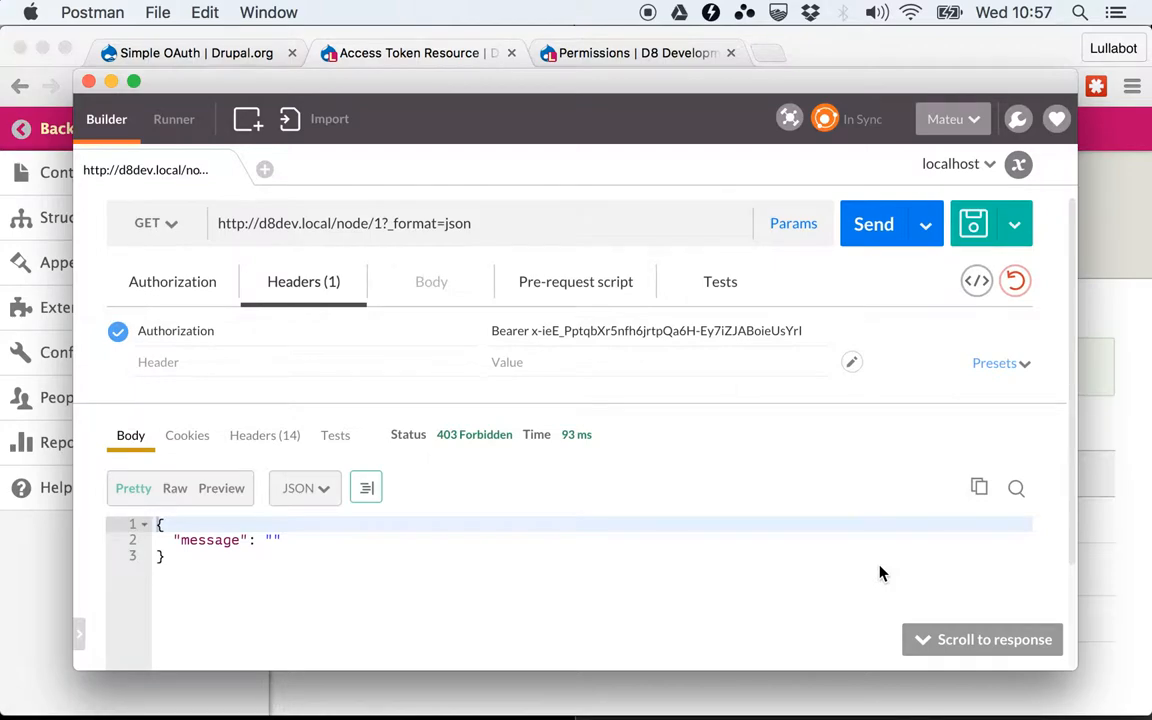
Step: Resend the node 1 GET request in Postman, getting 200 OK, and save the Block resource
left_click(874, 223)
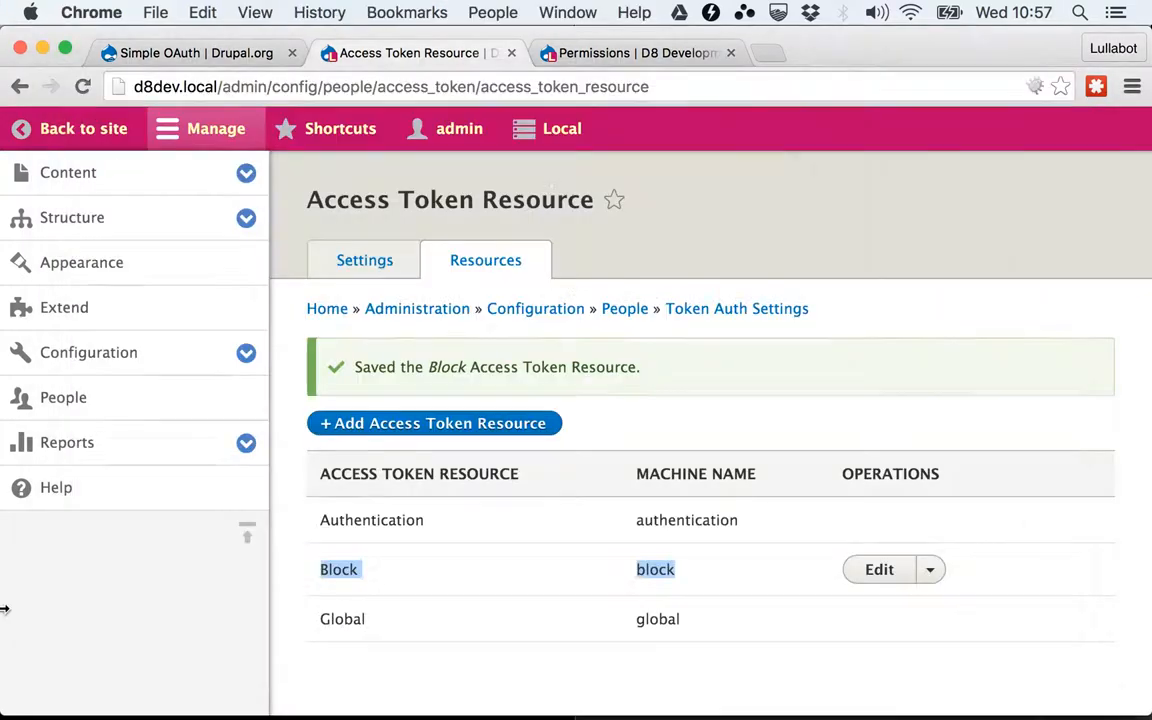
left_click(878, 569)
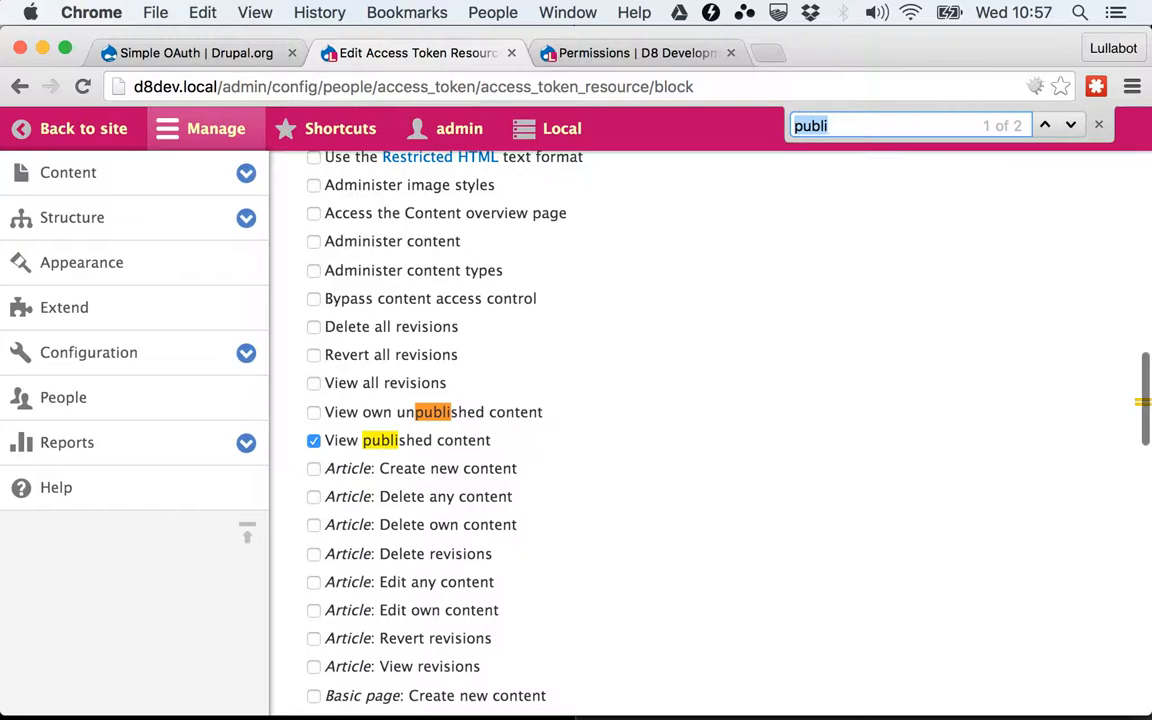
scroll("down", 3)
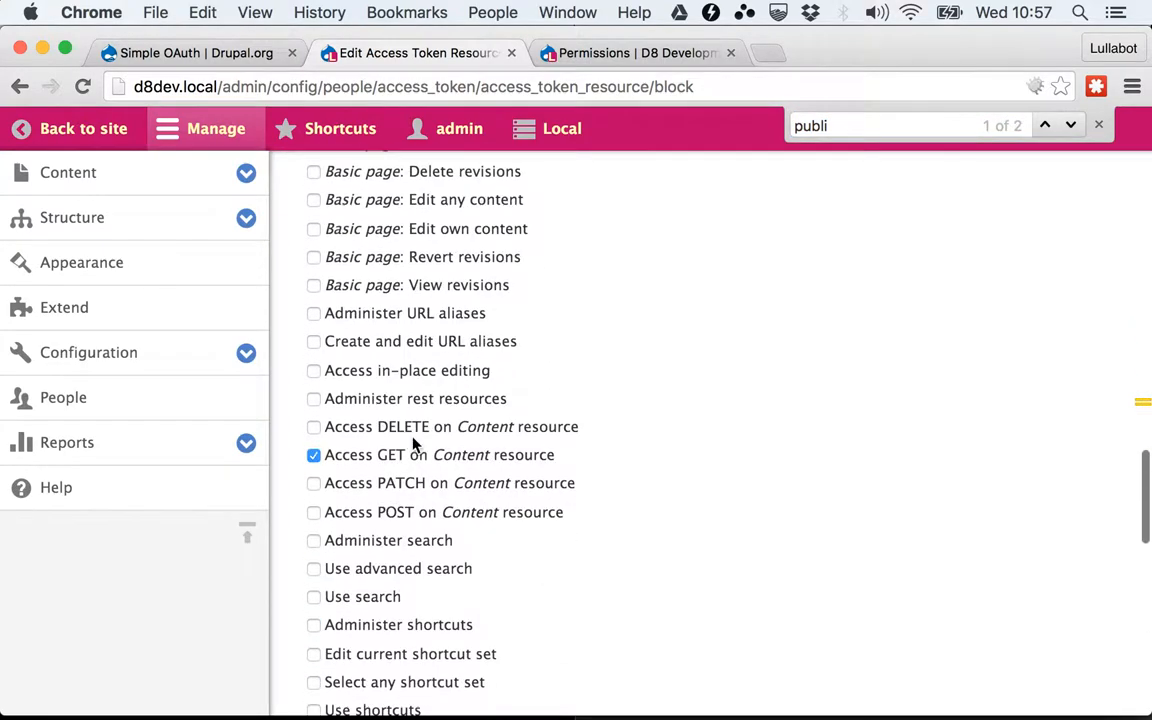
scroll("down", 3)
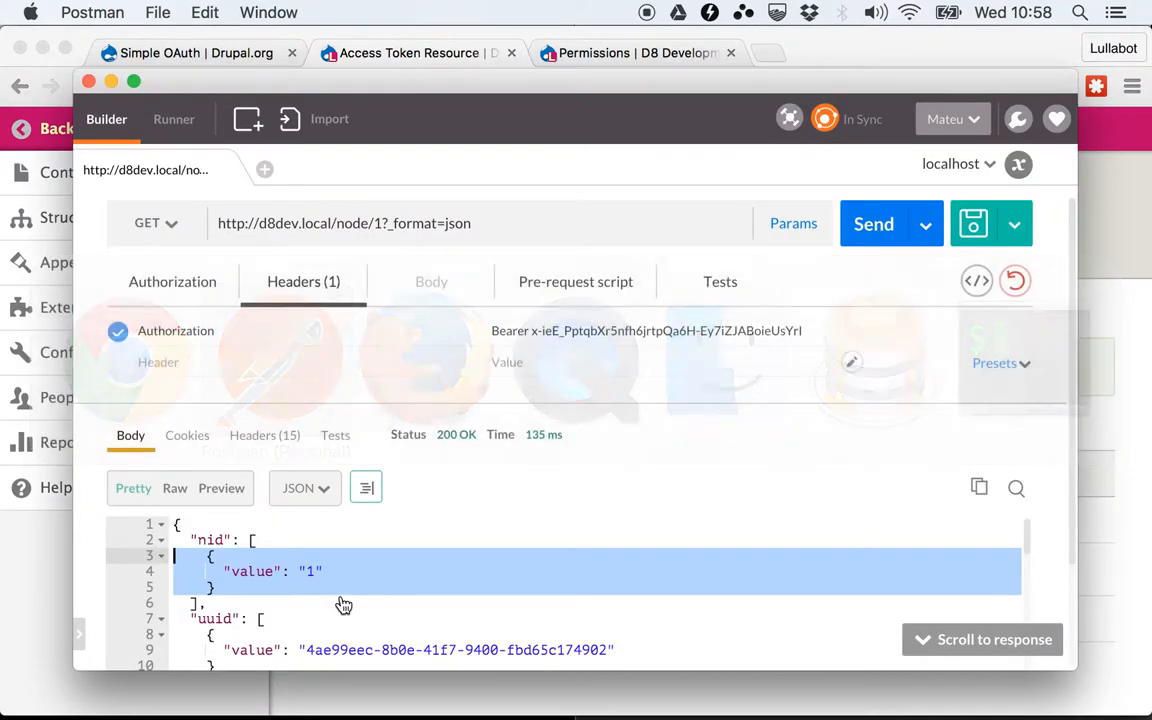
left_click(873, 223)
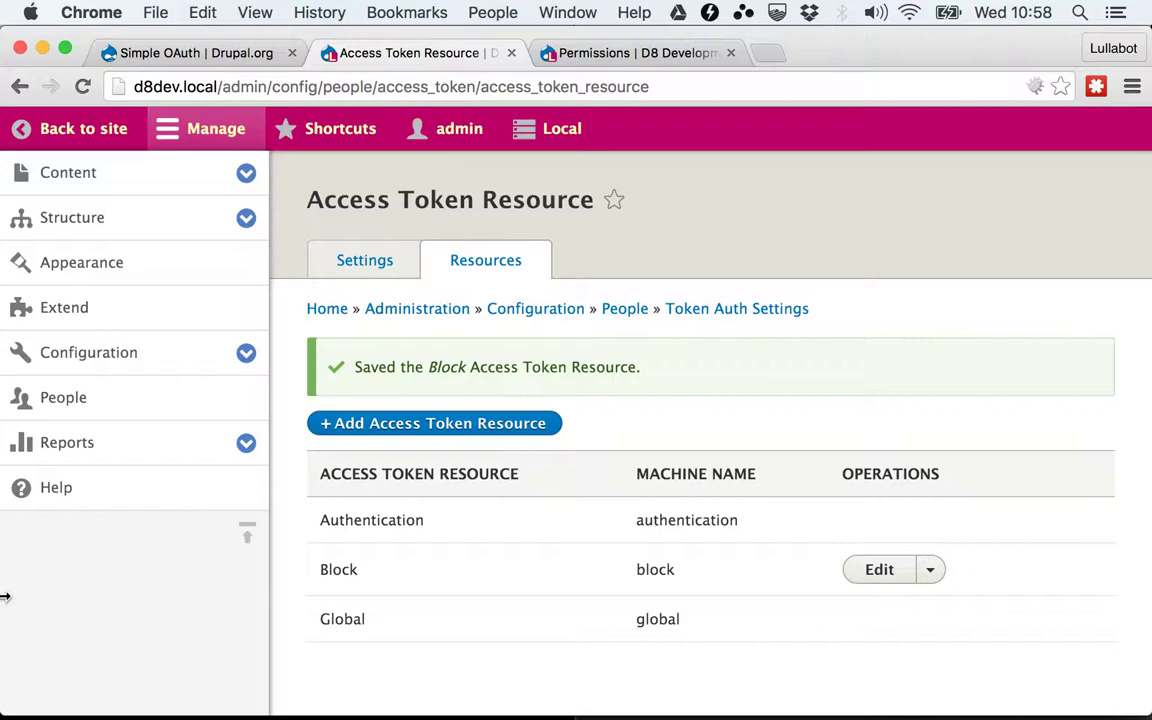
mouse_move(295, 576)
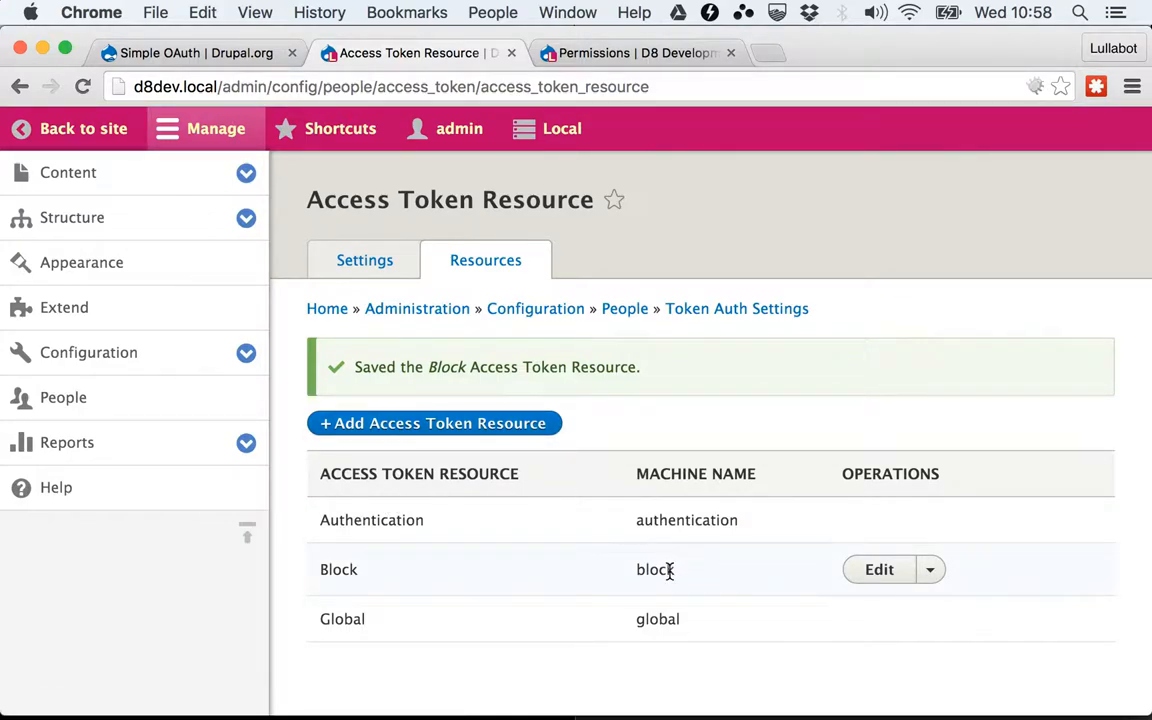
Step: Start a new access token resource labelled 'REST nodes' with a description about content resources
left_click(433, 422)
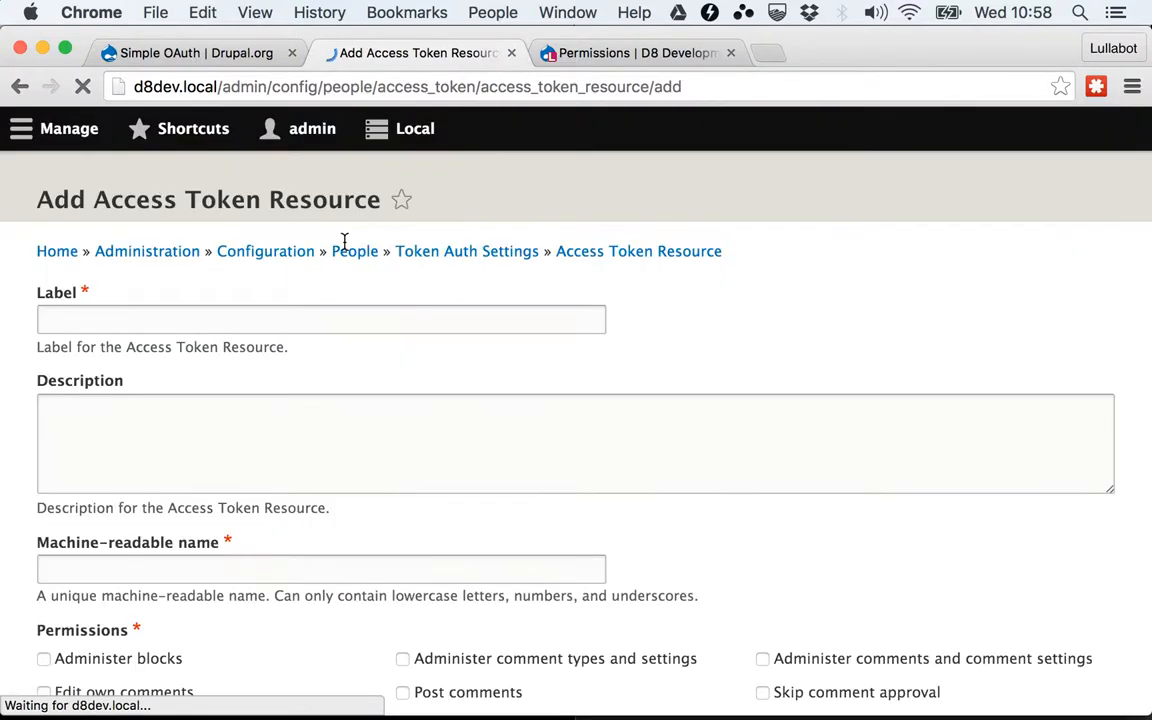
type("REST nodes")
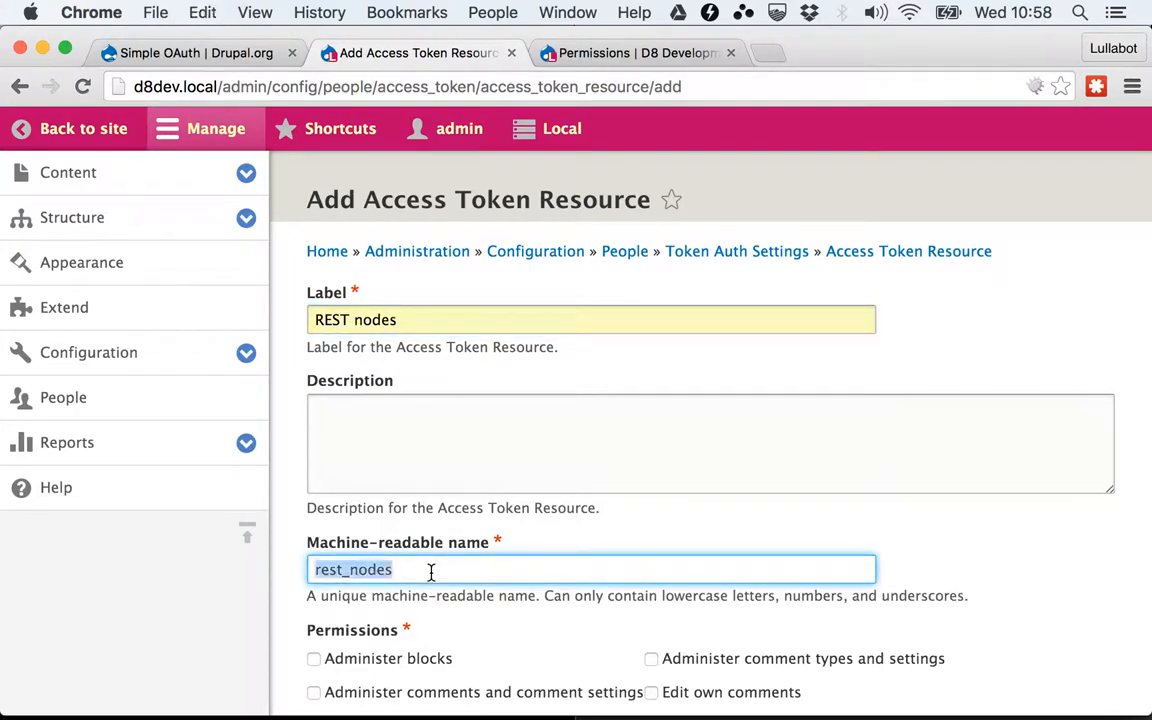
type("node")
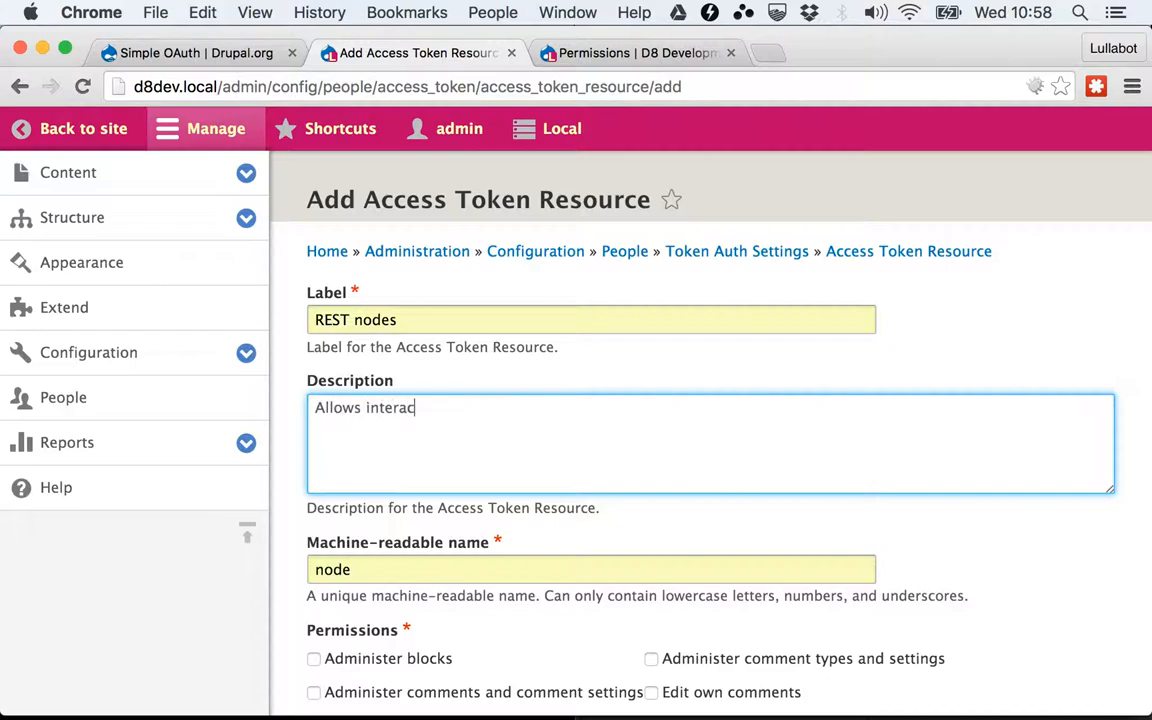
type("ting")
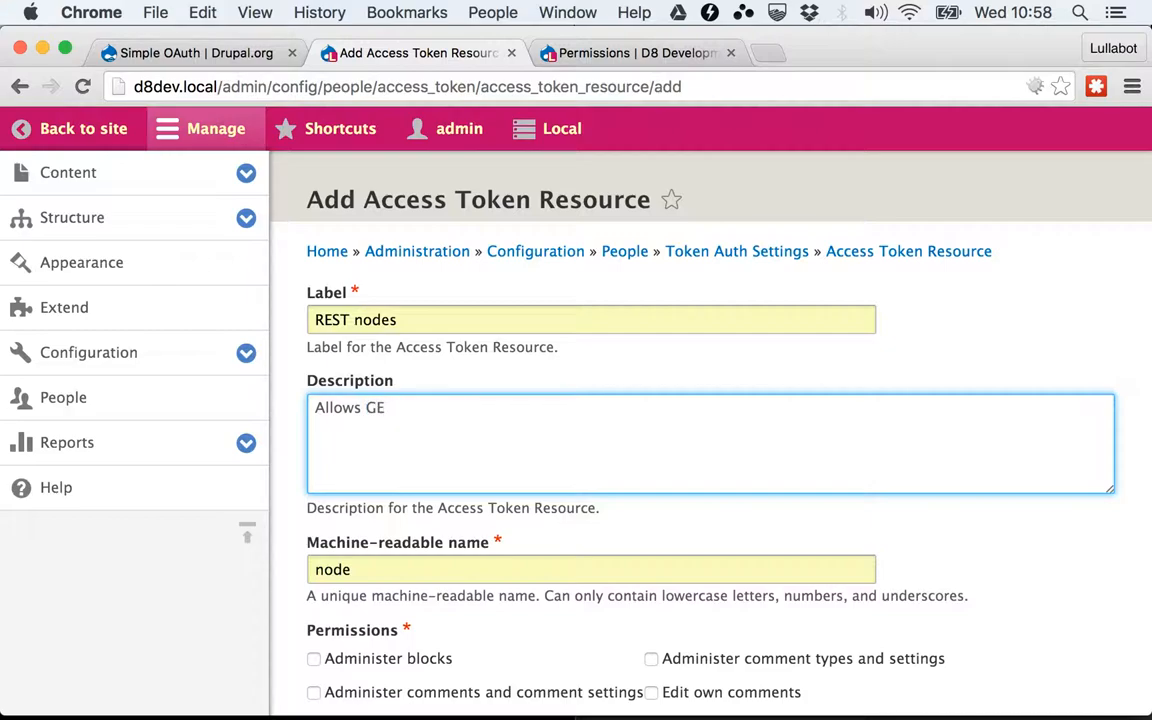
type("T")
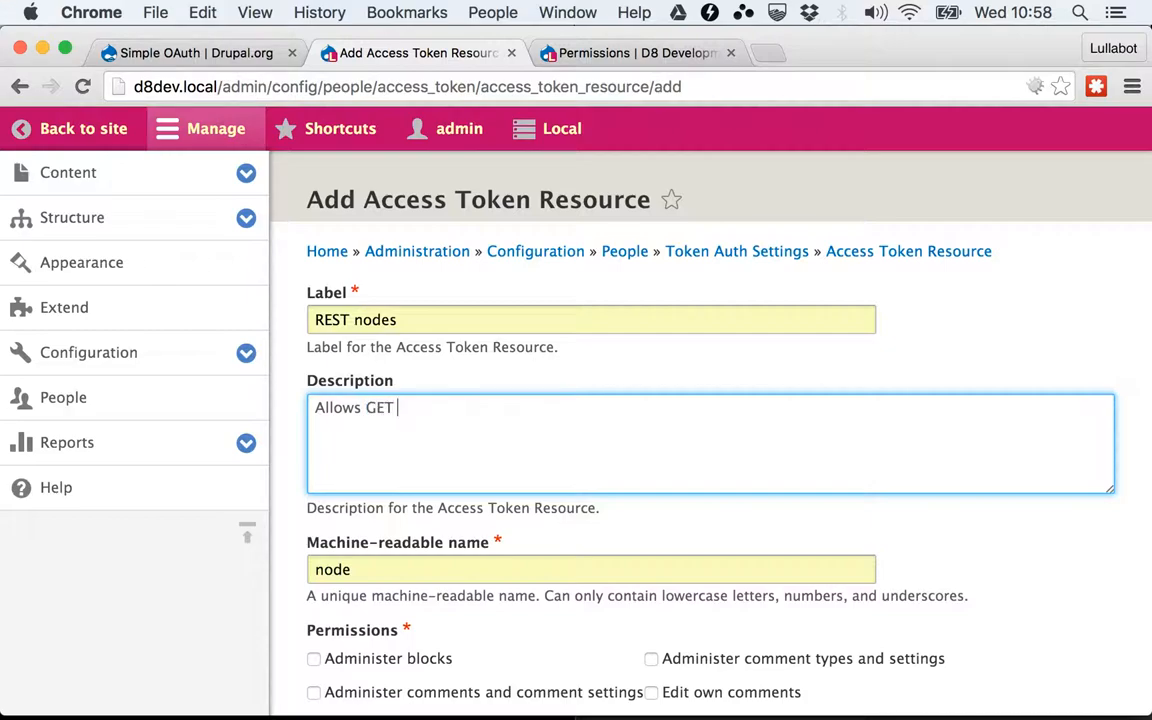
type("for content")
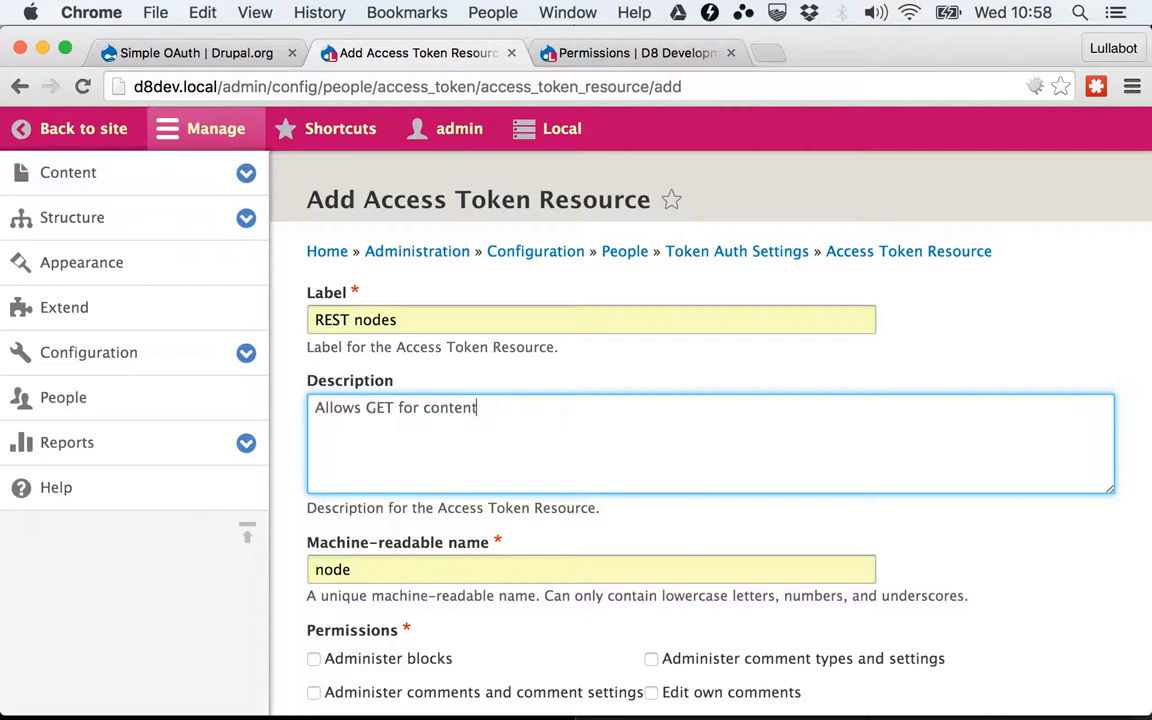
type("resources.")
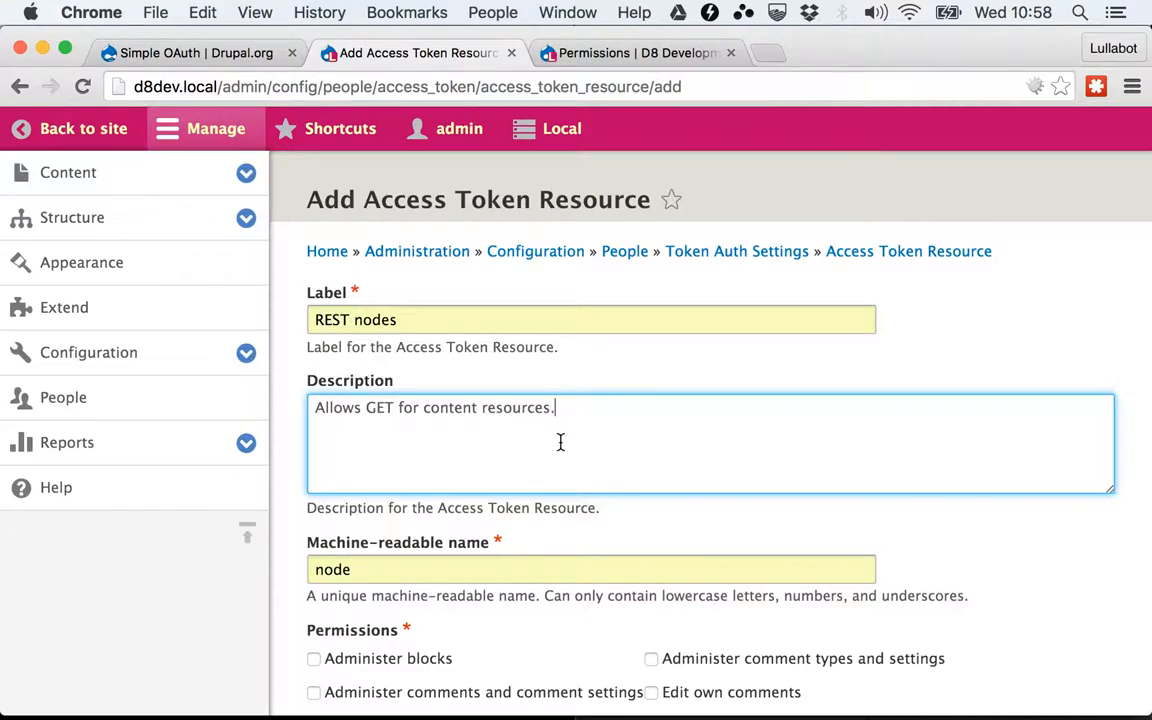
Step: Grant Access GET on Content resource and save the REST nodes resource
scroll("down", 3)
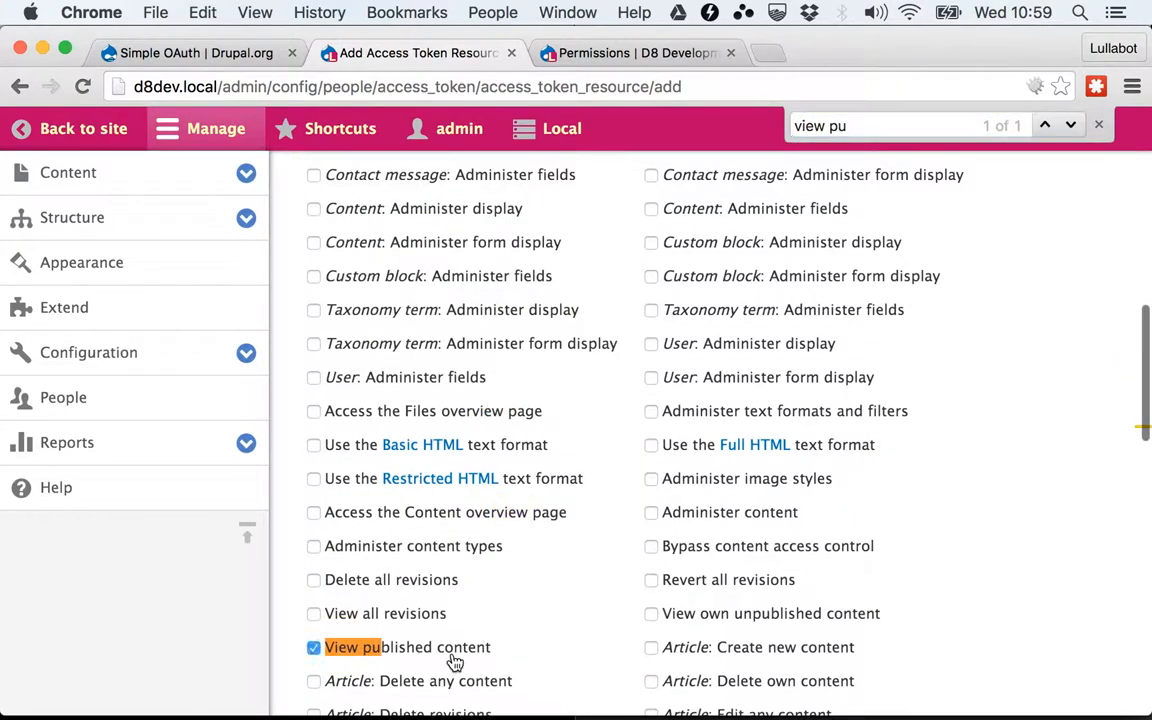
scroll("down", 3)
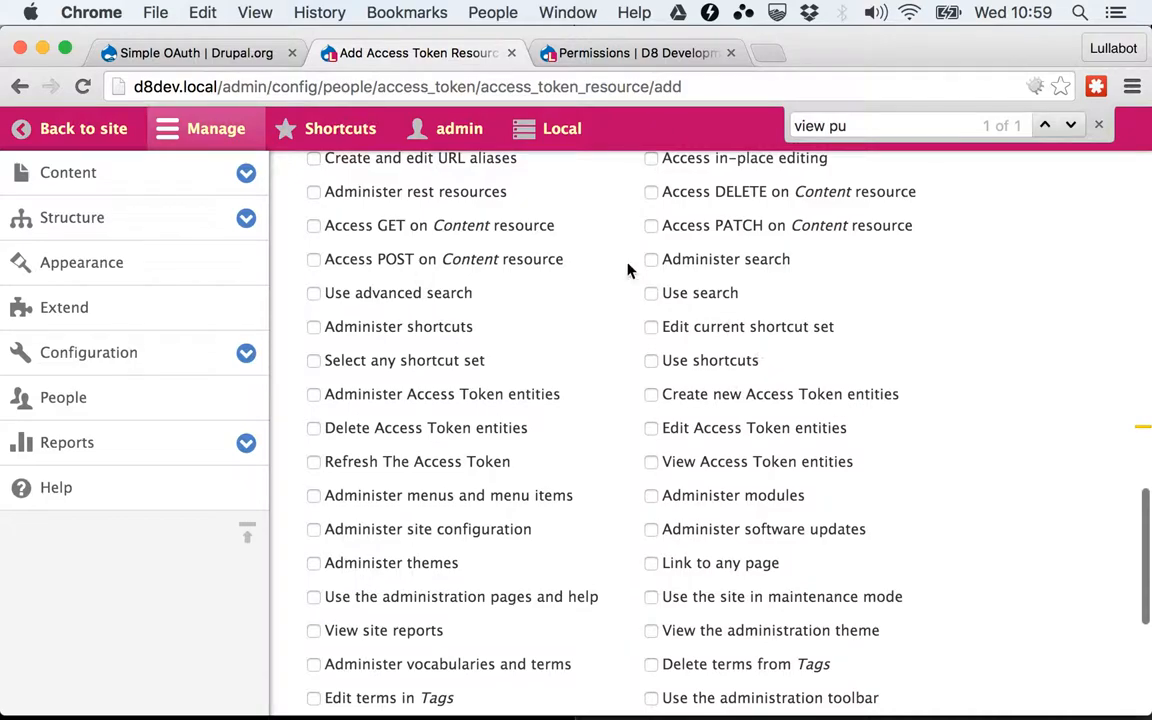
left_click(313, 225)
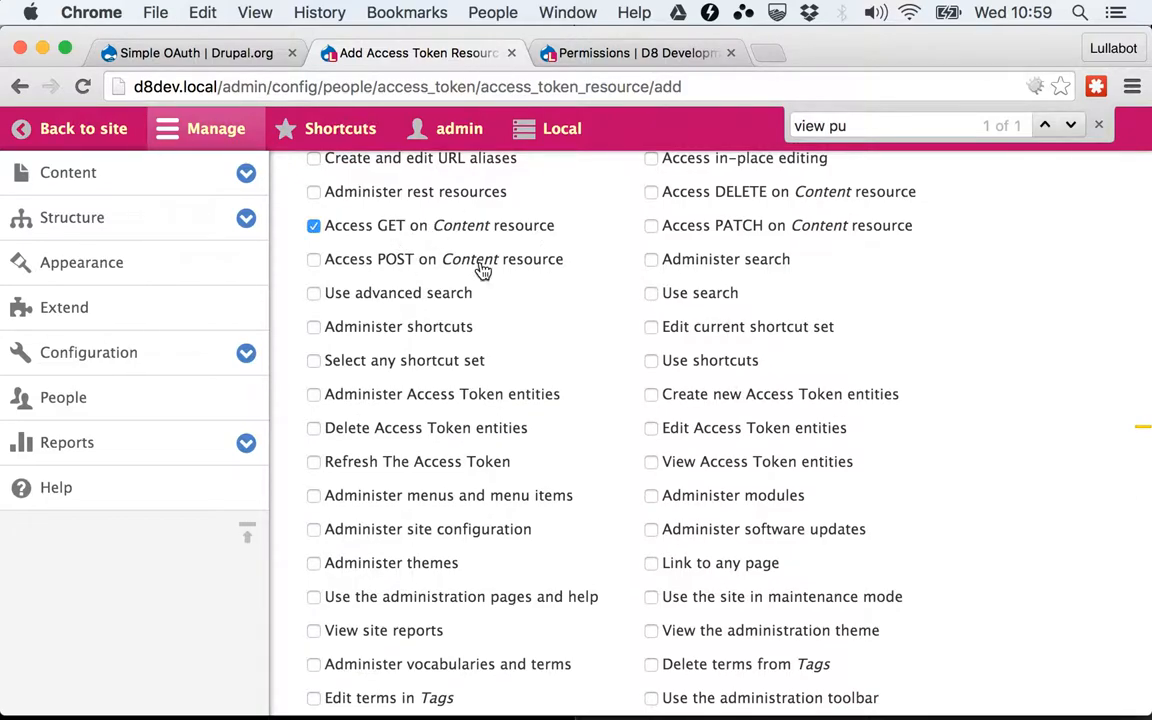
scroll("down", 3)
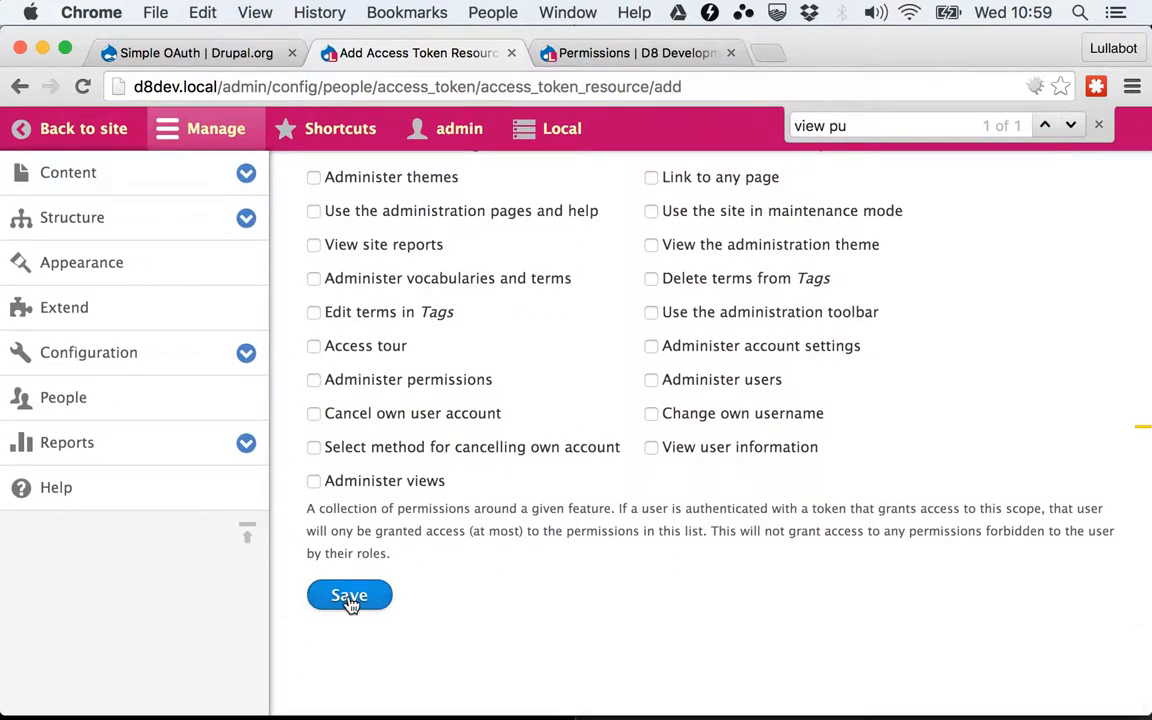
left_click(349, 595)
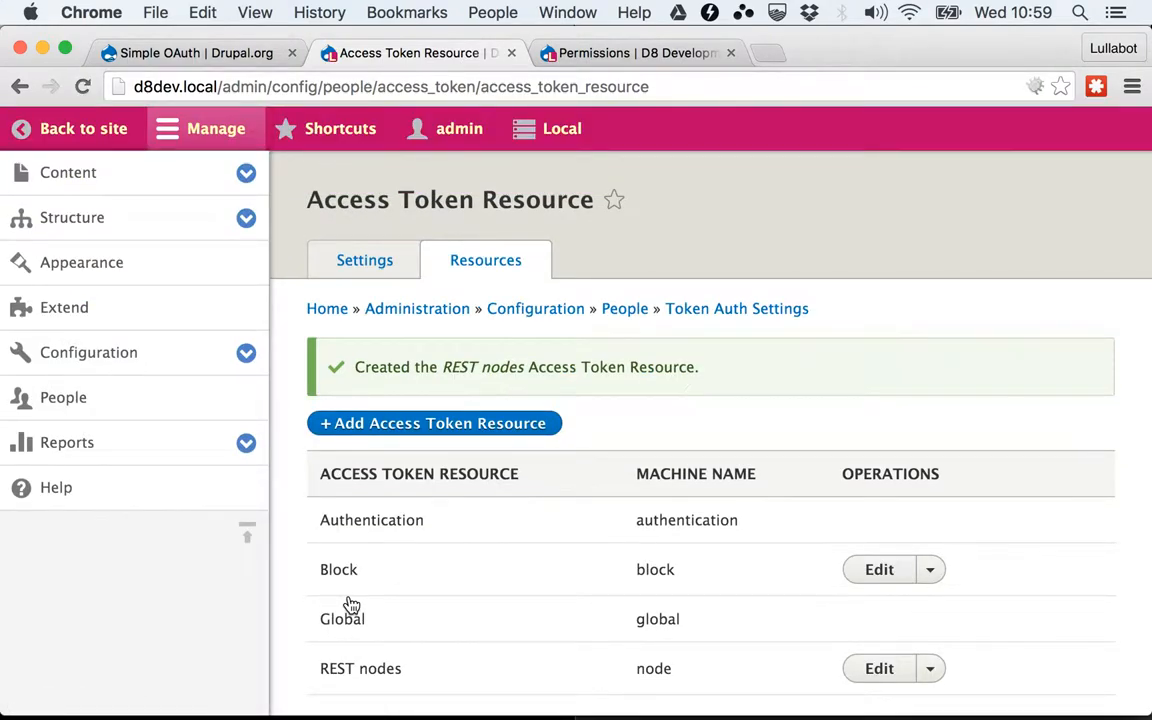
mouse_move(677, 641)
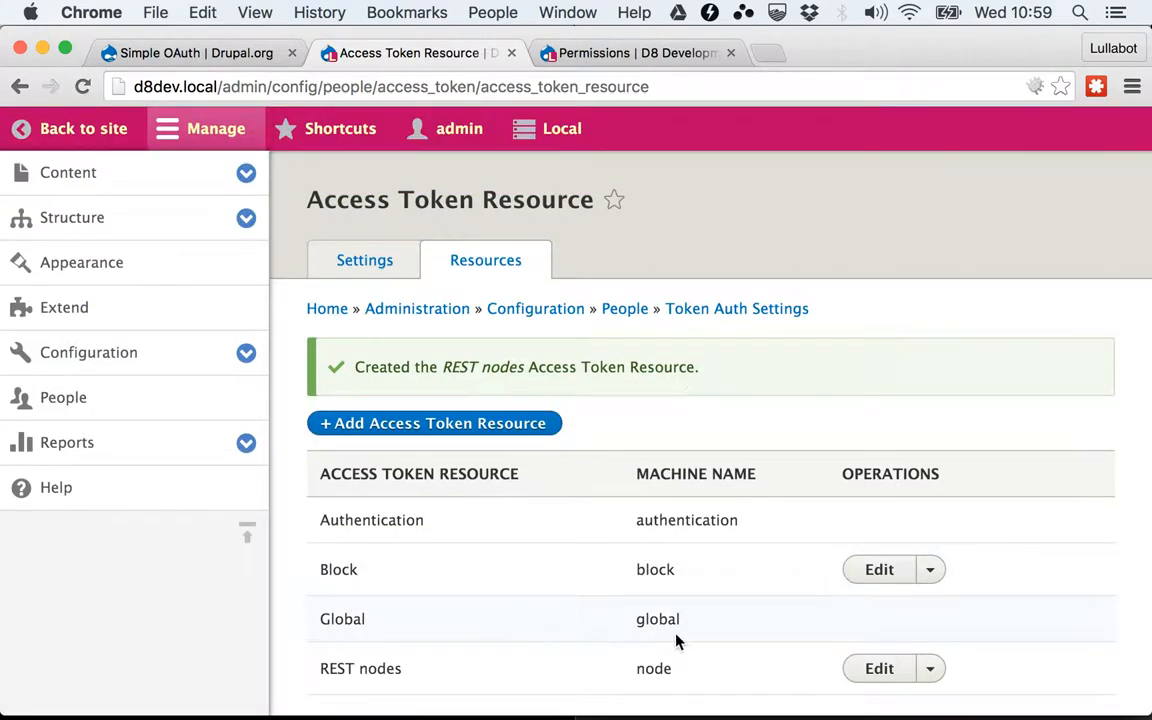
mouse_move(676, 668)
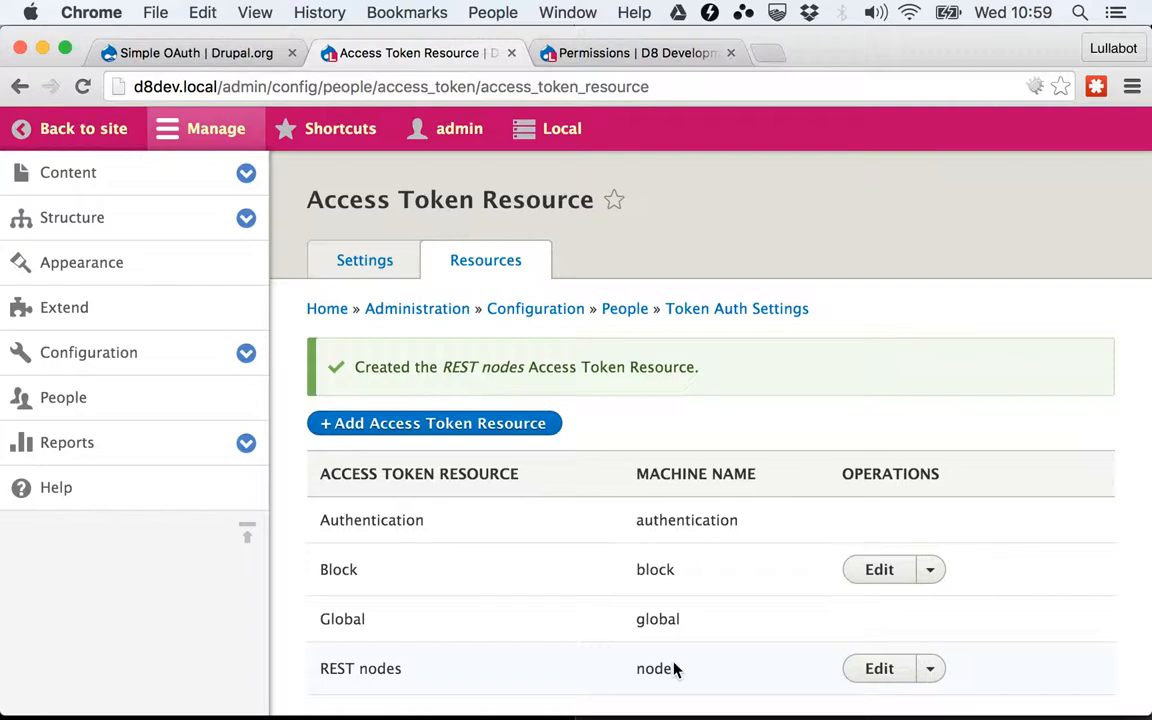
Step: Select the REST nodes resource's machine name, 'node'
double_click(655, 668)
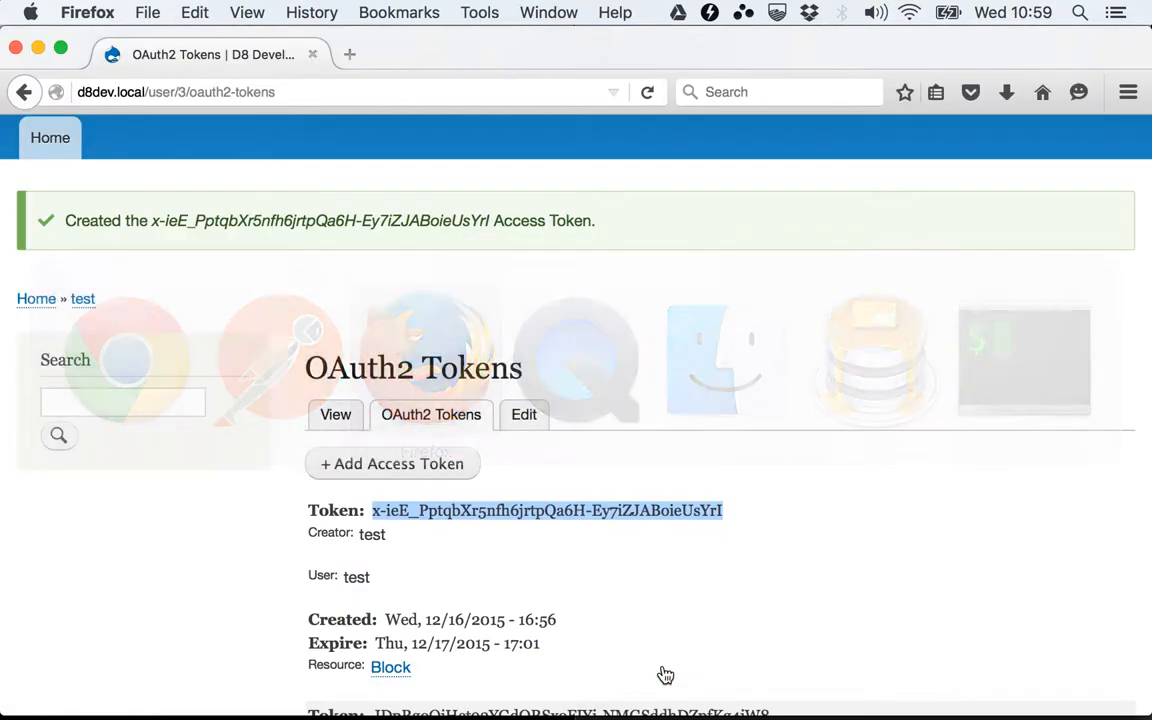
Step: Add a REST nodes access token expiring 12/16/2015 17:04 and select its token value
left_click(392, 463)
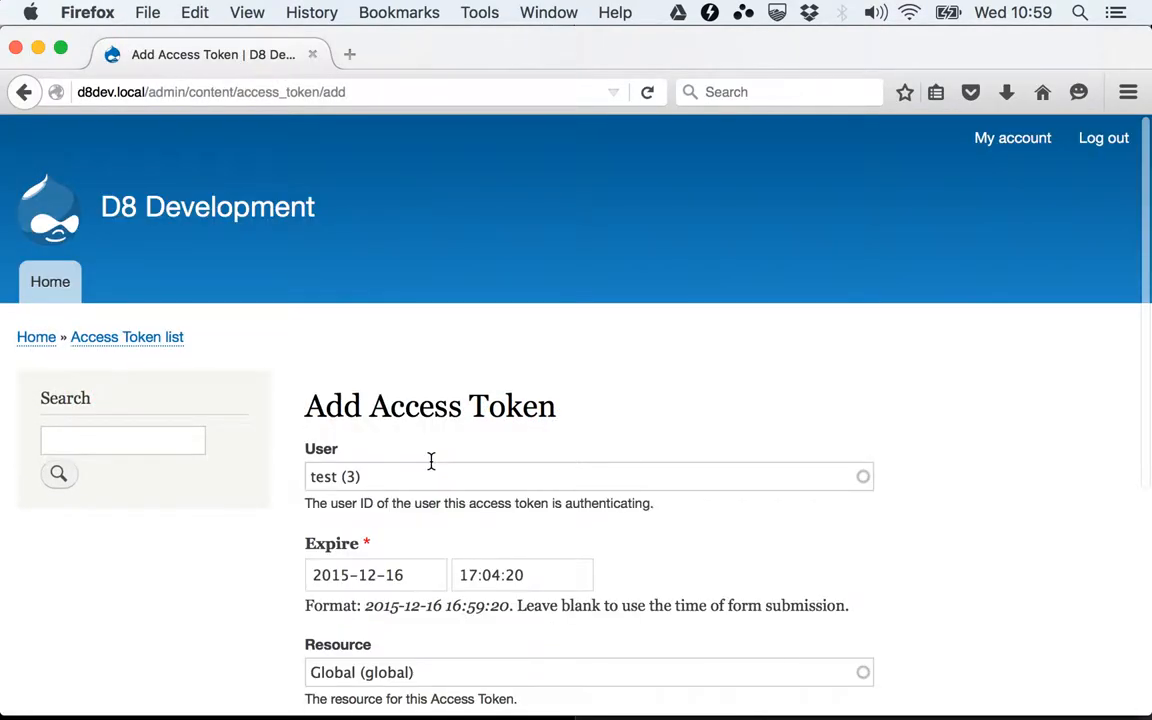
mouse_move(766, 394)
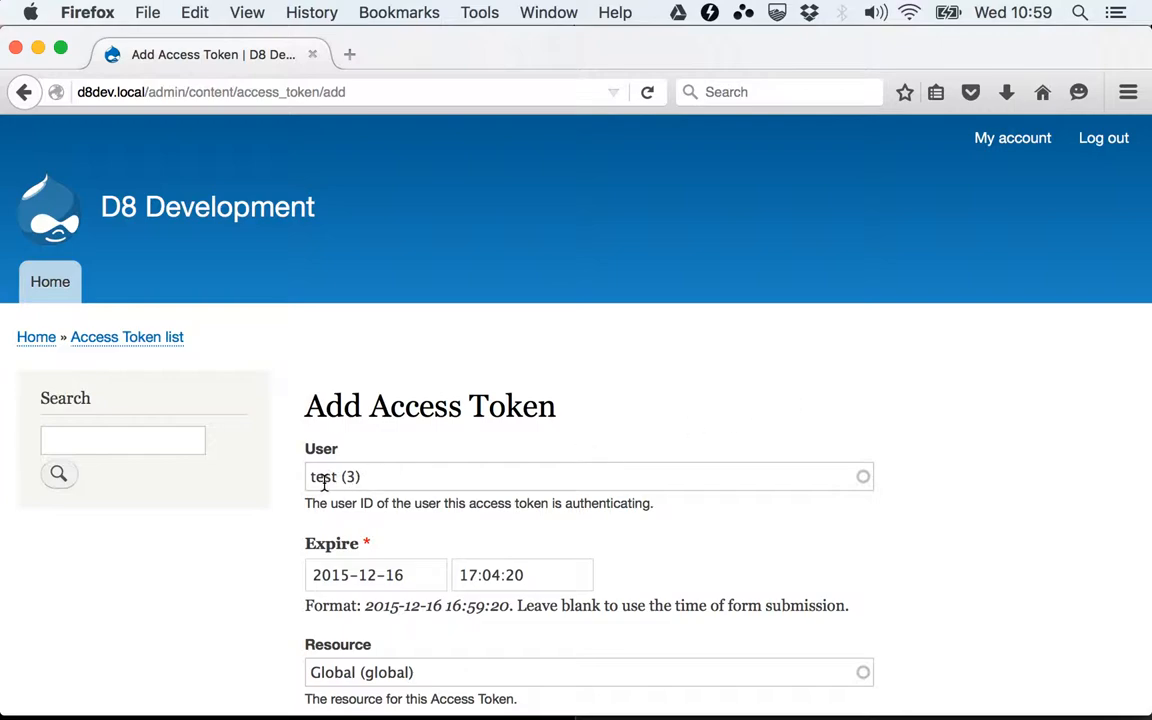
scroll("down", 3)
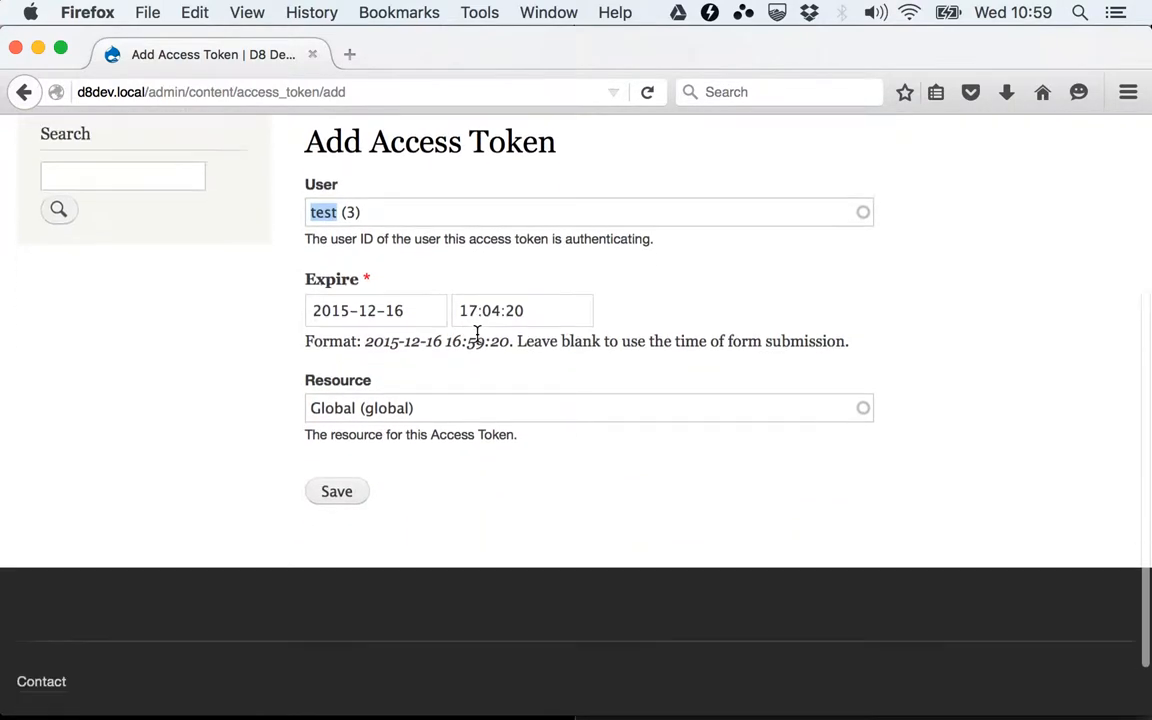
type("nodes (node")
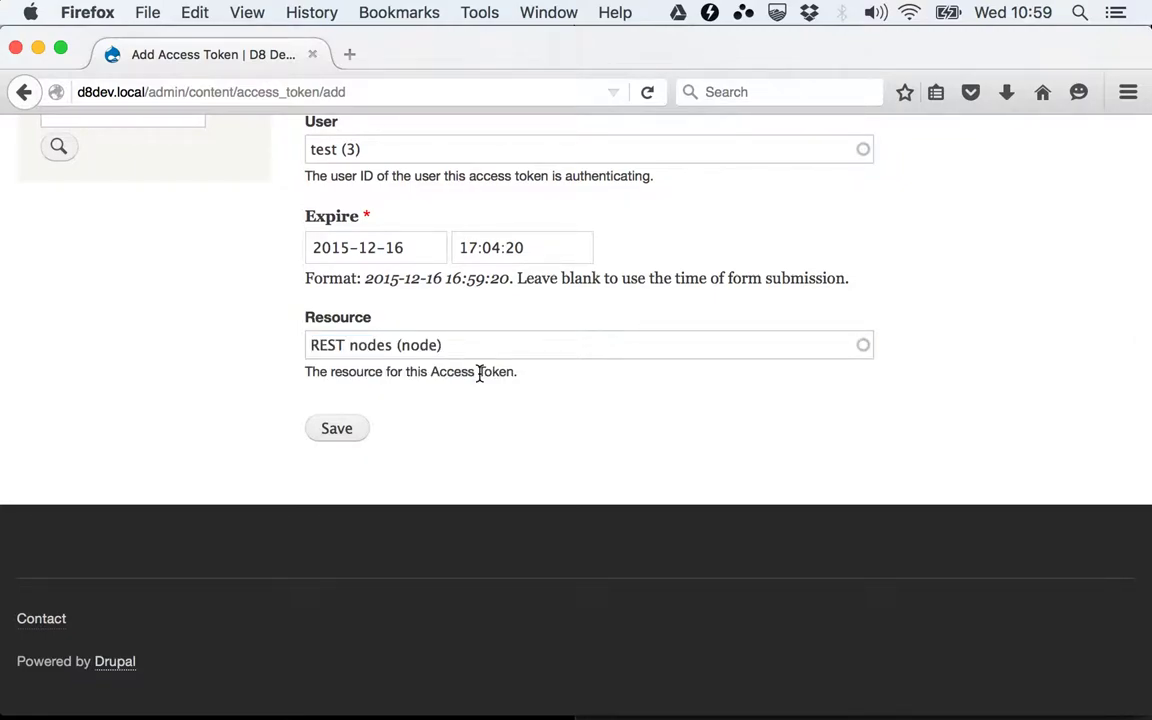
left_click(375, 247)
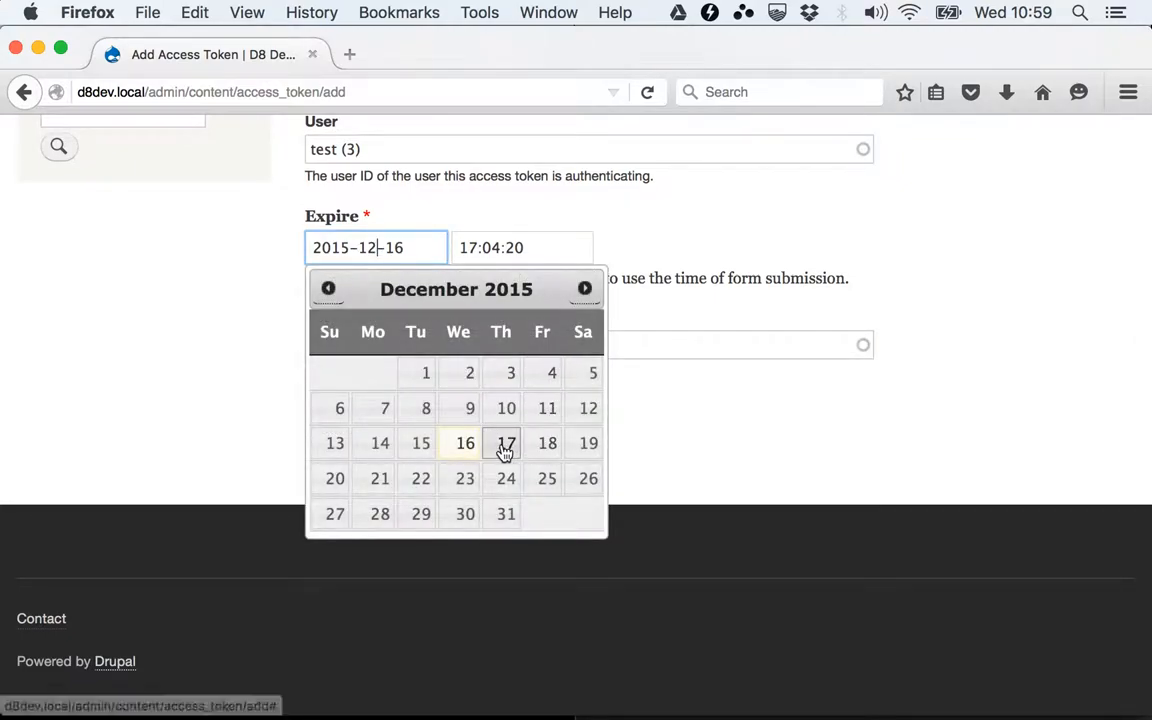
left_click(465, 442)
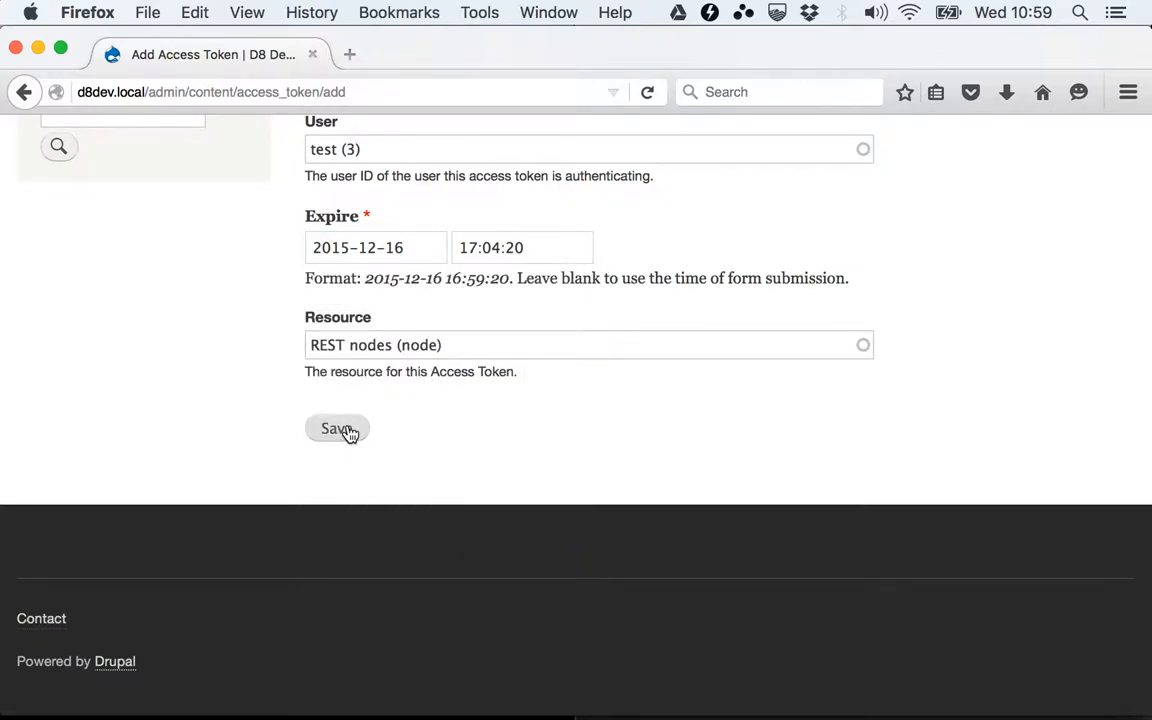
left_click(337, 428)
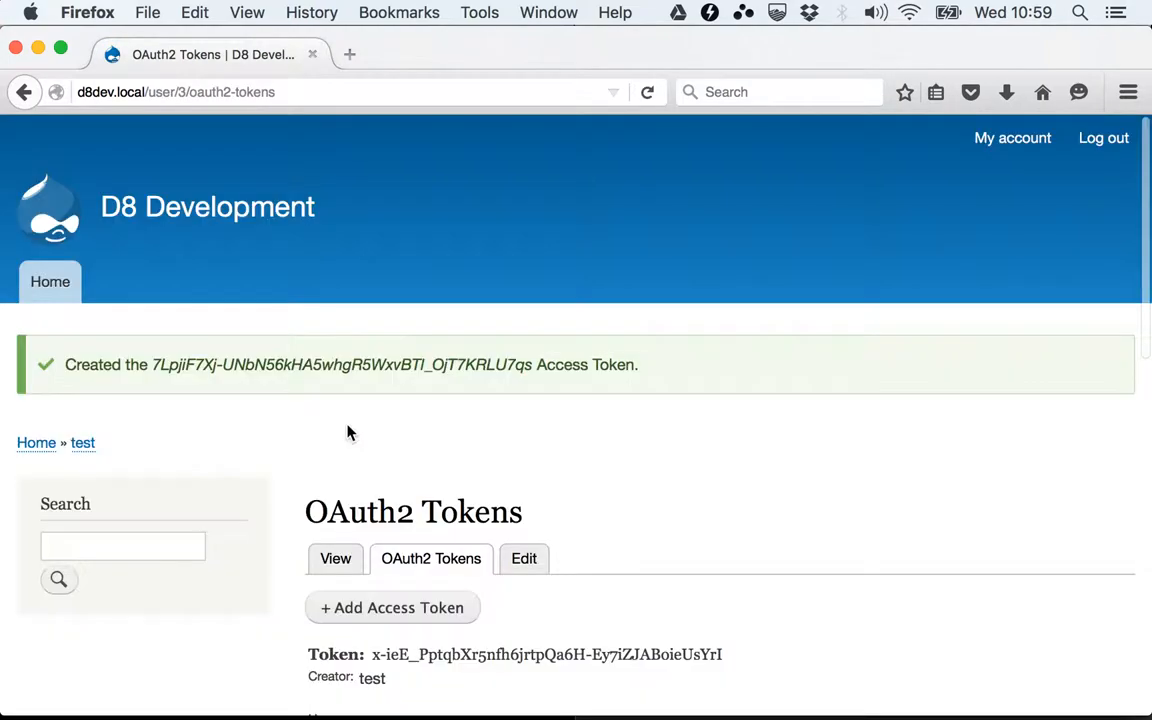
scroll("down", 3)
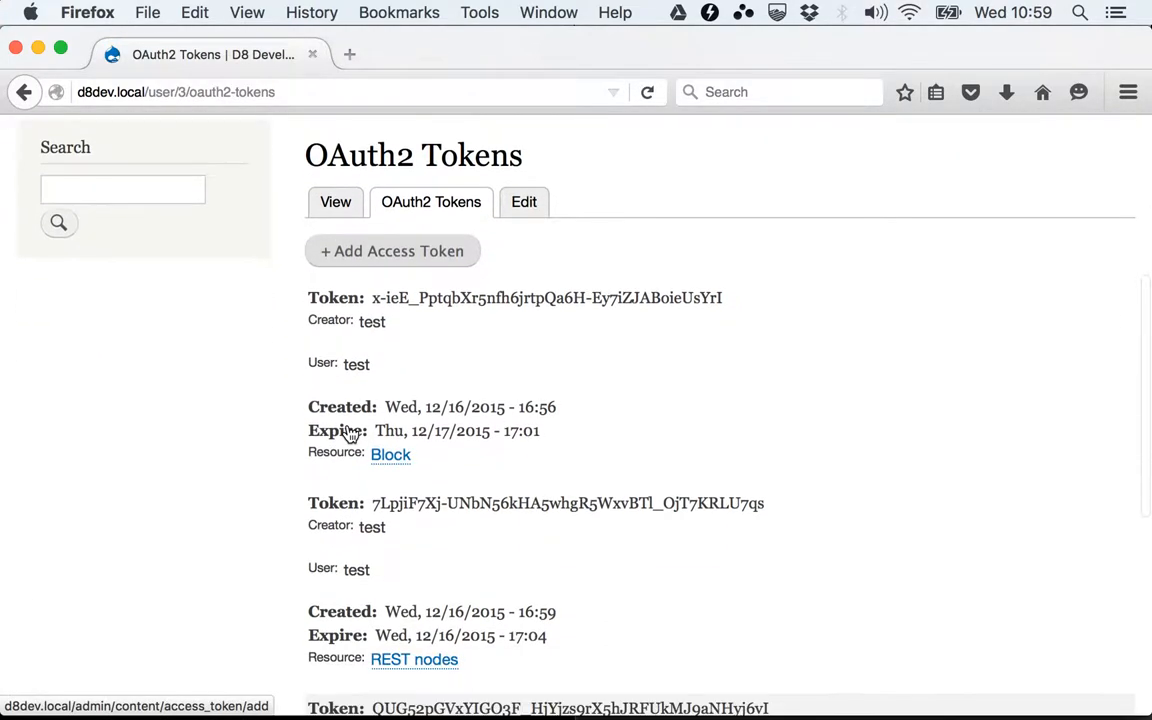
double_click(567, 503)
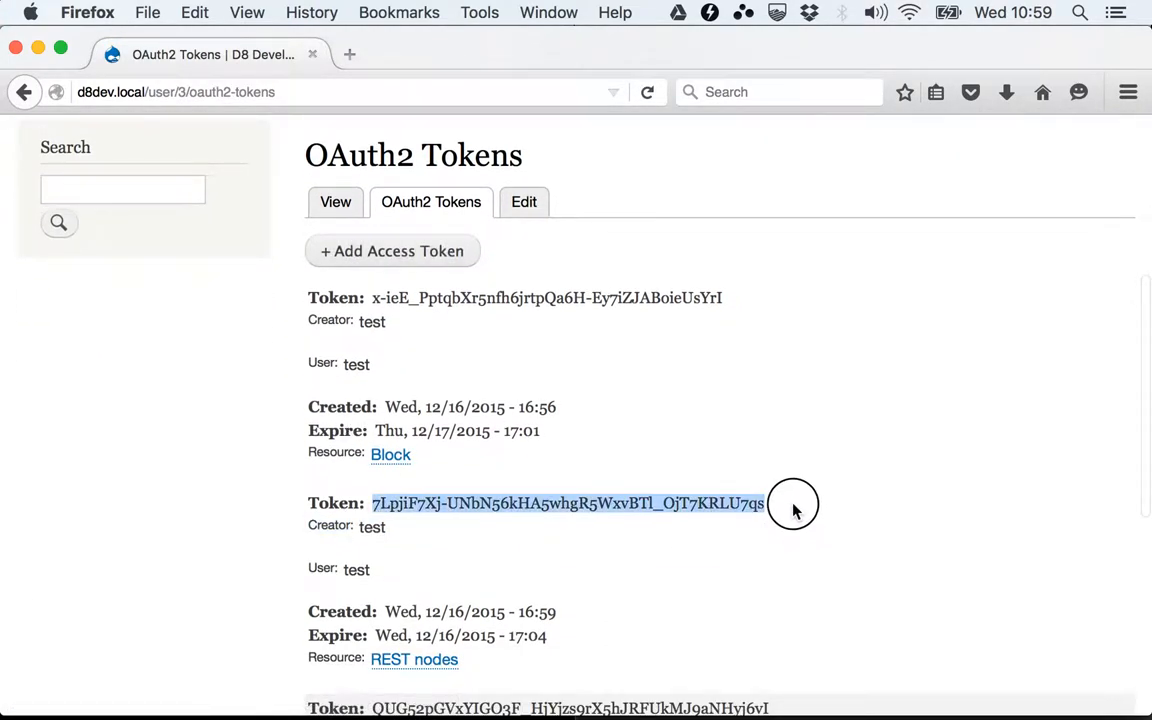
mouse_move(790, 505)
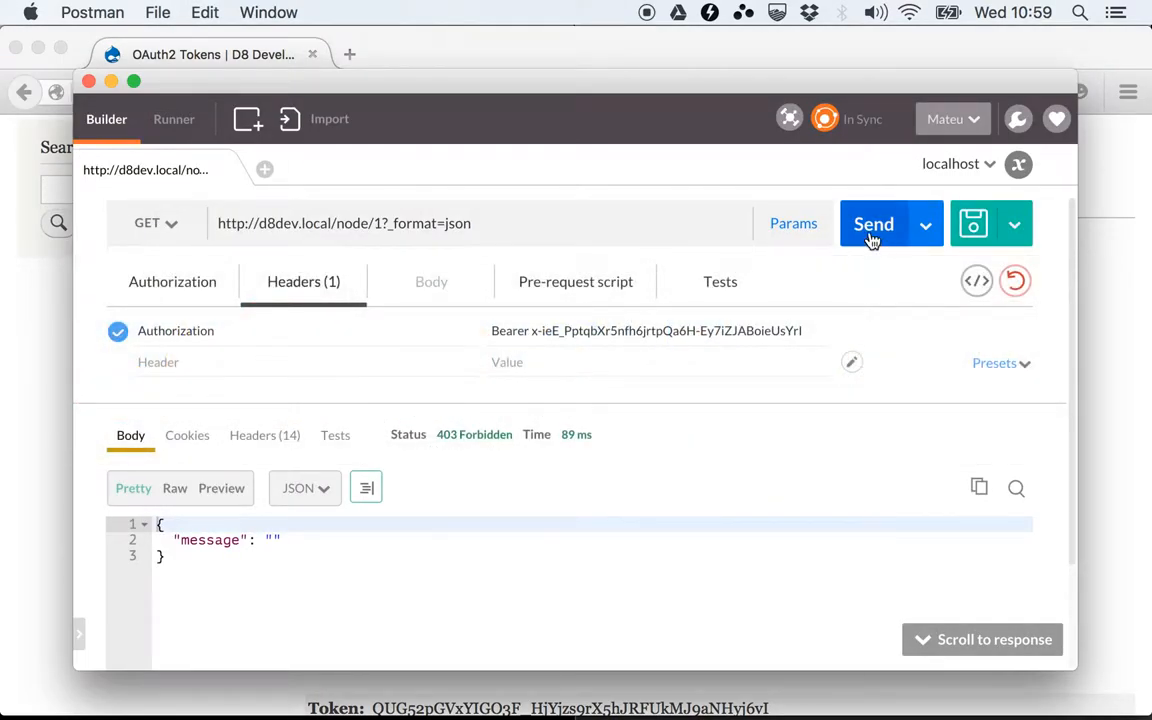
mouse_move(530, 335)
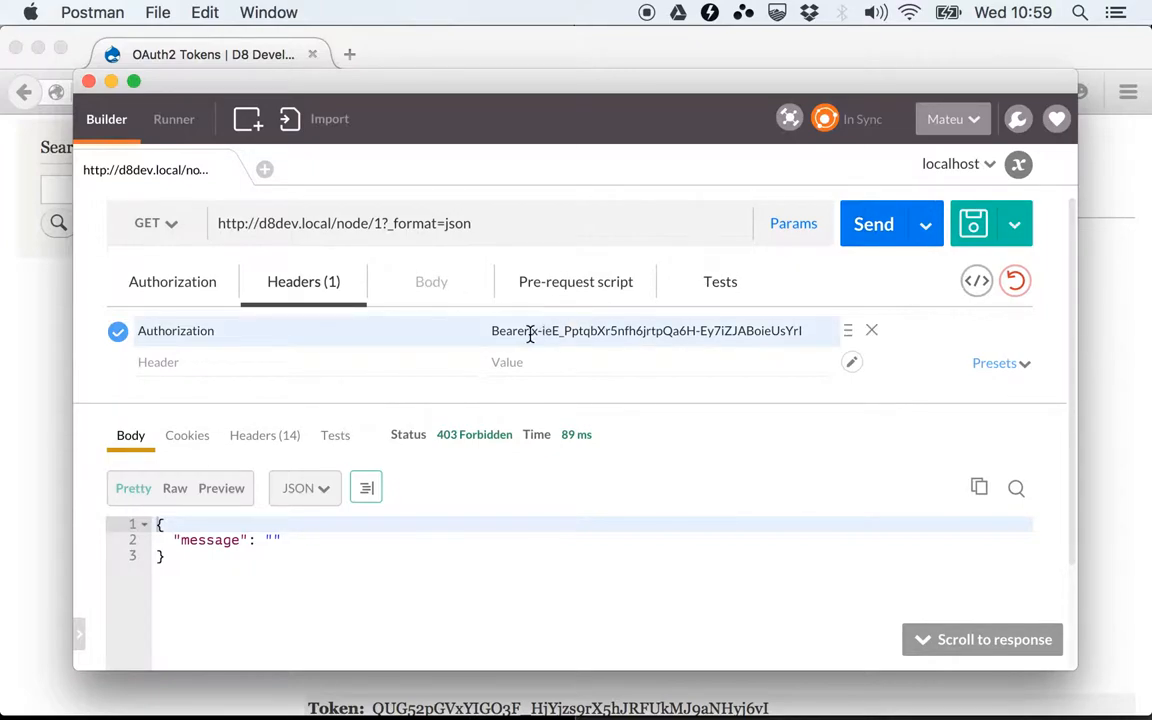
mouse_move(853, 243)
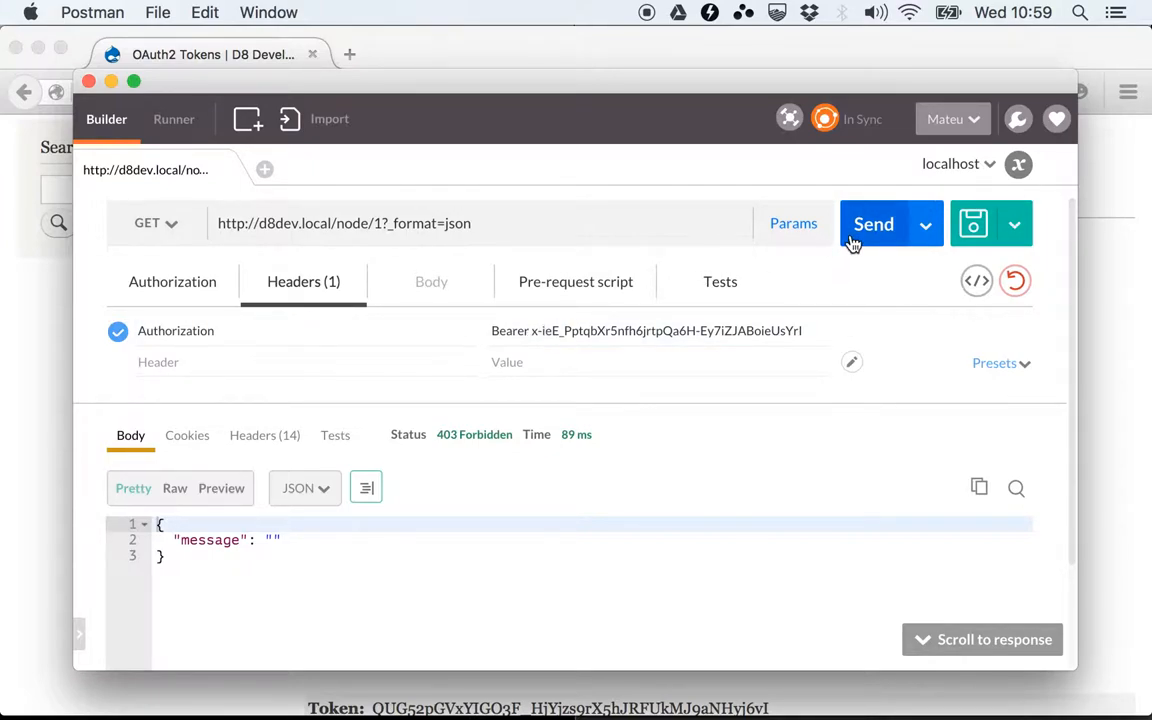
mouse_move(459, 434)
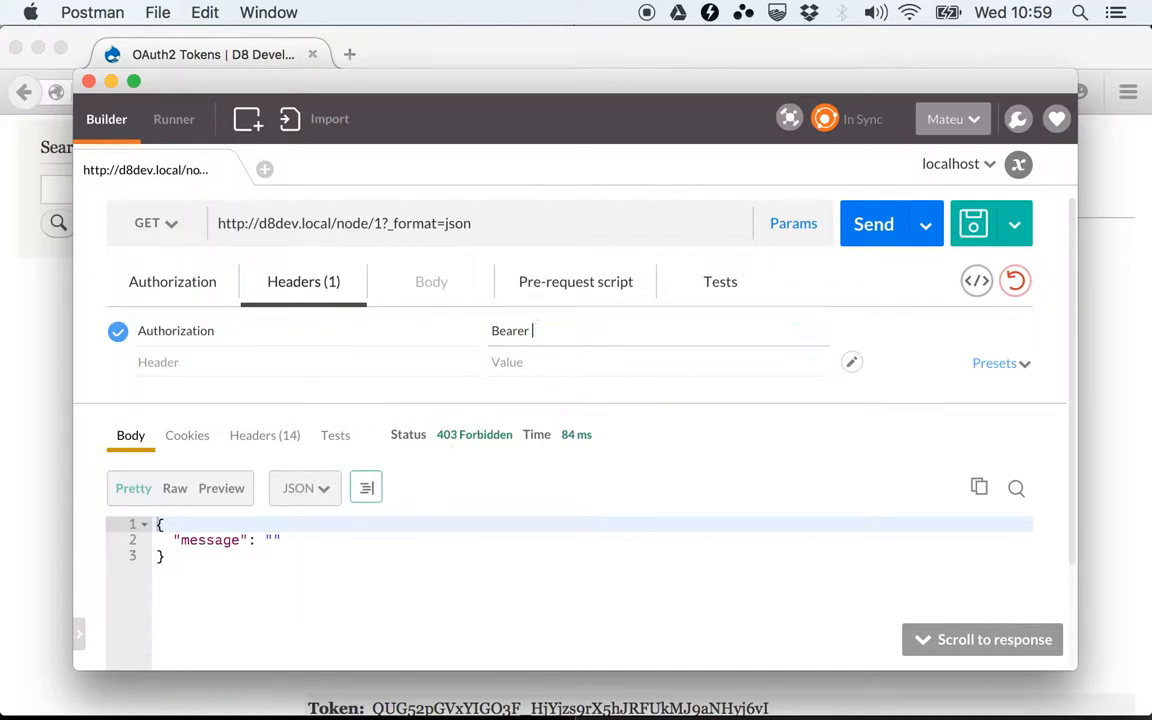
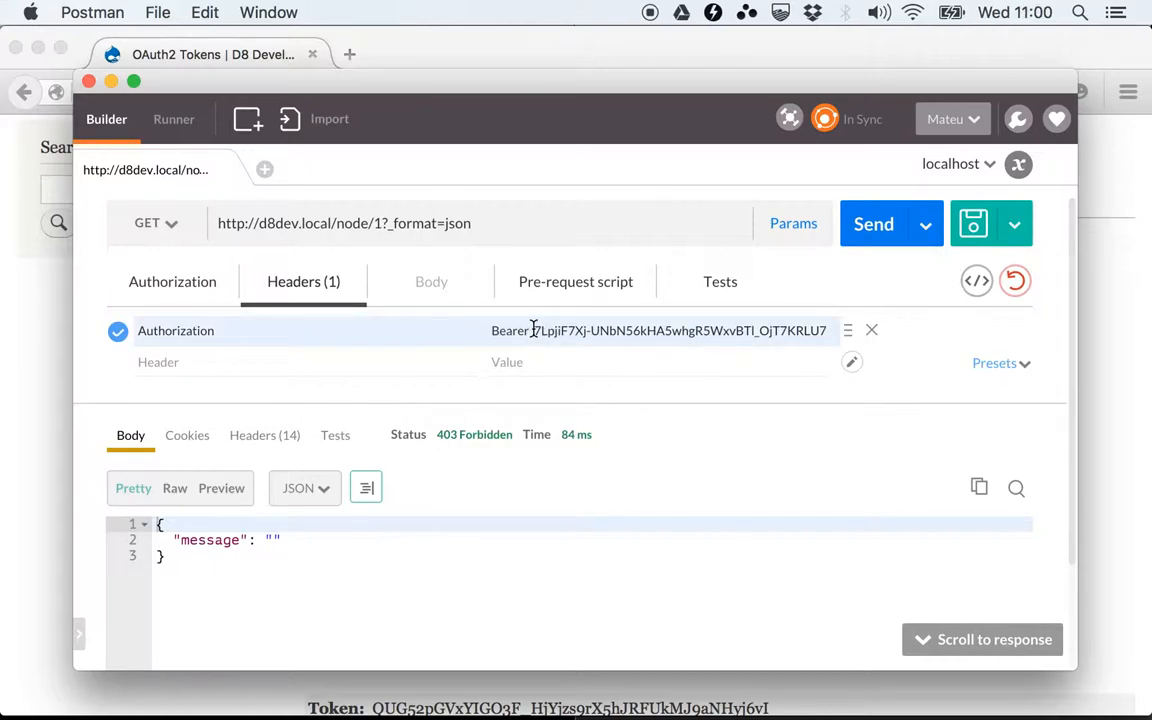
Step: Set Postman's Bearer header to the REST nodes token and resend the node 1 request
left_click(874, 223)
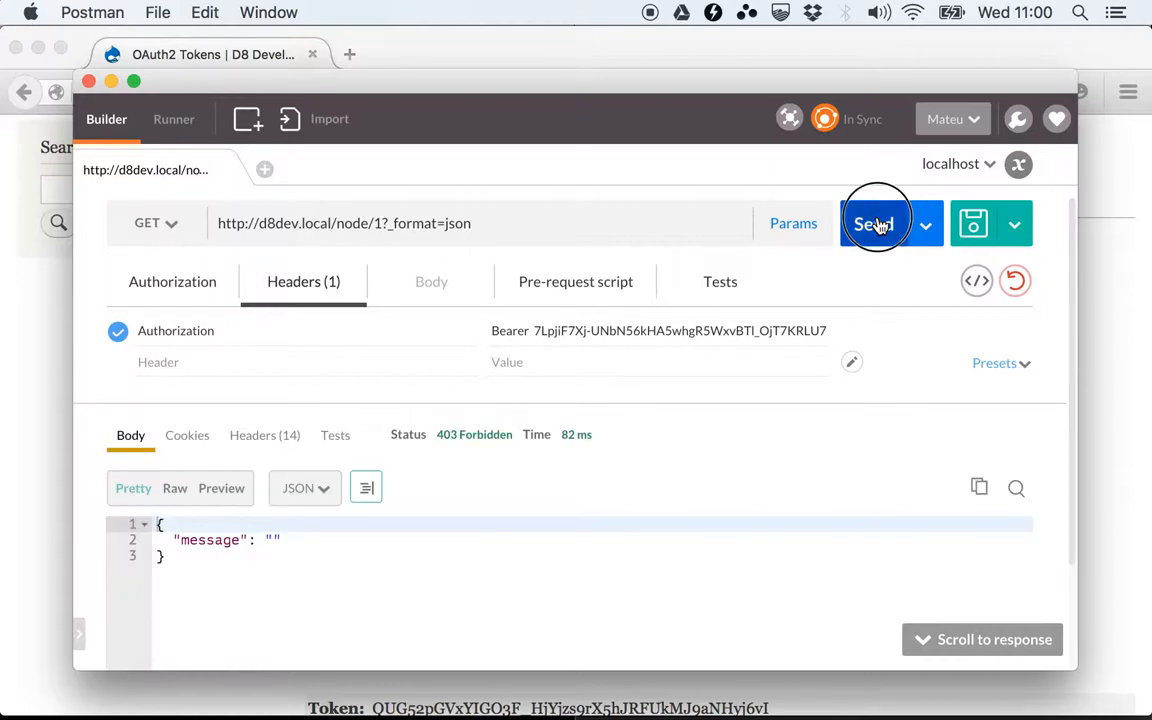
left_click(875, 223)
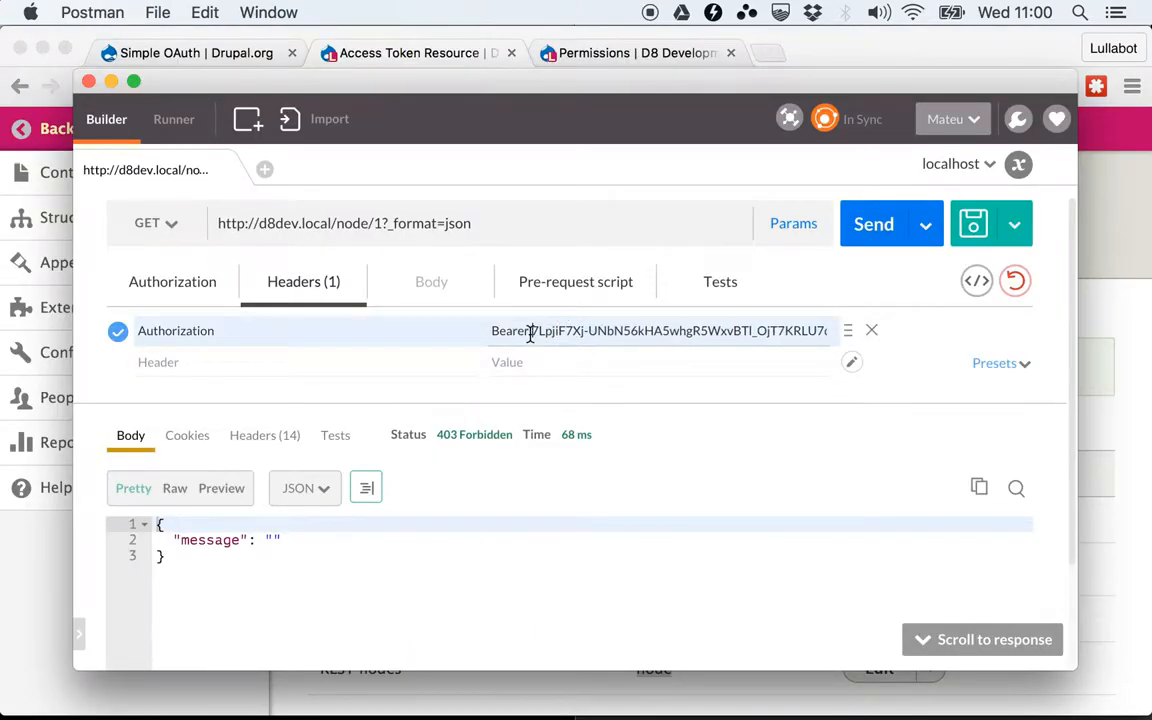
mouse_move(908, 216)
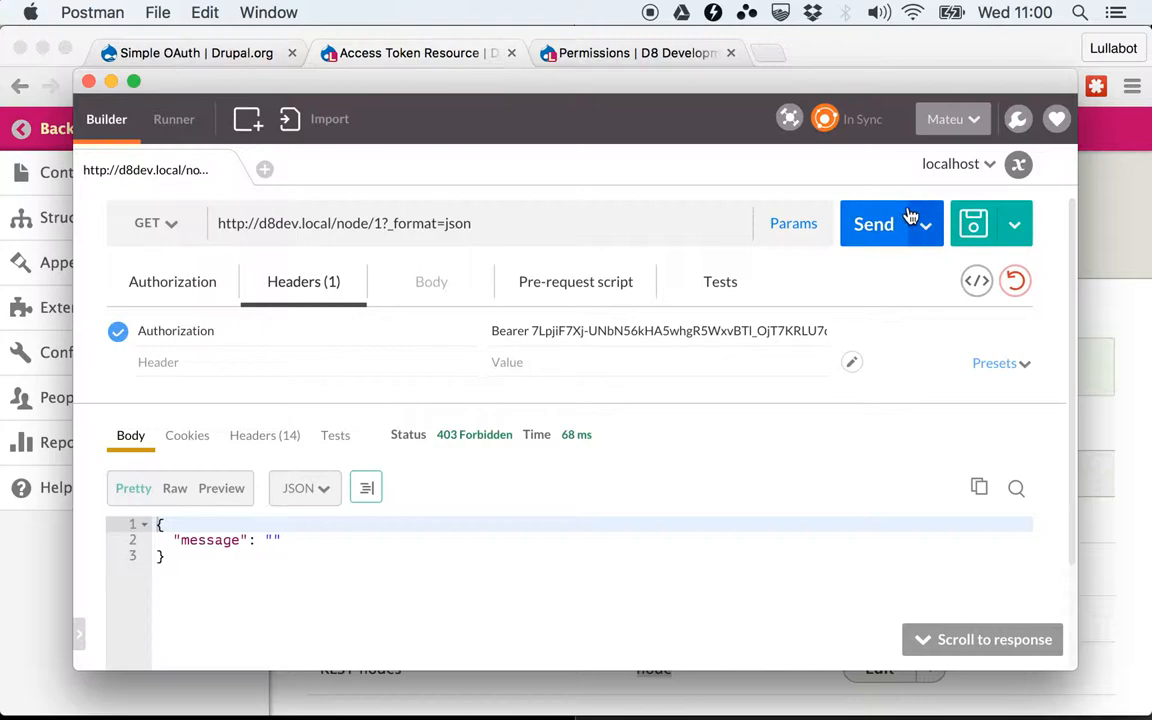
left_click(873, 223)
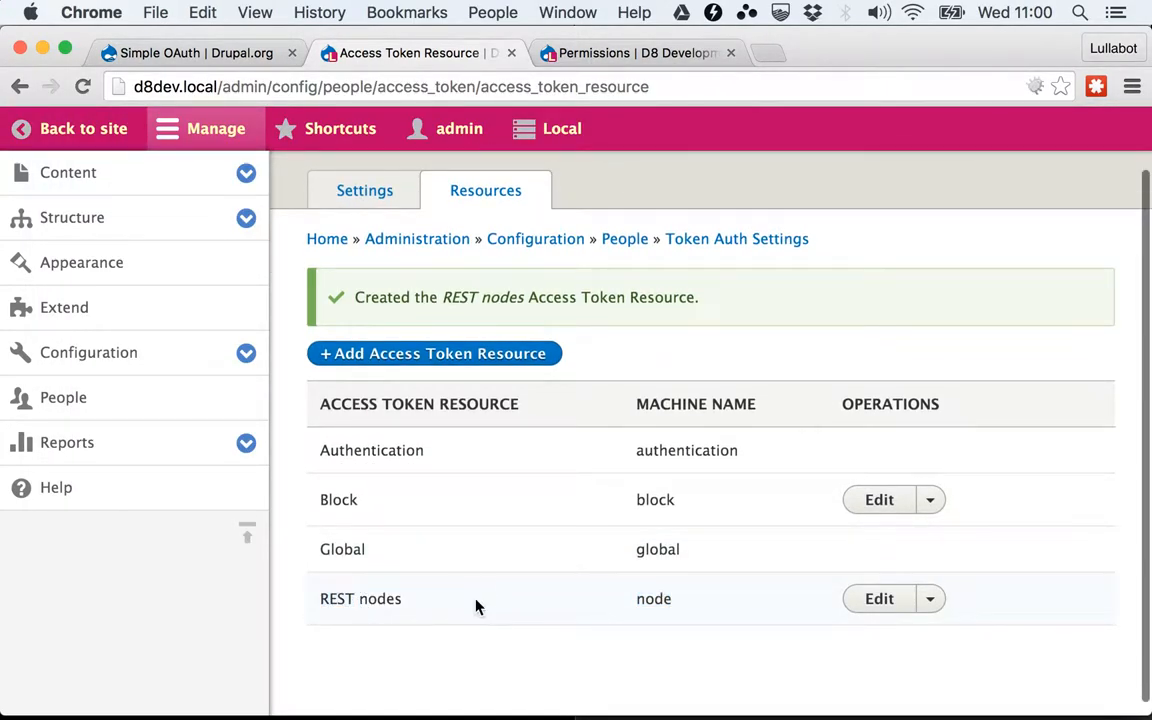
mouse_move(879, 598)
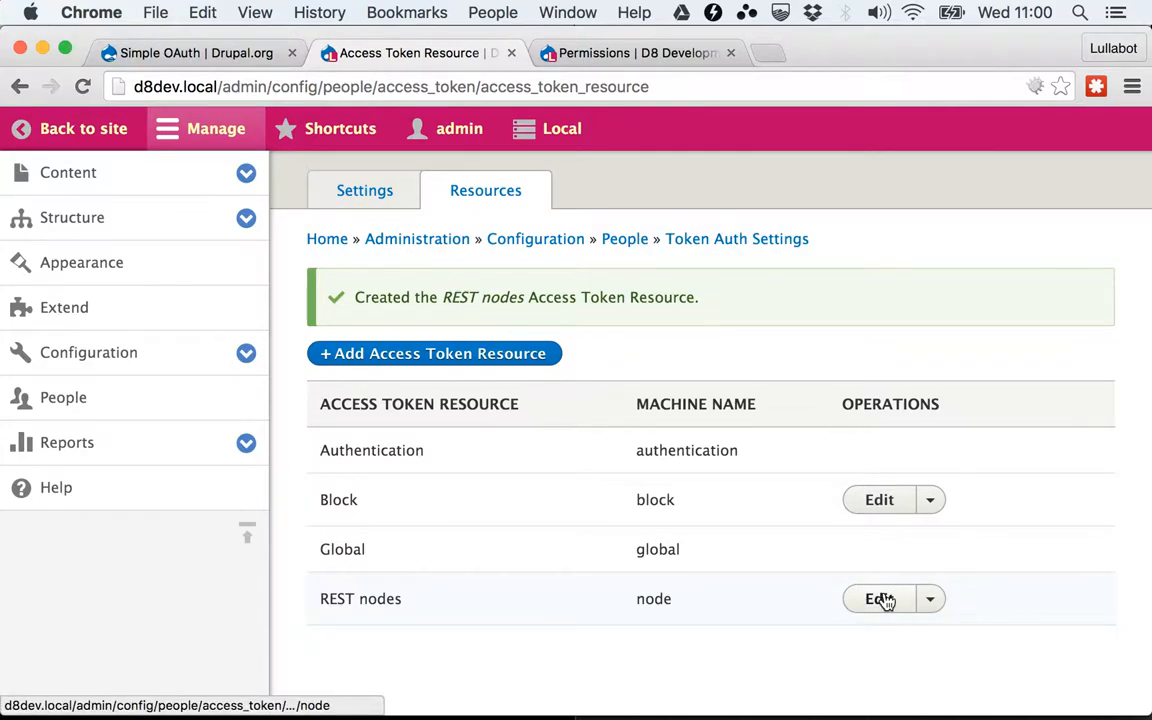
Step: Review the REST nodes resource settings, highlighting the Access GET on Content resource permission
left_click(878, 598)
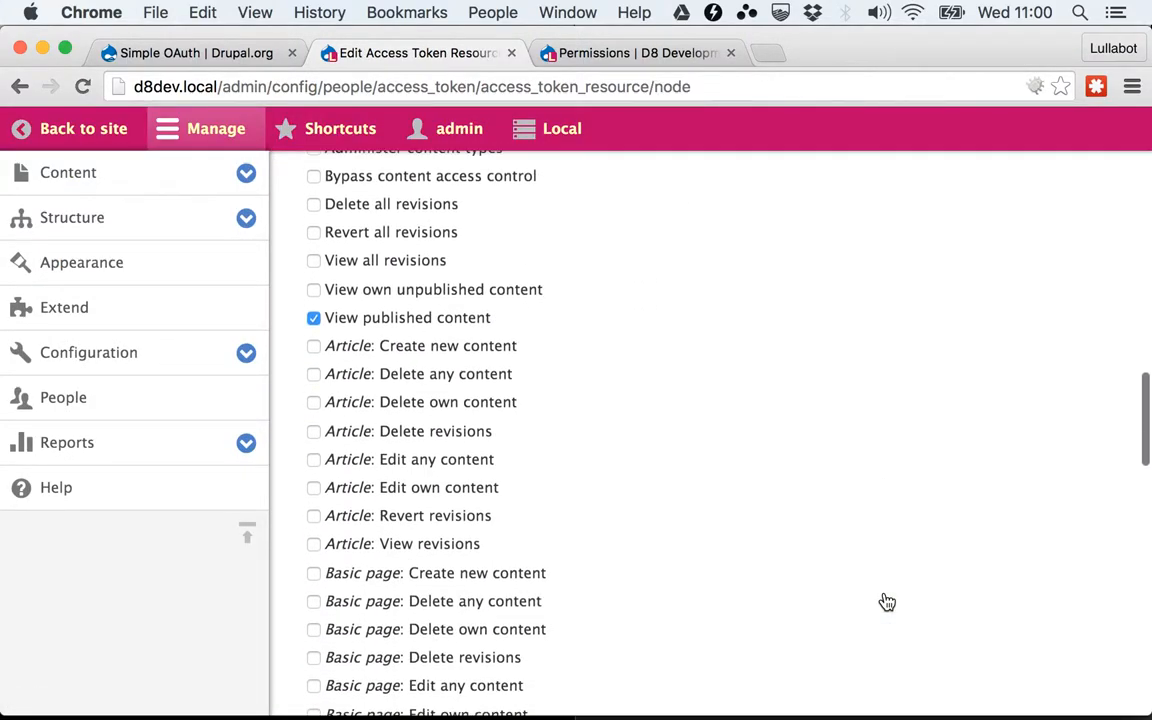
scroll("down", 3)
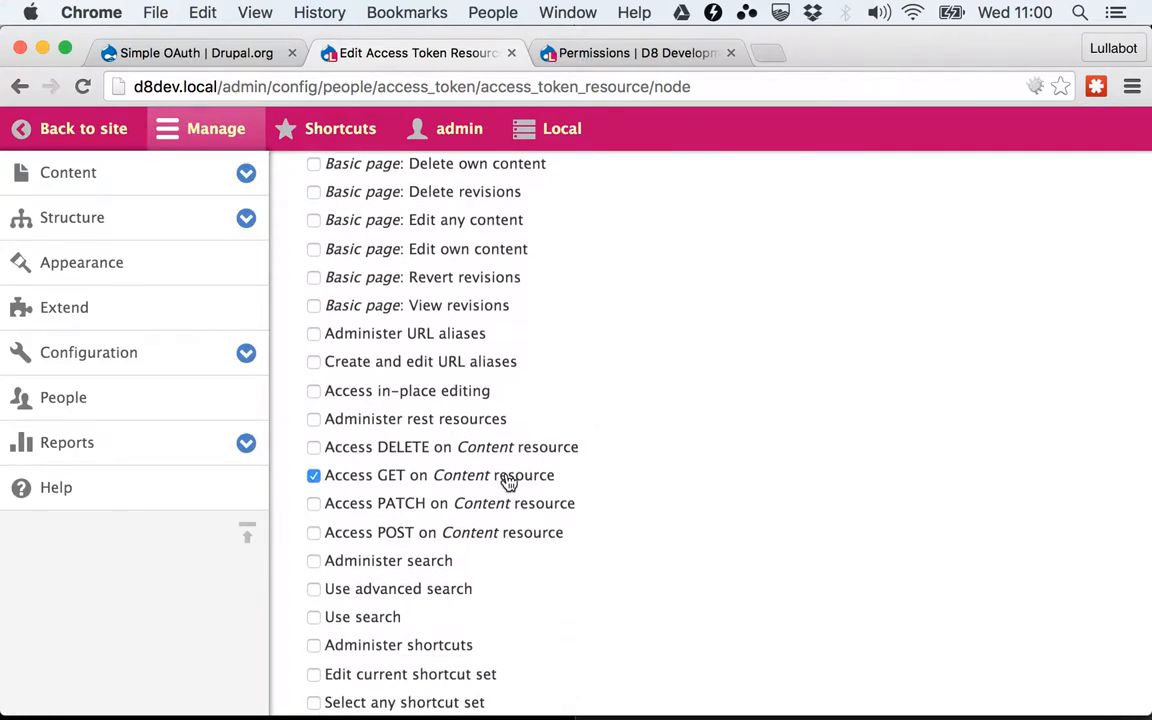
mouse_move(565, 478)
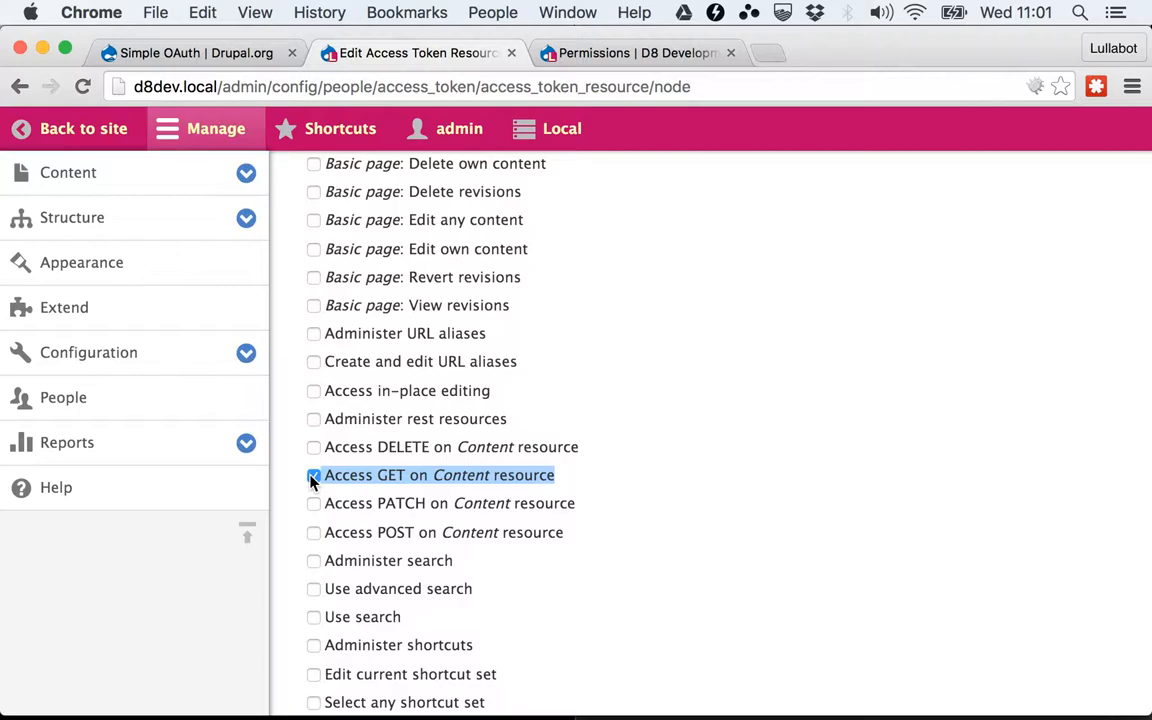
left_click(313, 474)
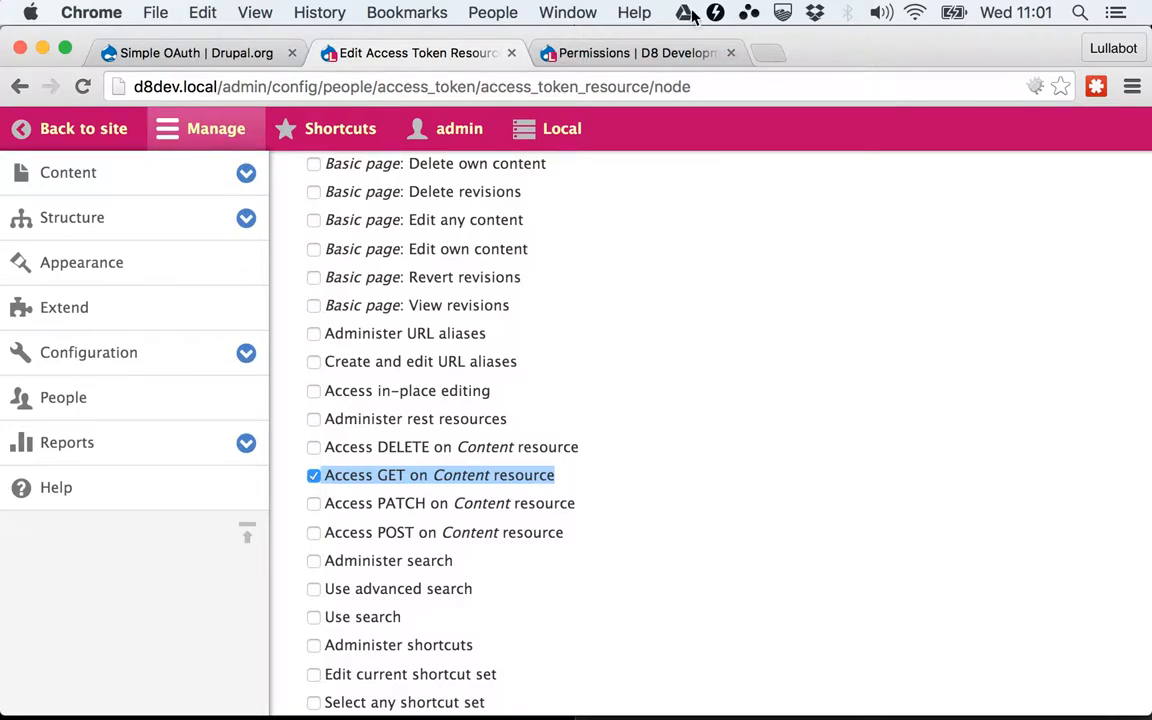
left_click(635, 53)
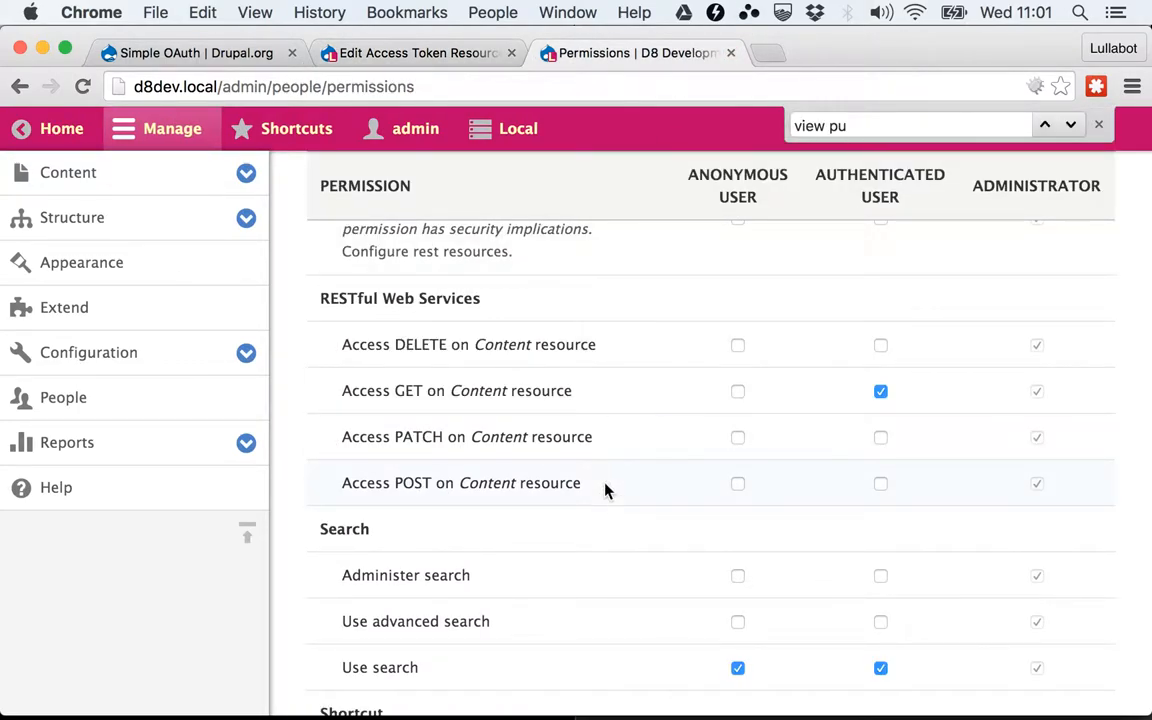
Step: Uncheck Access GET on Content resource for Authenticated user and save the permissions
scroll("down", 3)
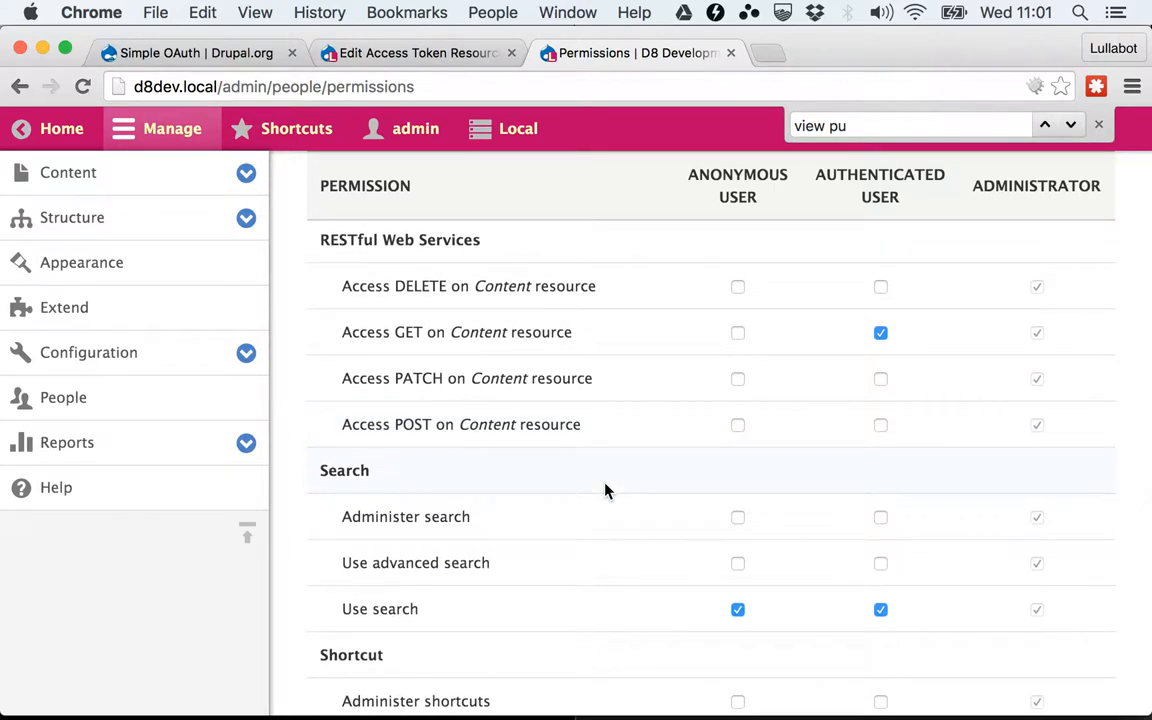
left_click(880, 332)
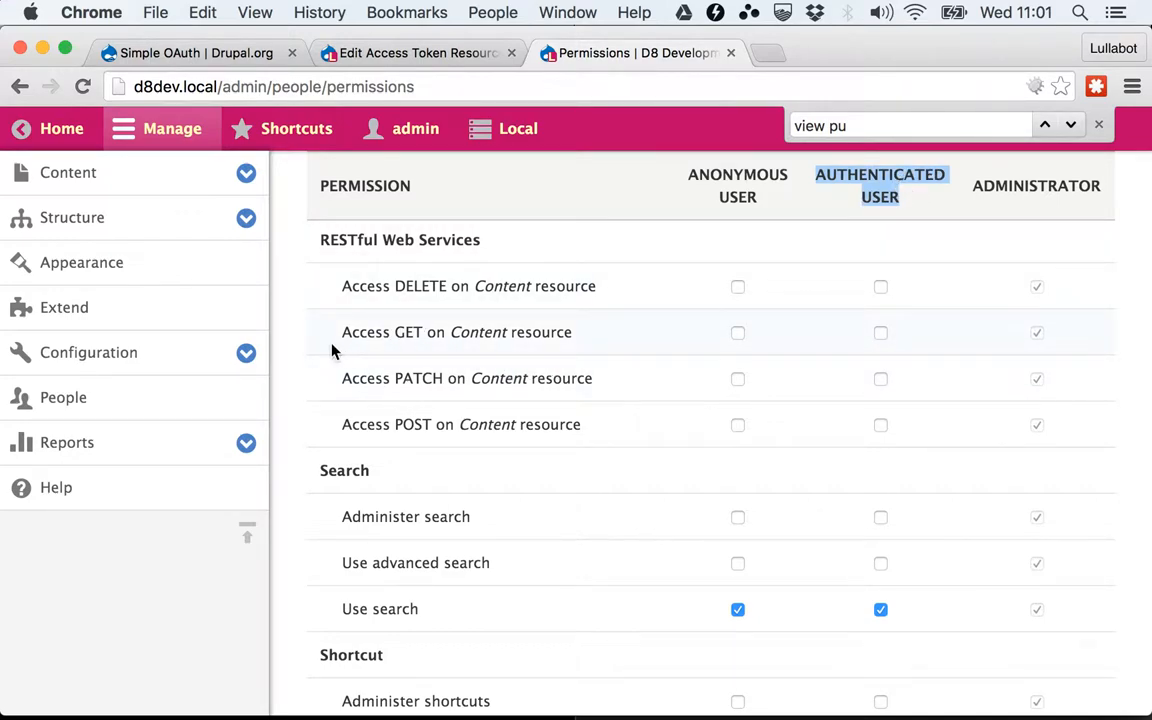
mouse_move(558, 331)
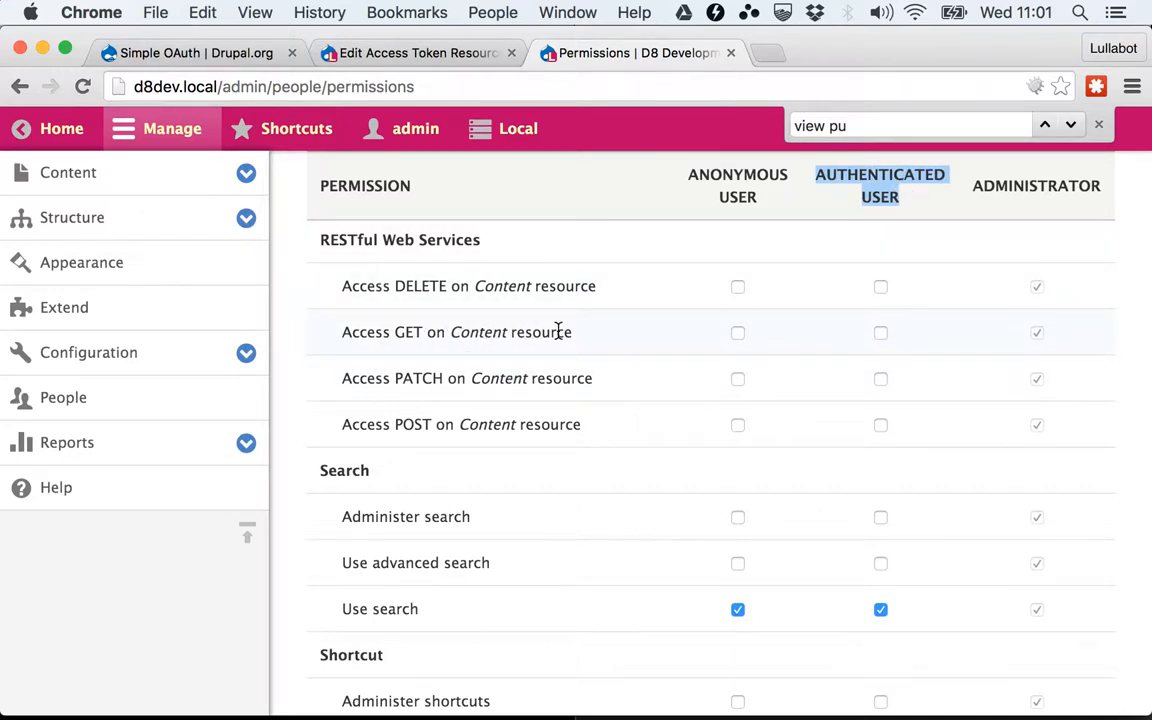
scroll("down", 3)
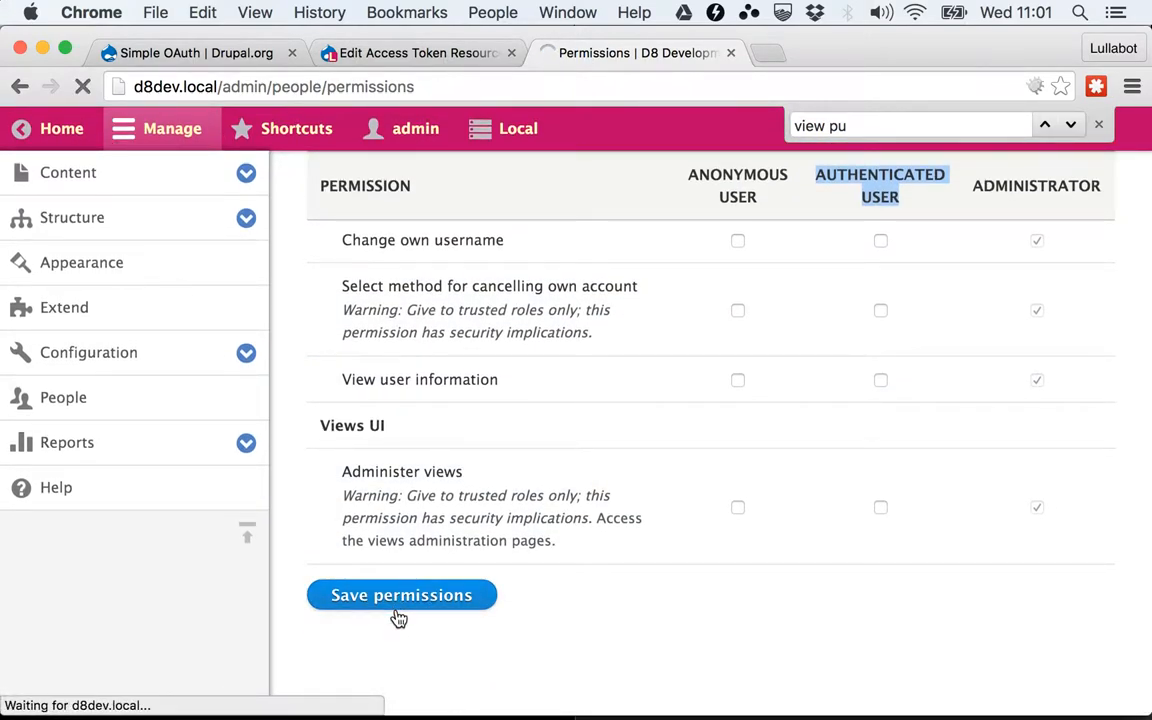
left_click(401, 595)
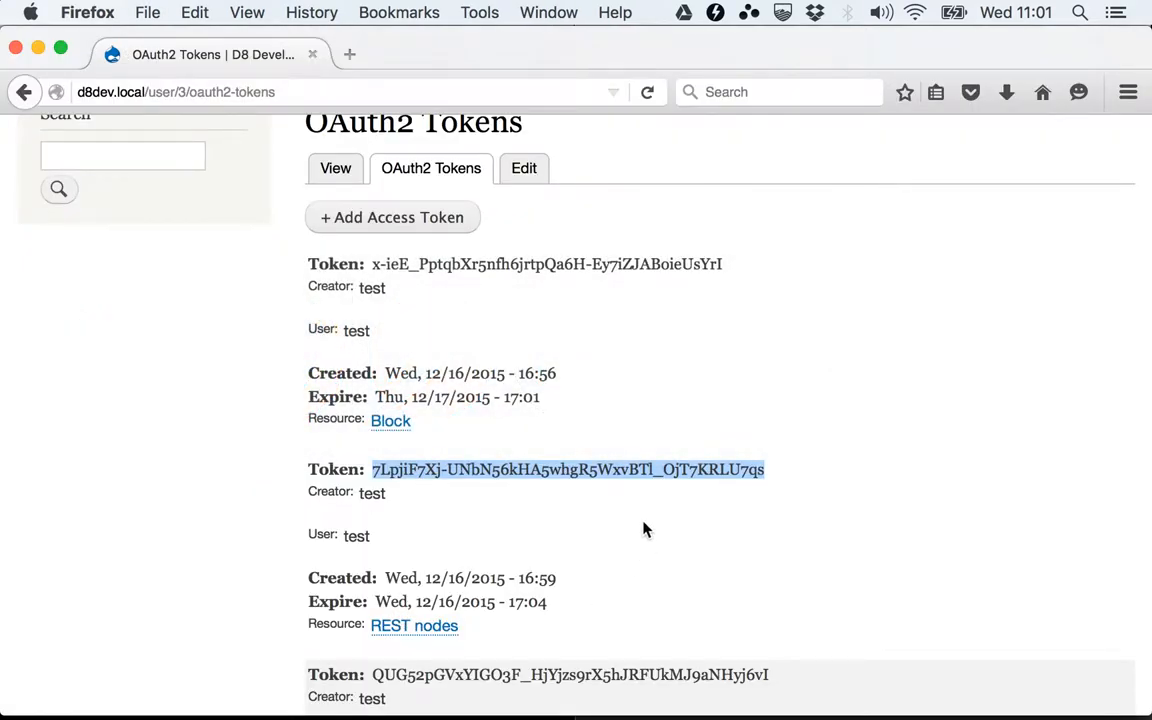
mouse_move(414, 625)
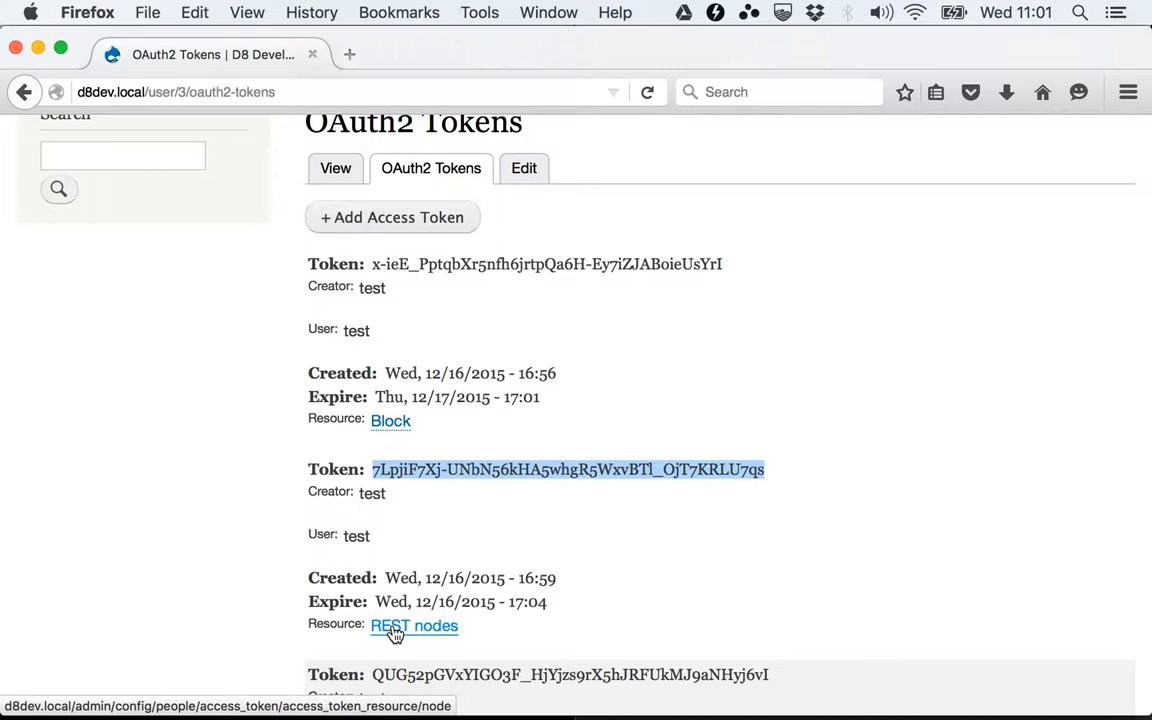
mouse_move(408, 478)
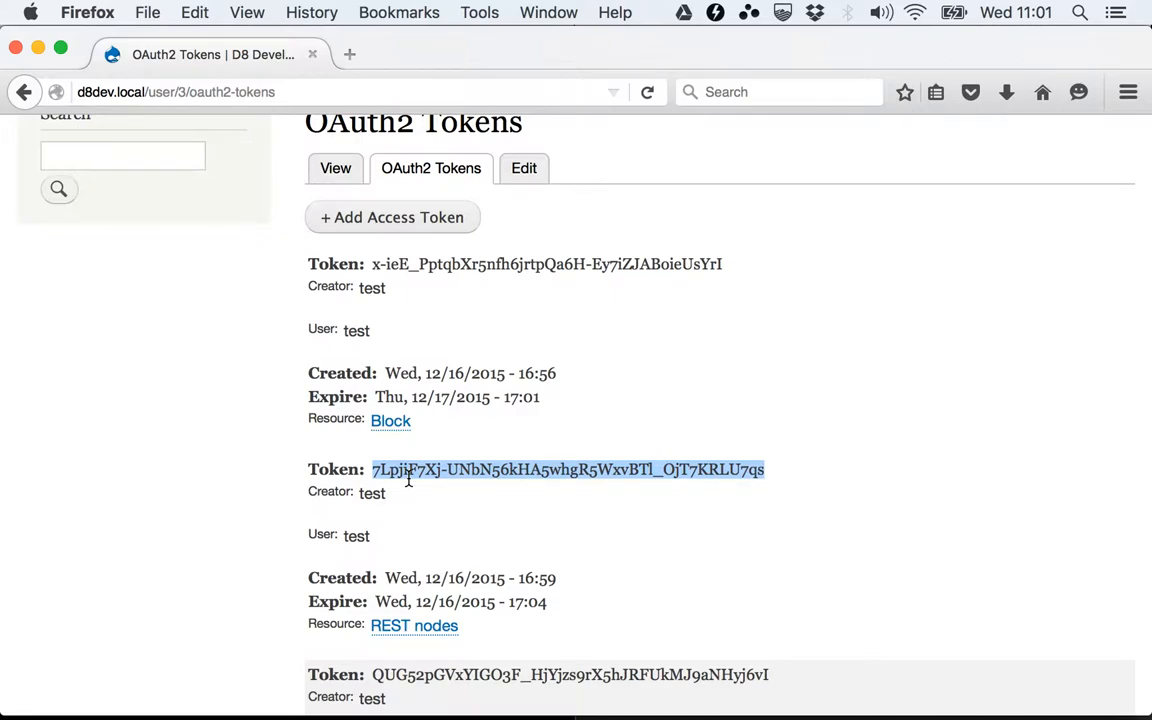
mouse_move(414, 625)
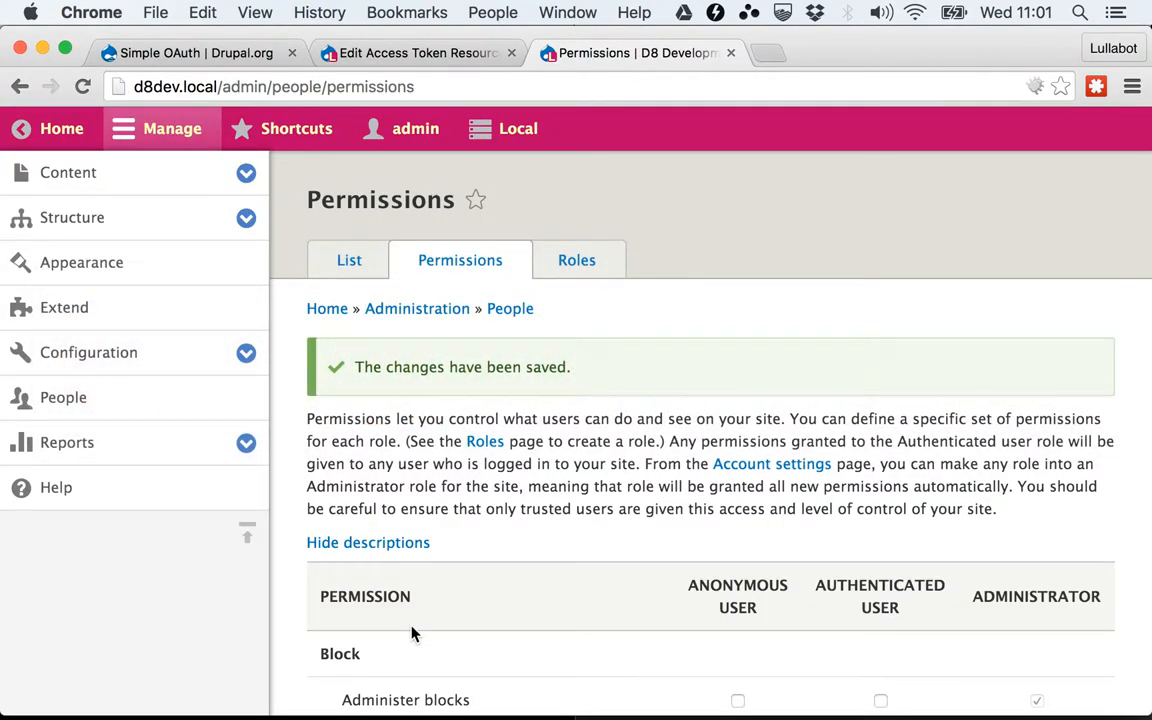
Step: Resend the node 1 request in Postman, which now returns 403 Forbidden
scroll("down", 3)
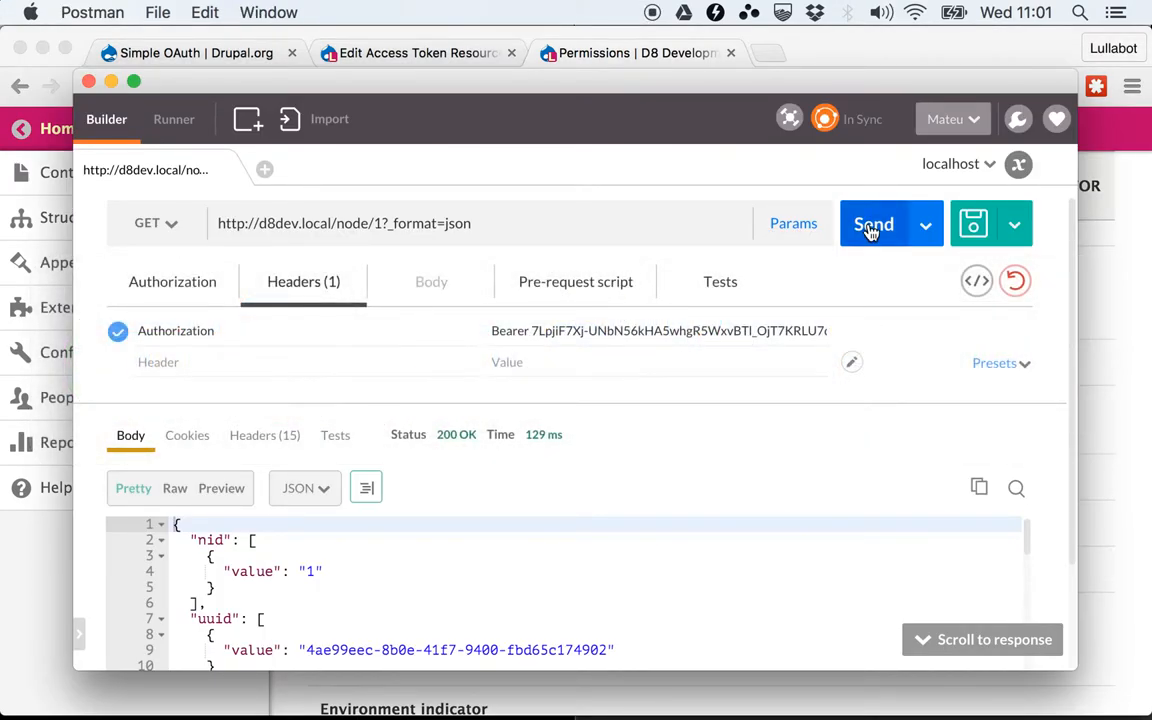
left_click(873, 223)
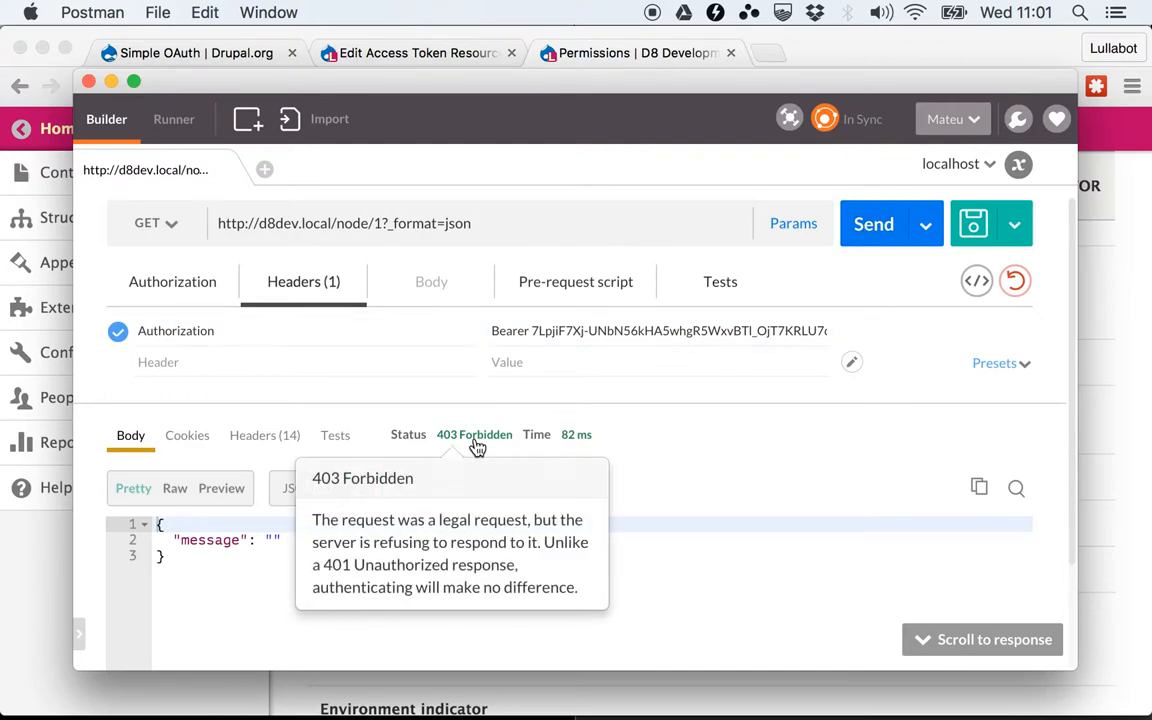